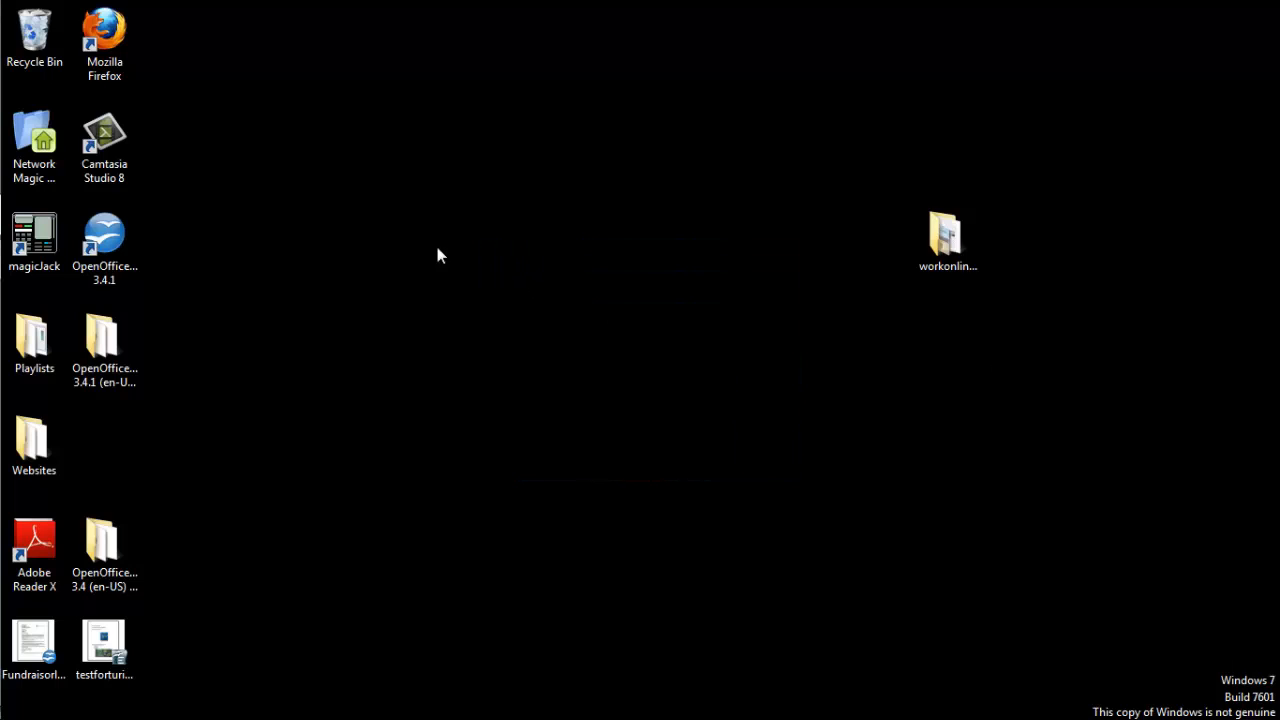
mouse_move(268, 270)
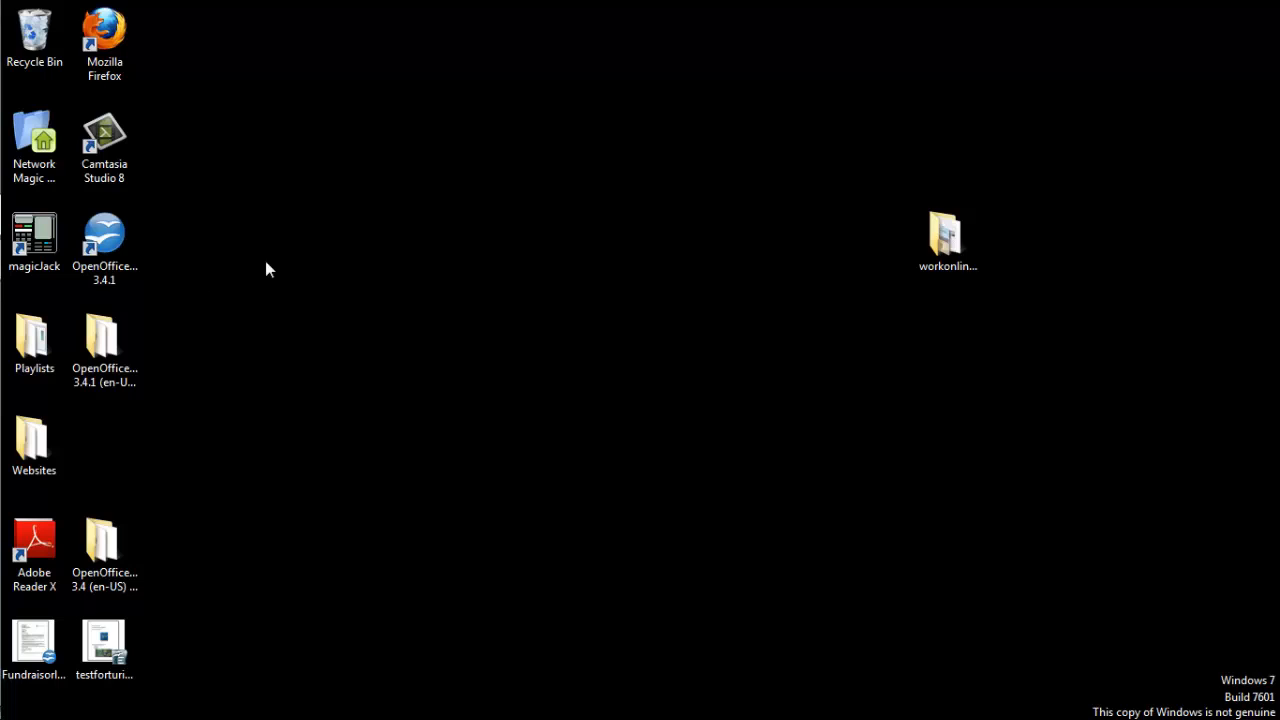
Step: Launch OpenOffice.org 3.4.1 from its desktop shortcut to reach the Start Center
left_click(104, 240)
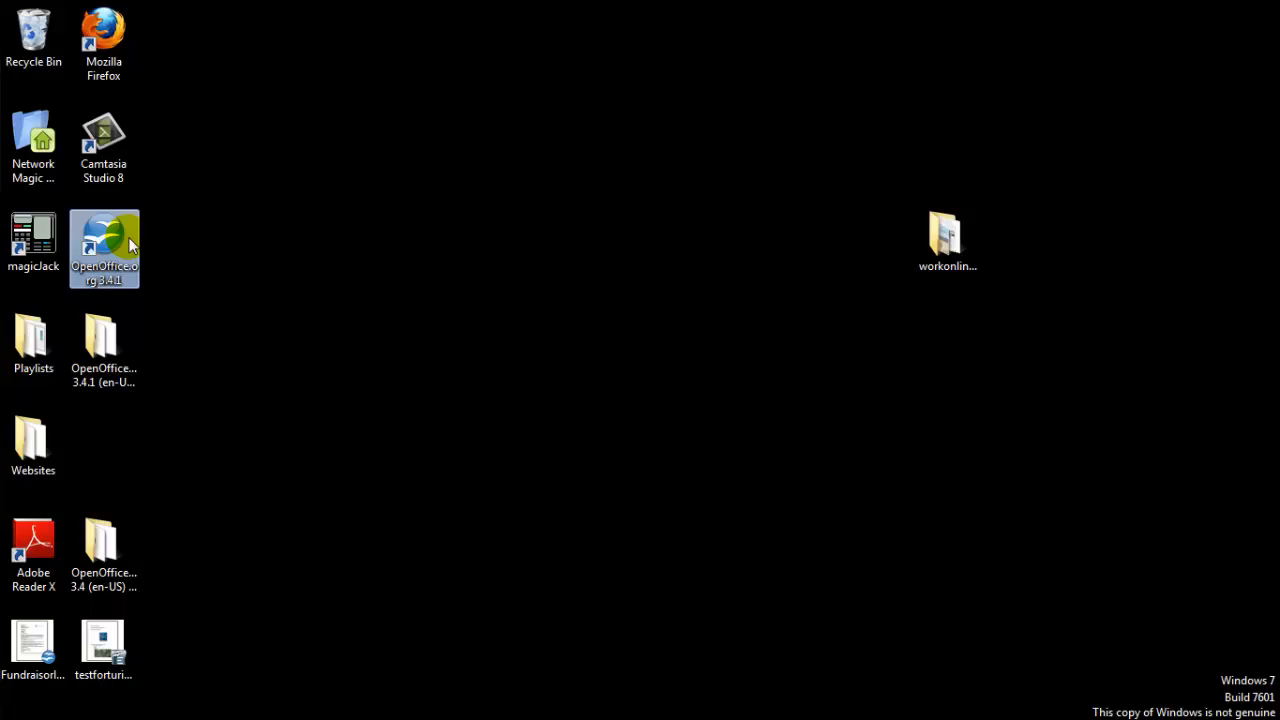
double_click(104, 248)
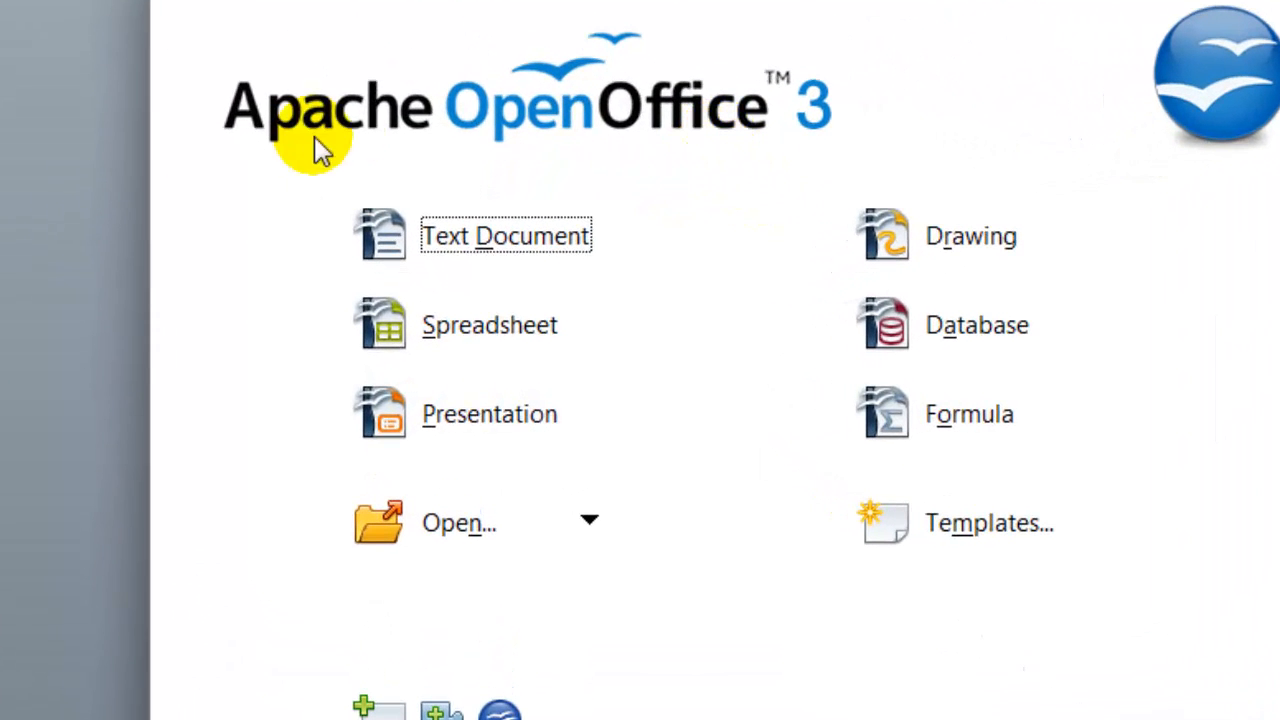
mouse_move(316, 576)
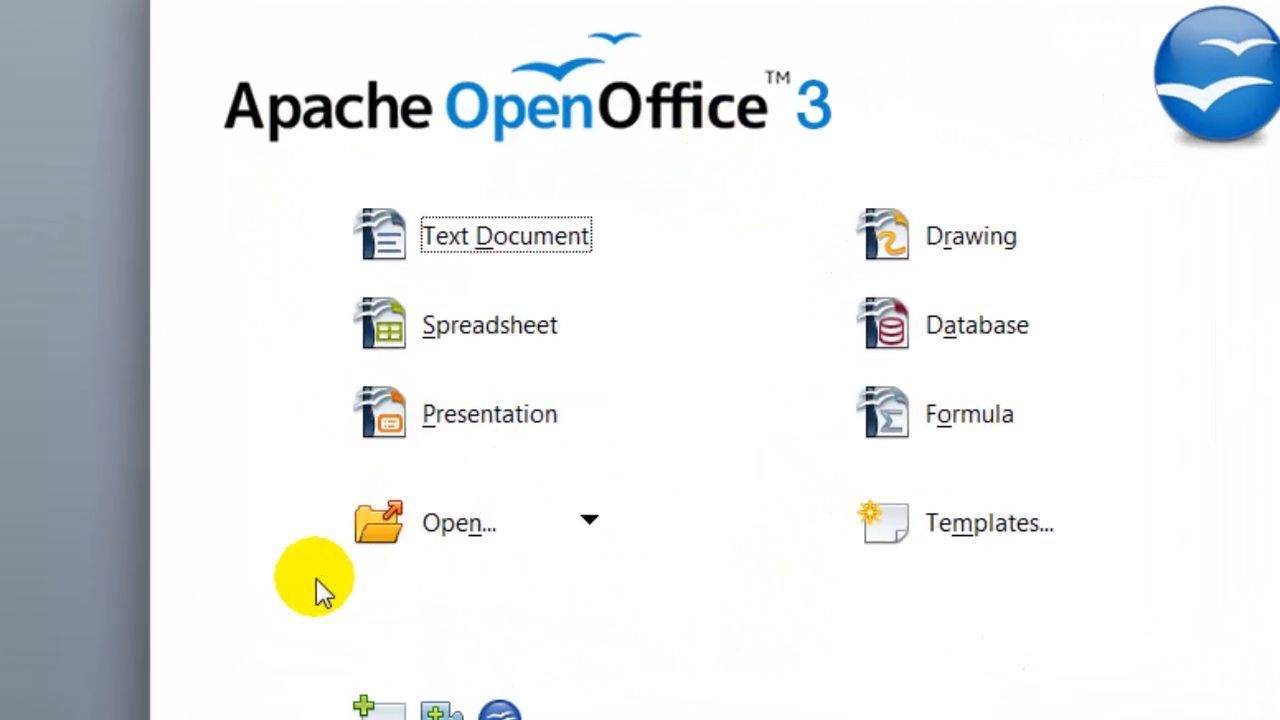
mouse_move(480, 524)
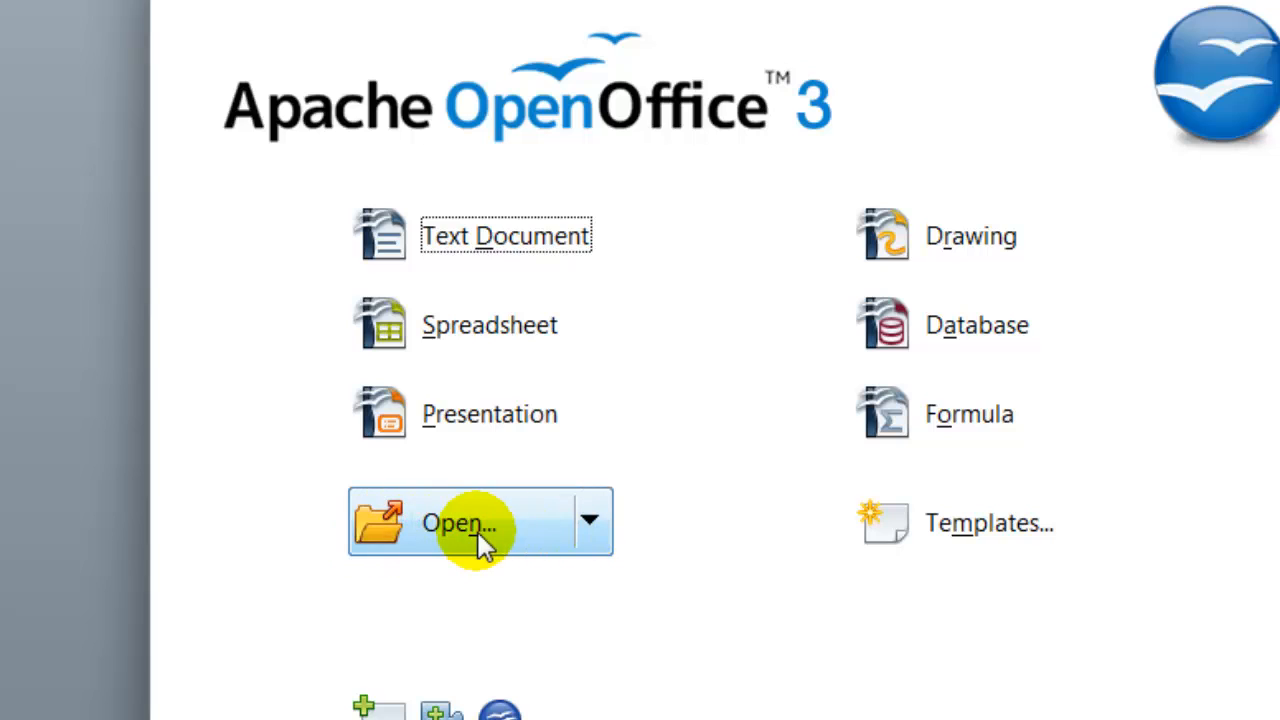
mouse_move(384, 536)
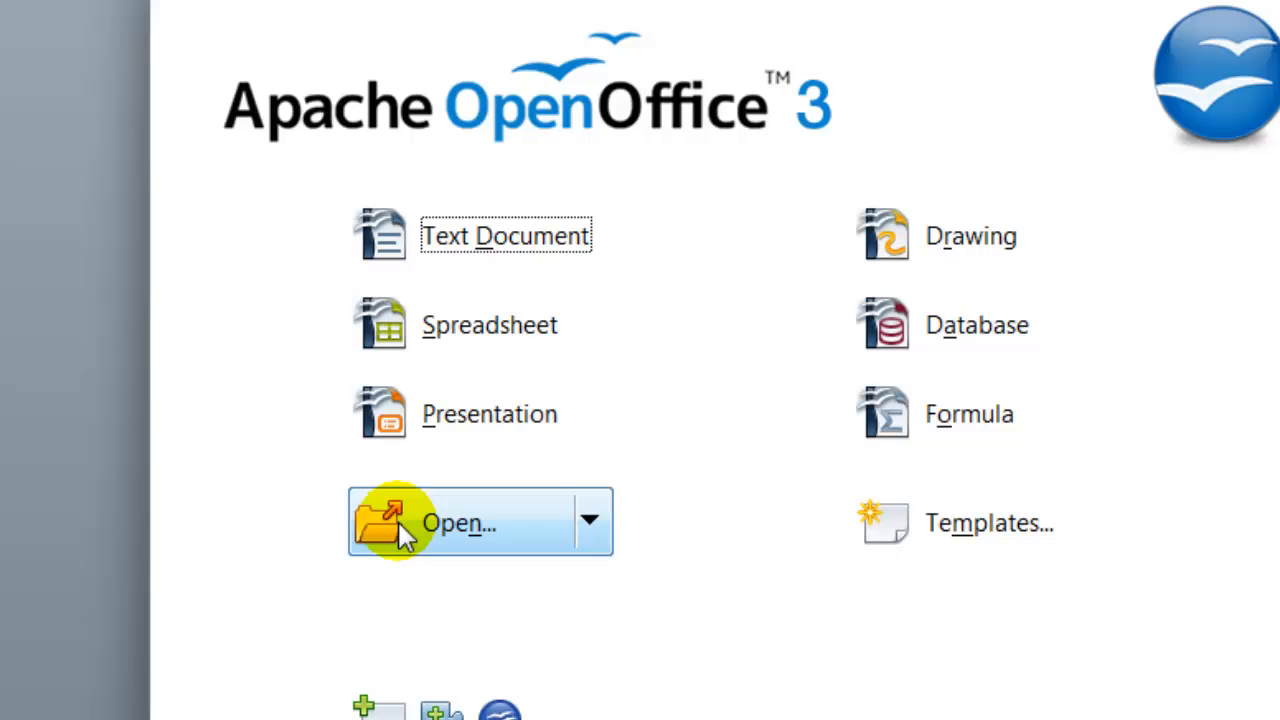
mouse_move(464, 544)
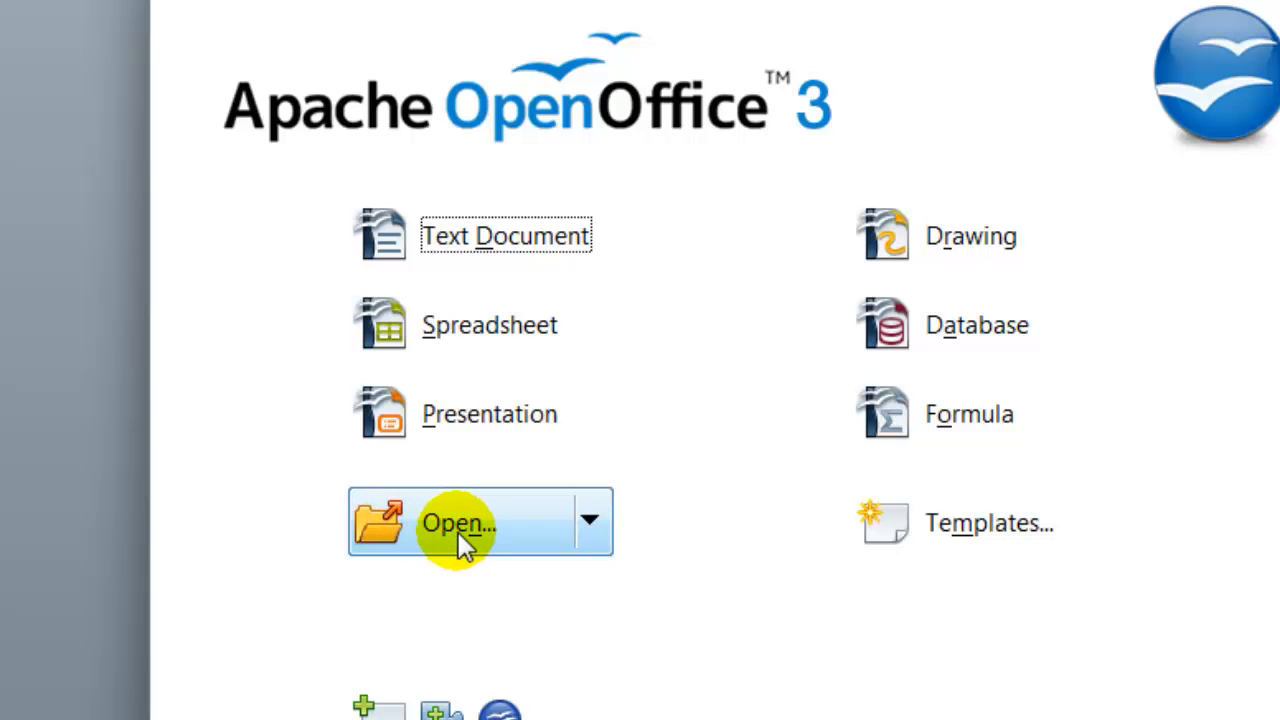
mouse_move(444, 544)
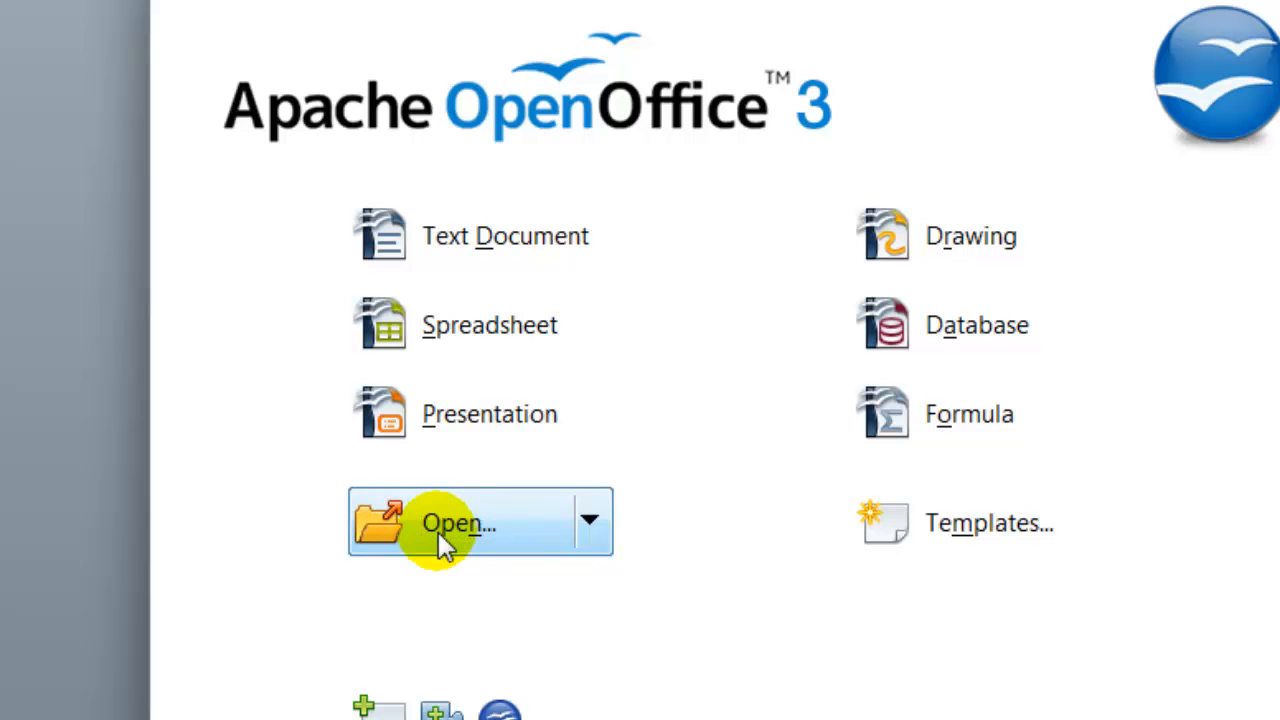
Step: Cancel the file-open dialog and show the recent documents list, led by testforturialsopenoffice.odt
left_click(460, 524)
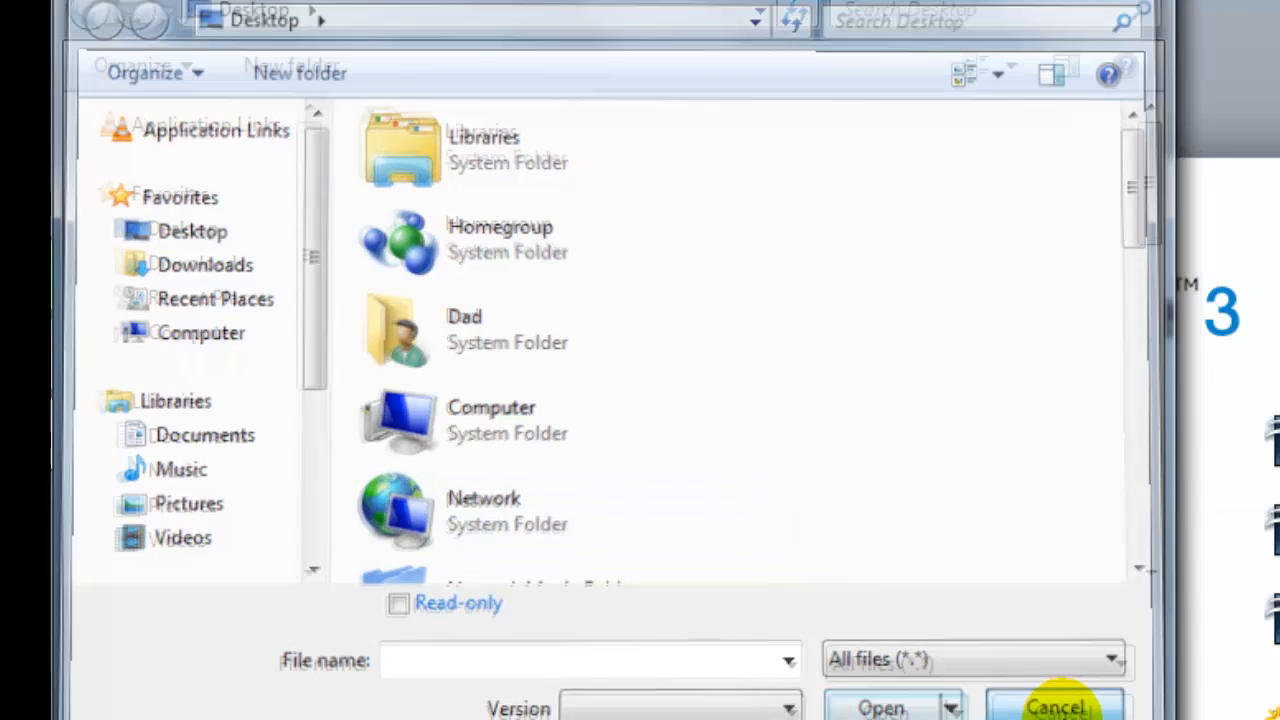
left_click(1056, 704)
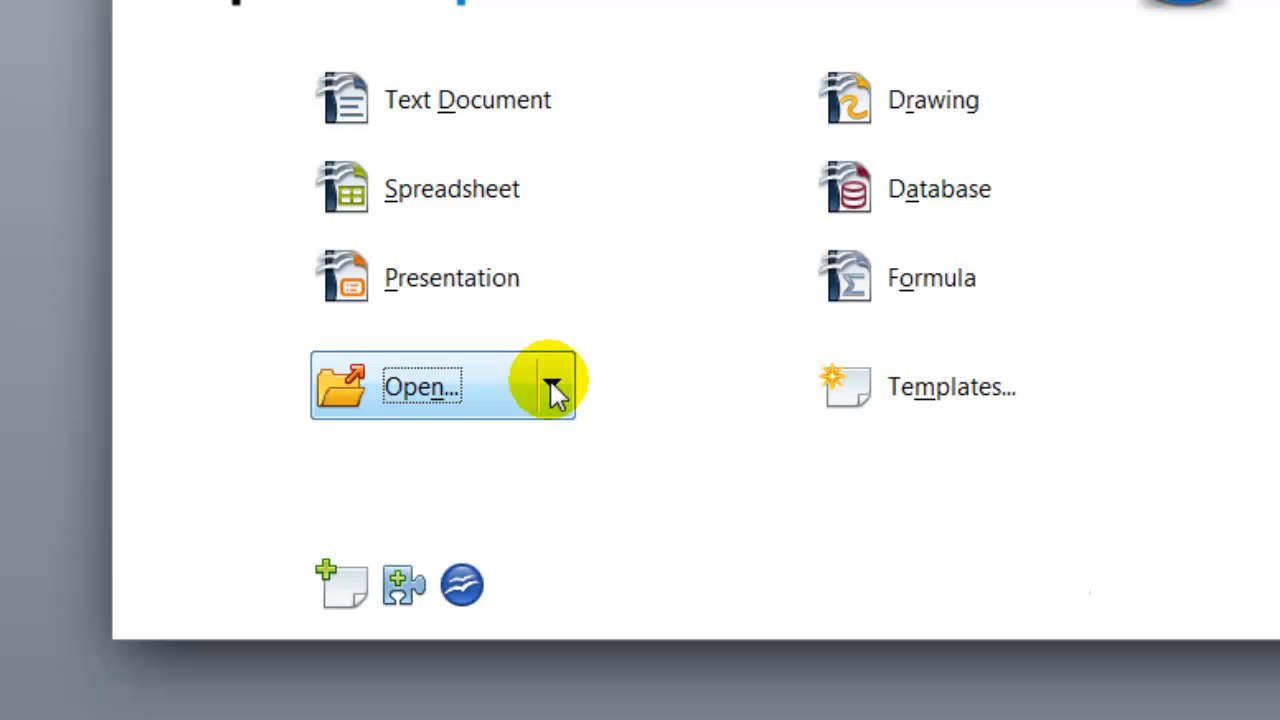
left_click(552, 384)
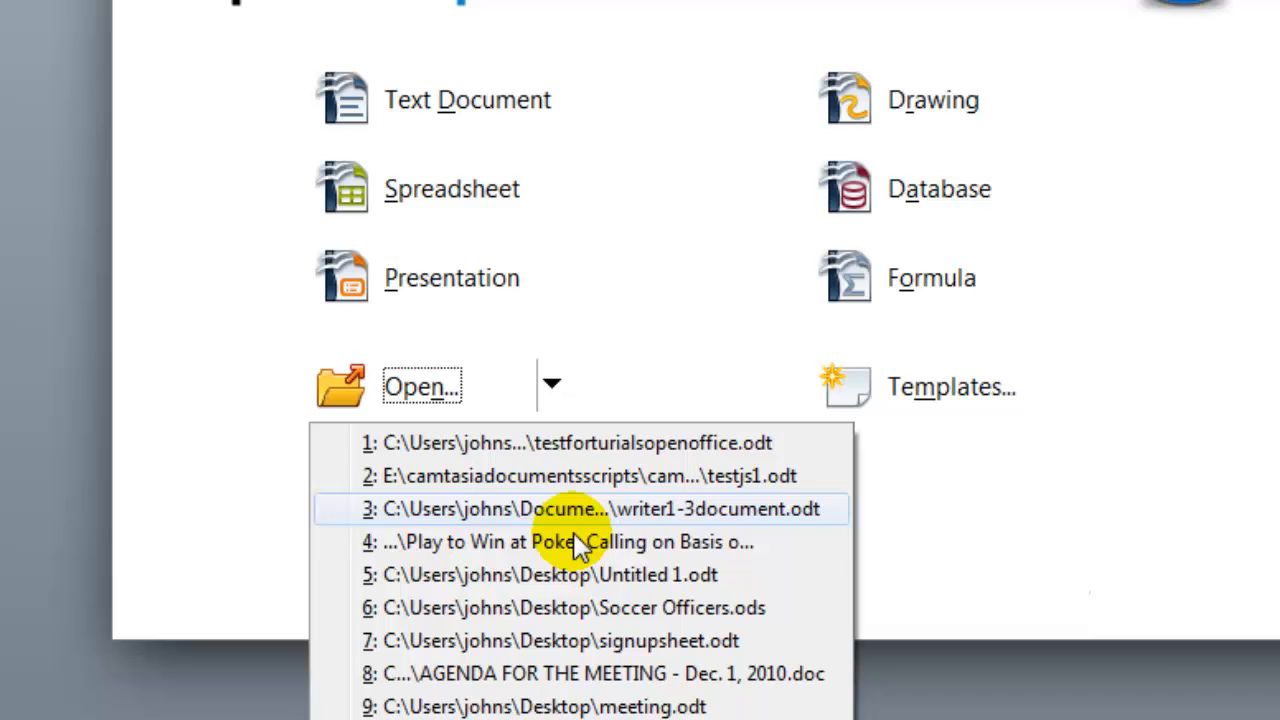
mouse_move(610, 476)
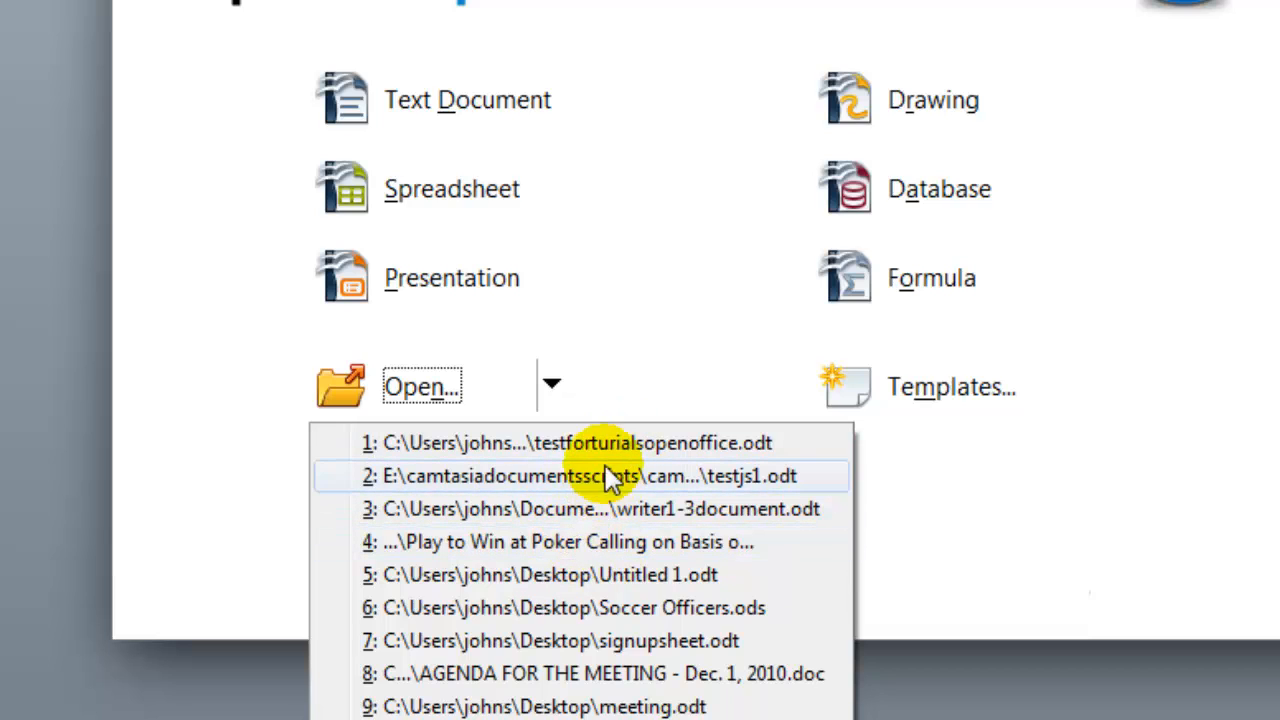
mouse_move(616, 450)
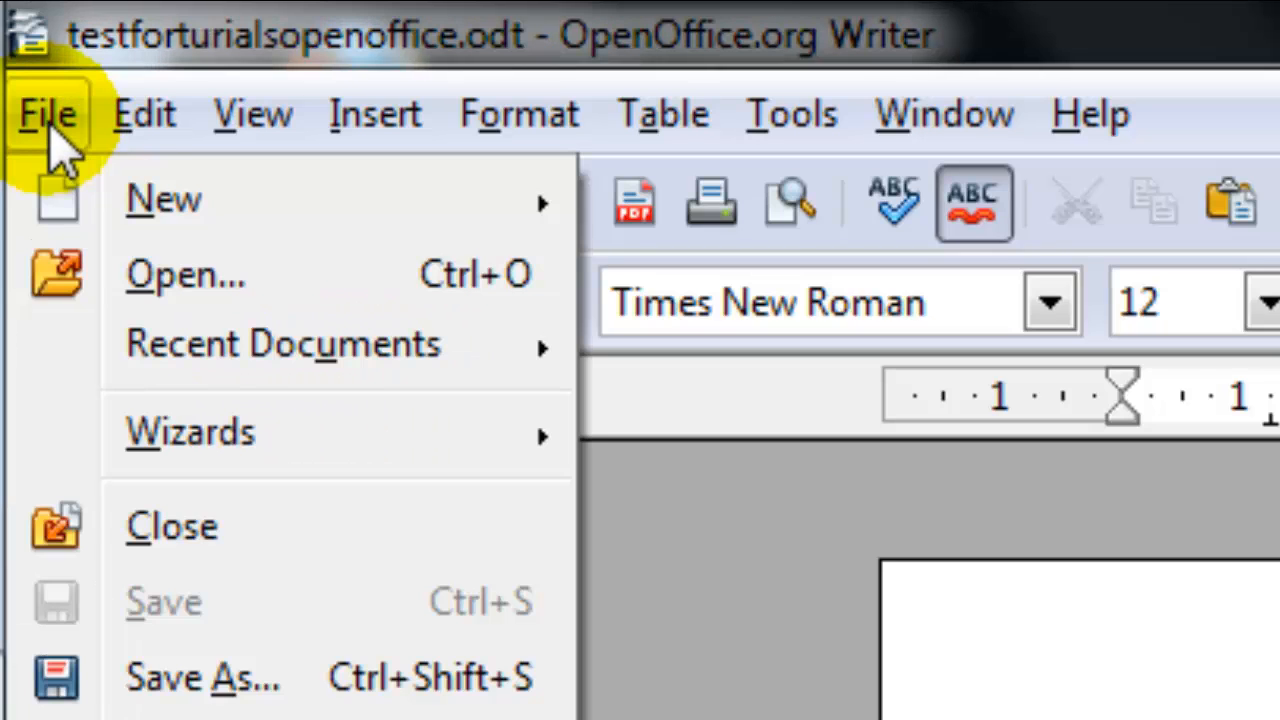
mouse_move(186, 276)
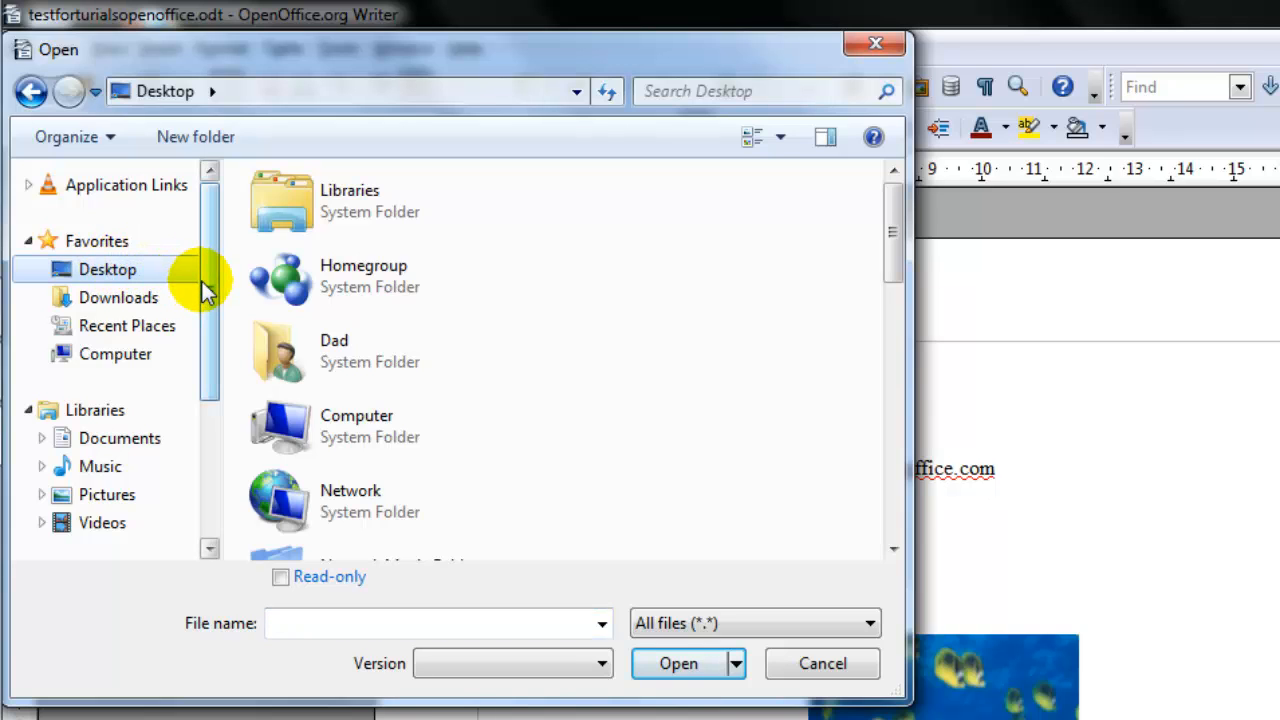
mouse_move(216, 300)
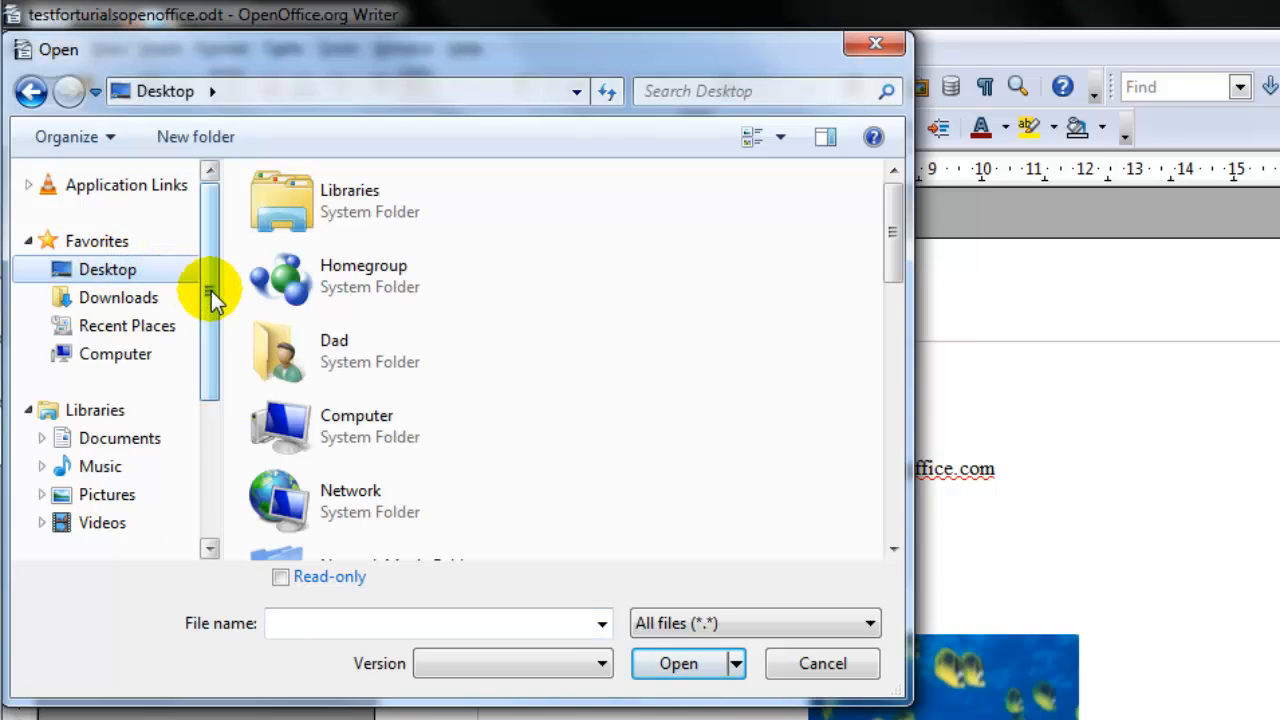
Step: Open testforturialsopenoffice from the Desktop in the file-open dialog
scroll("down", 3)
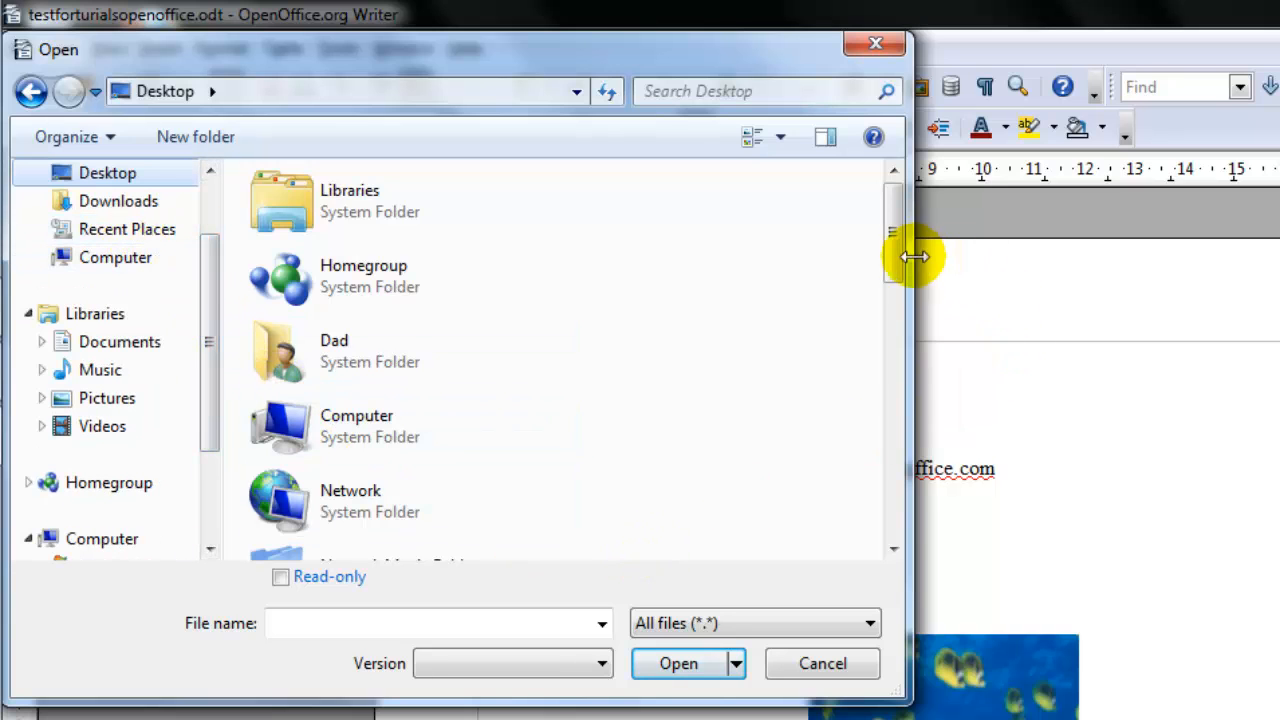
scroll("down", 3)
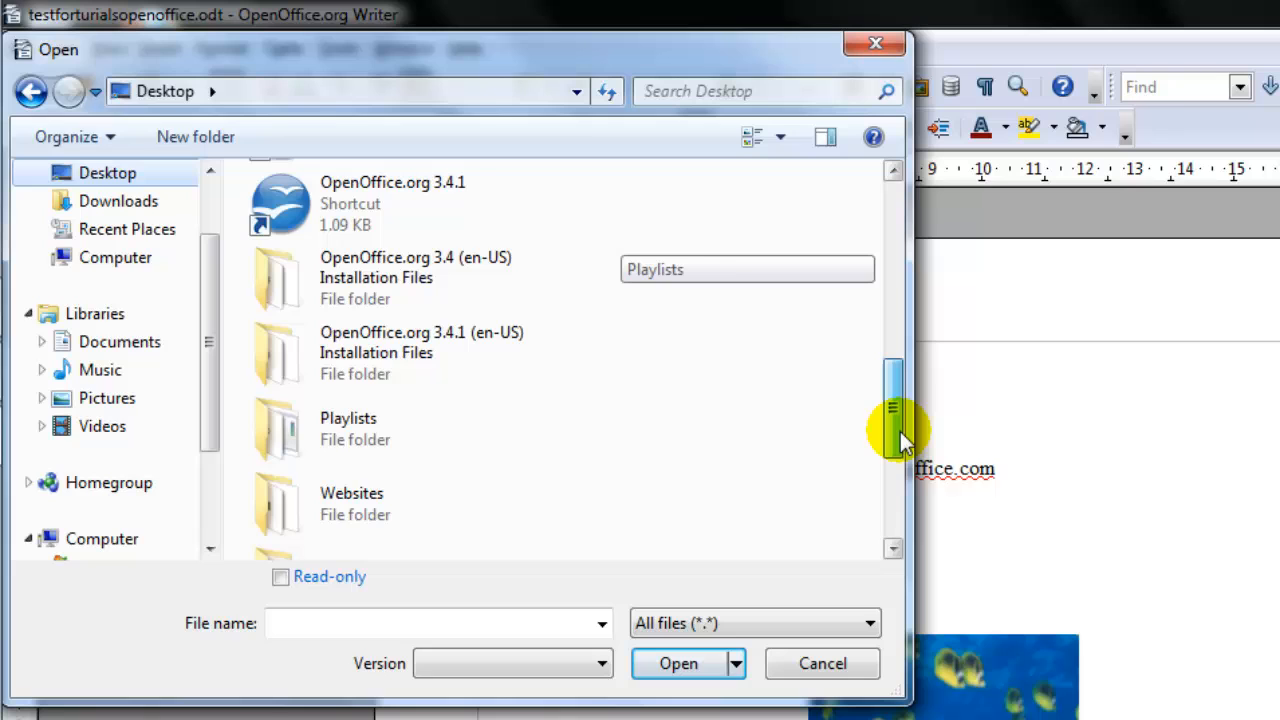
scroll("down", 3)
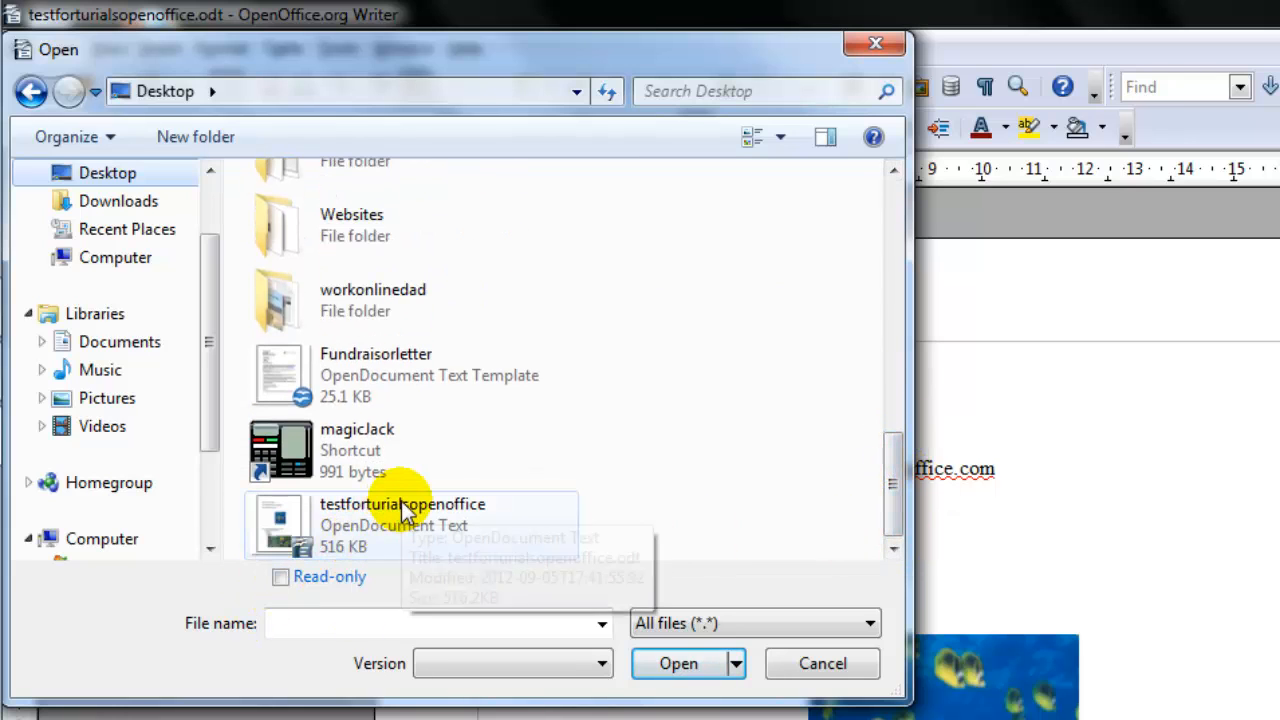
left_click(402, 524)
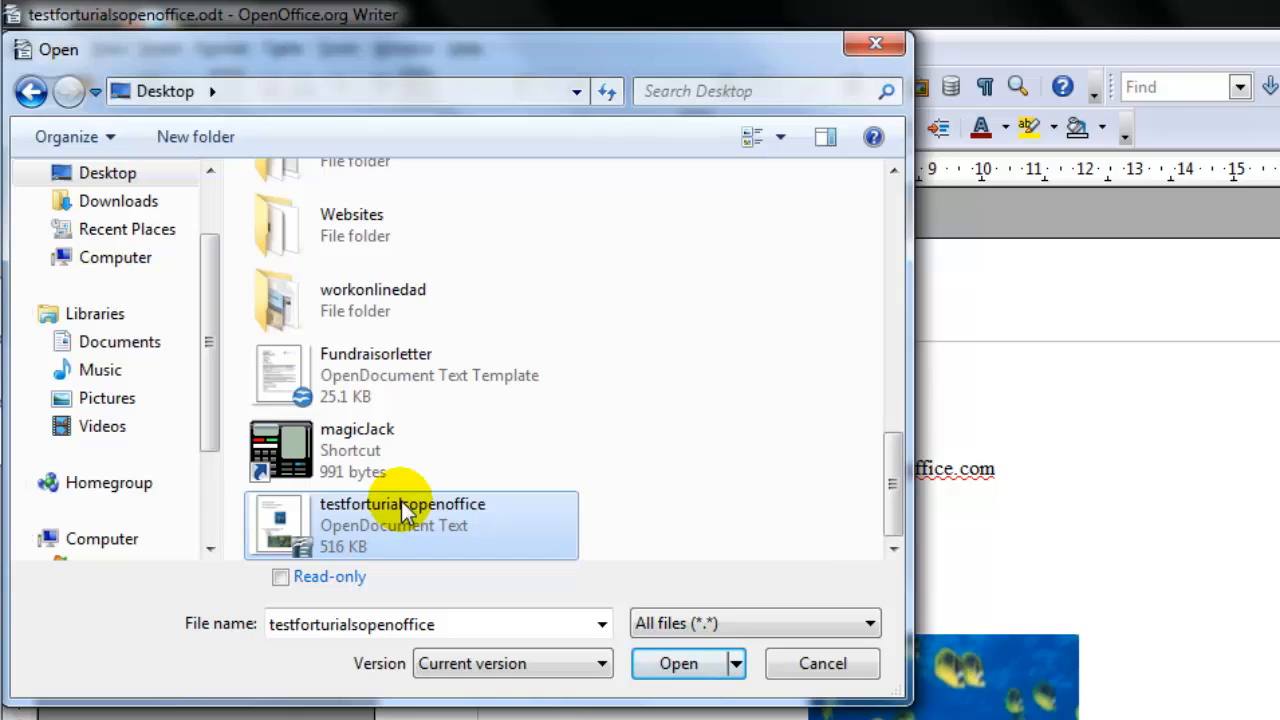
mouse_move(640, 664)
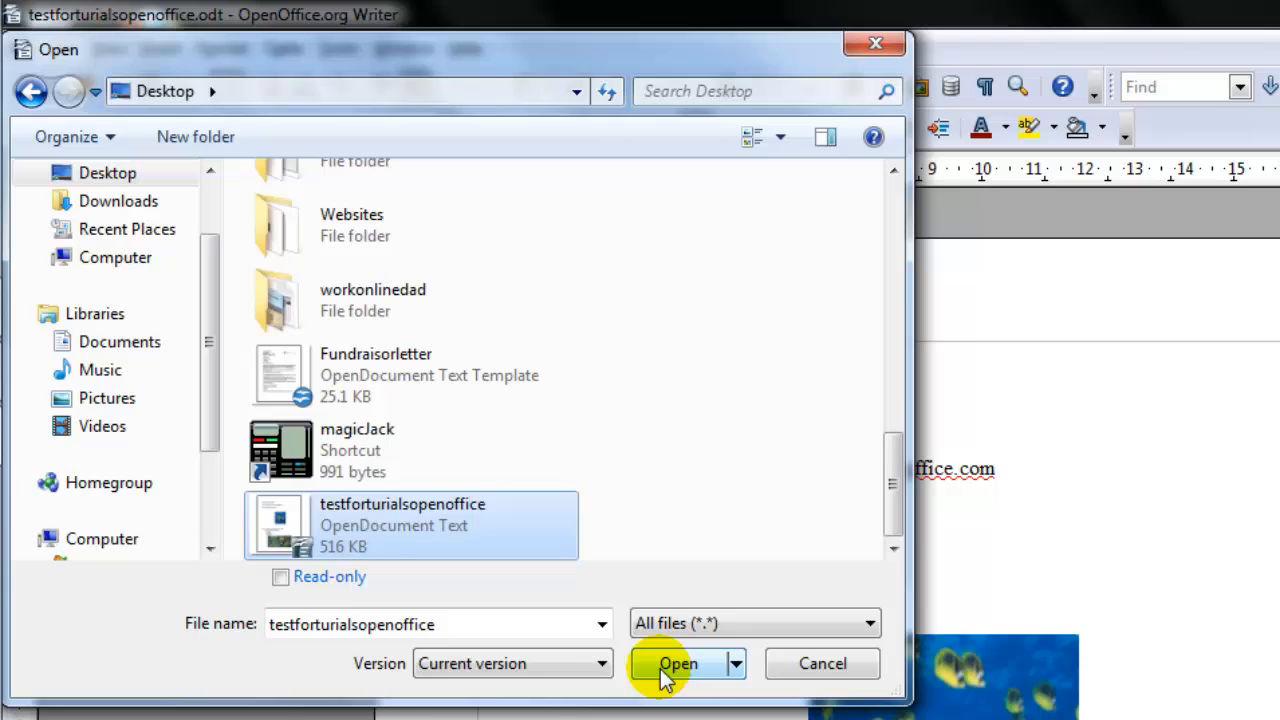
left_click(678, 664)
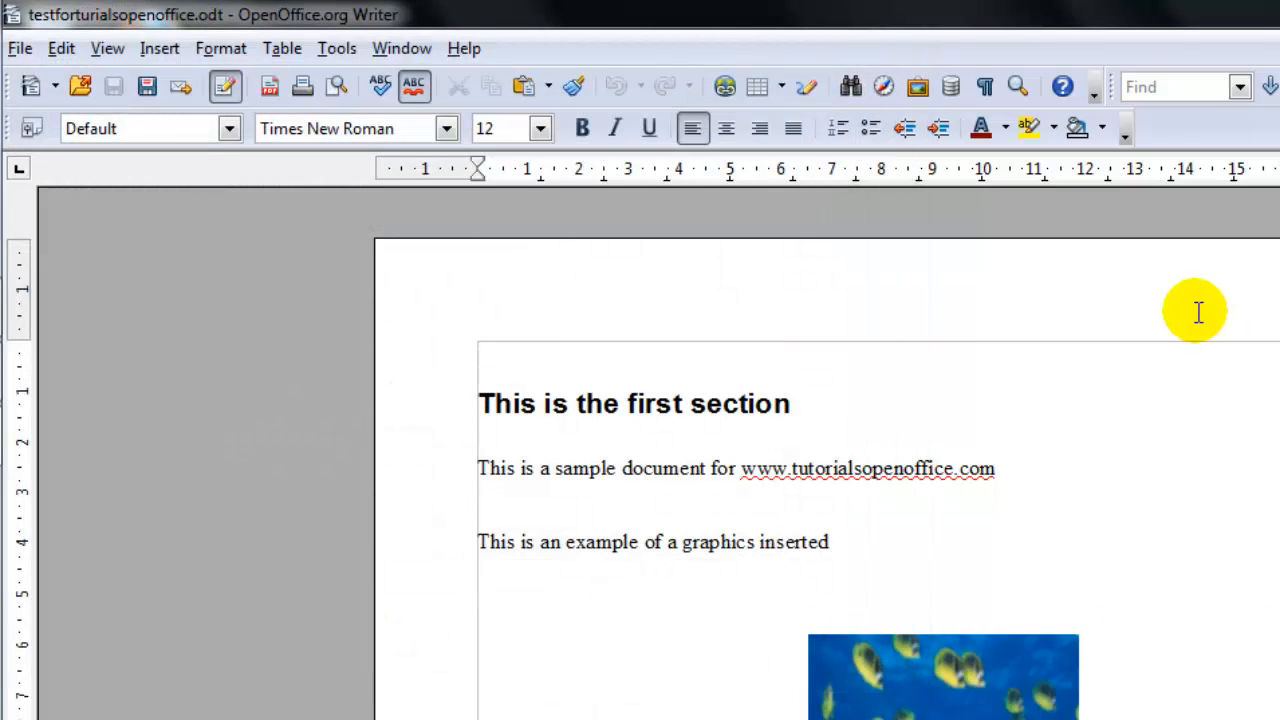
mouse_move(756, 468)
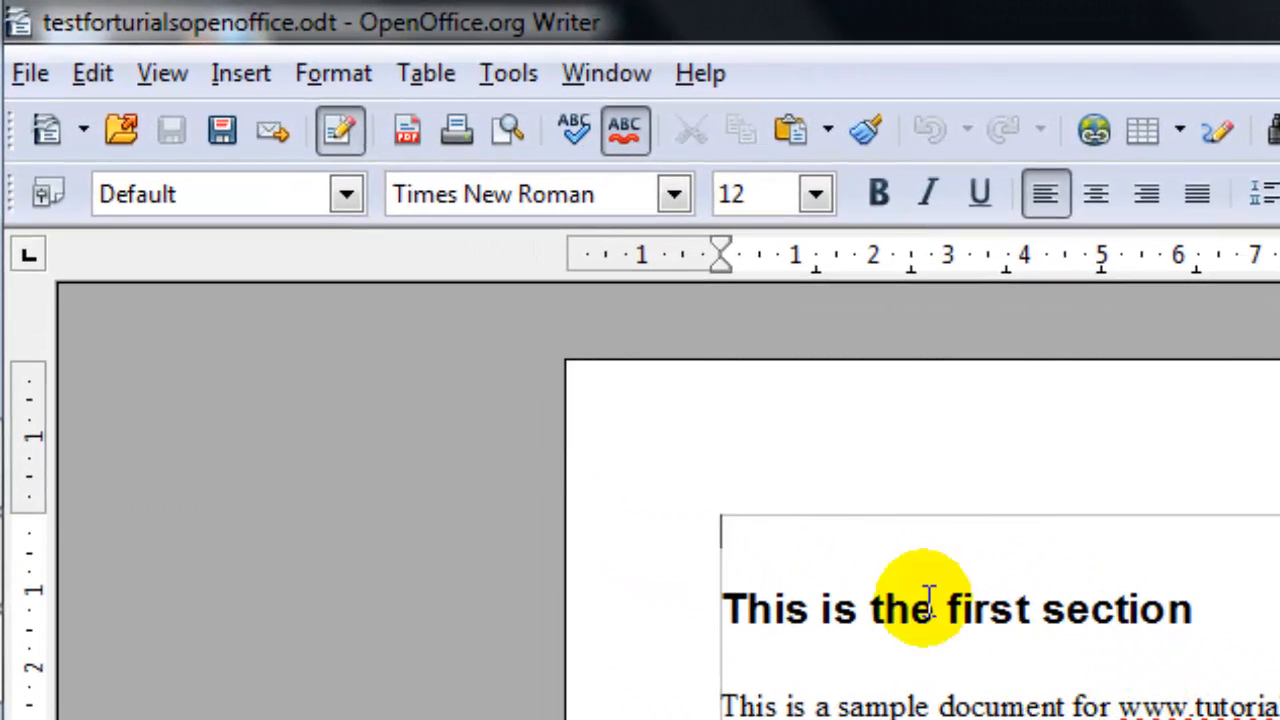
mouse_move(122, 130)
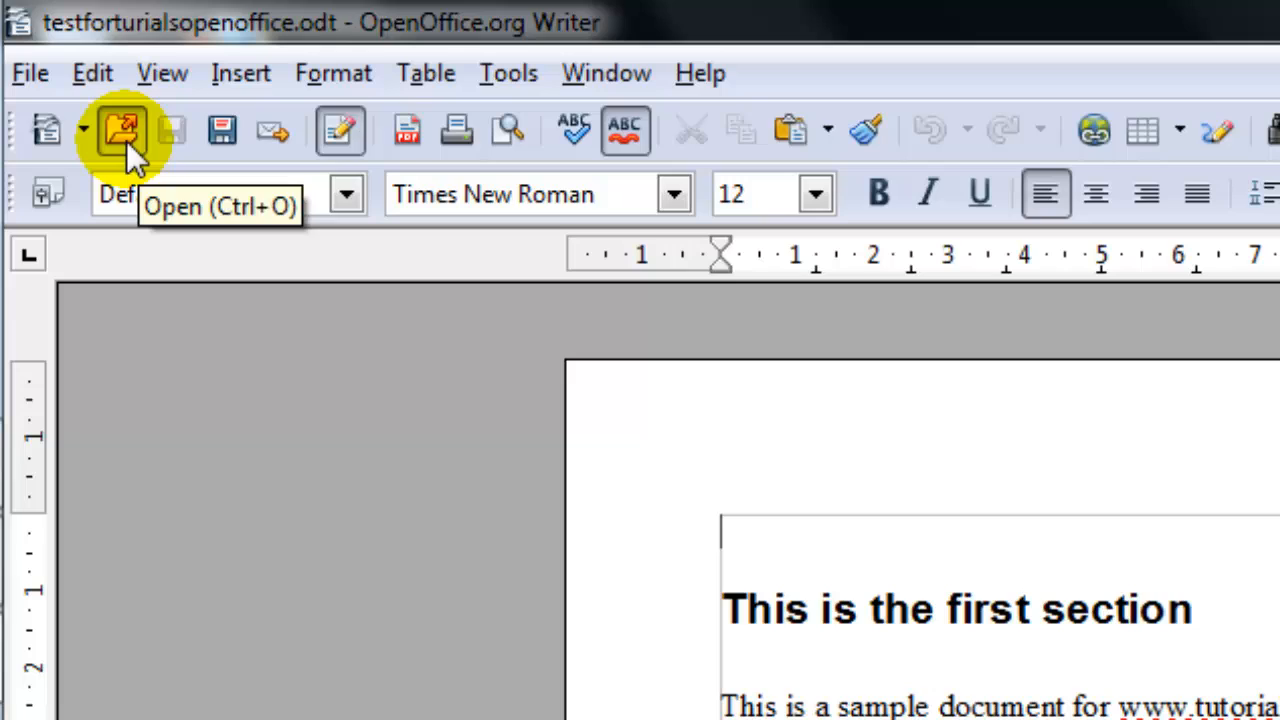
left_click(124, 130)
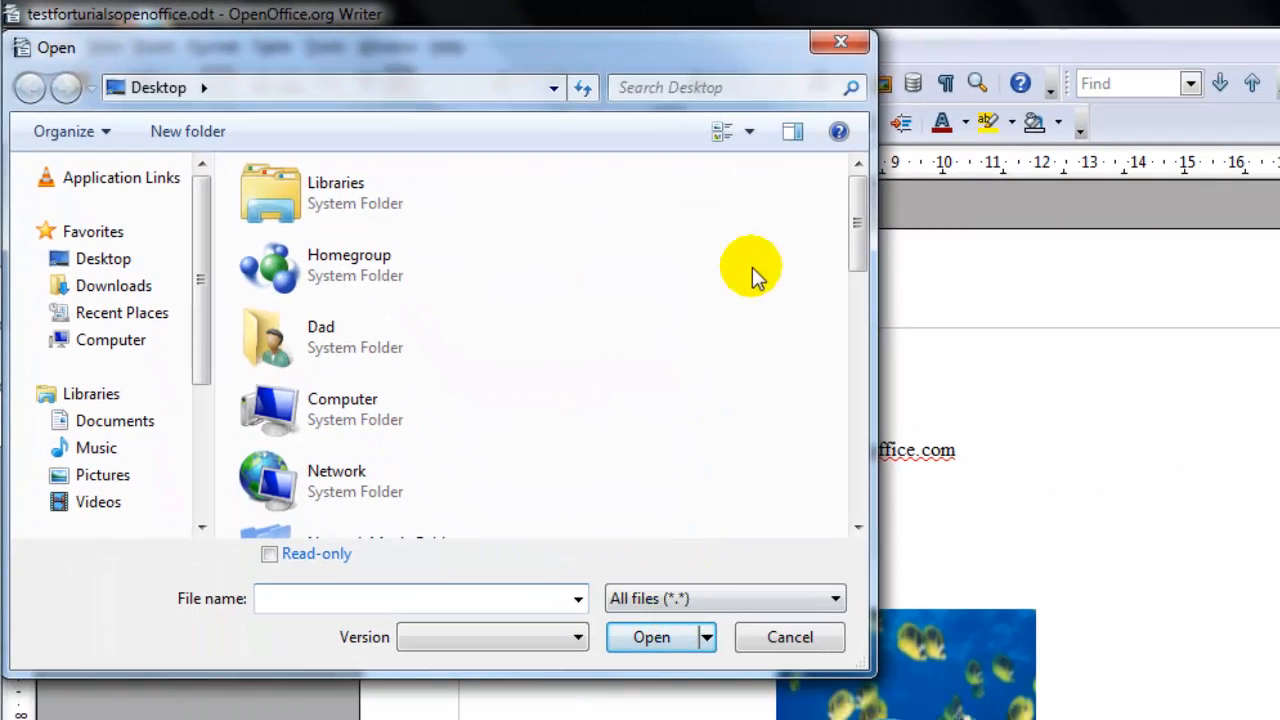
mouse_move(840, 50)
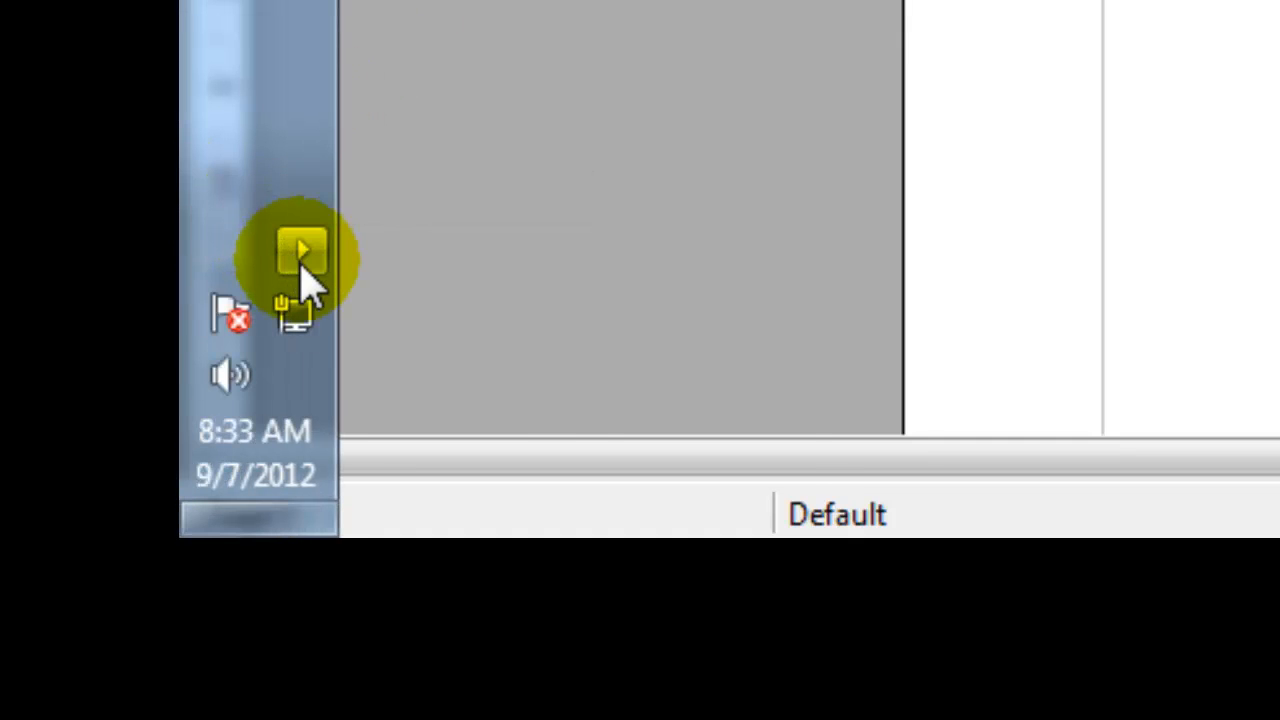
Step: Bring up the file-open dialog via the Quickstarter icon's Open Document command
left_click(302, 248)
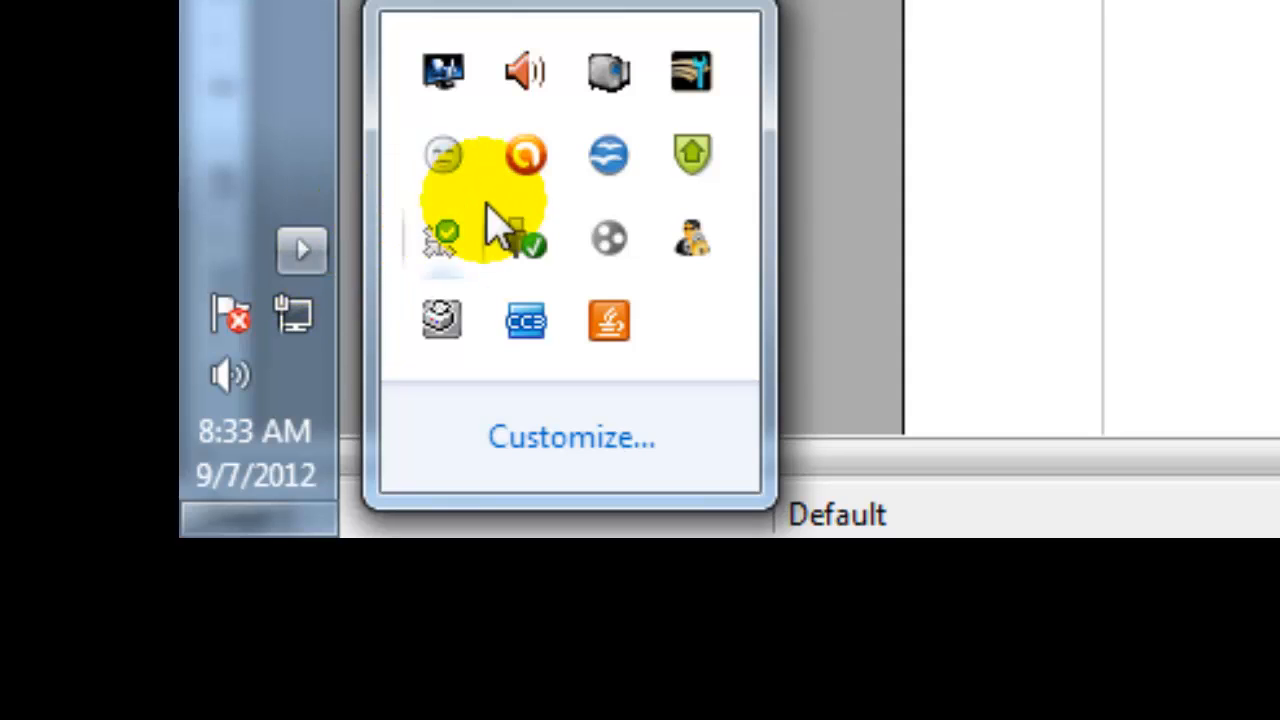
right_click(608, 156)
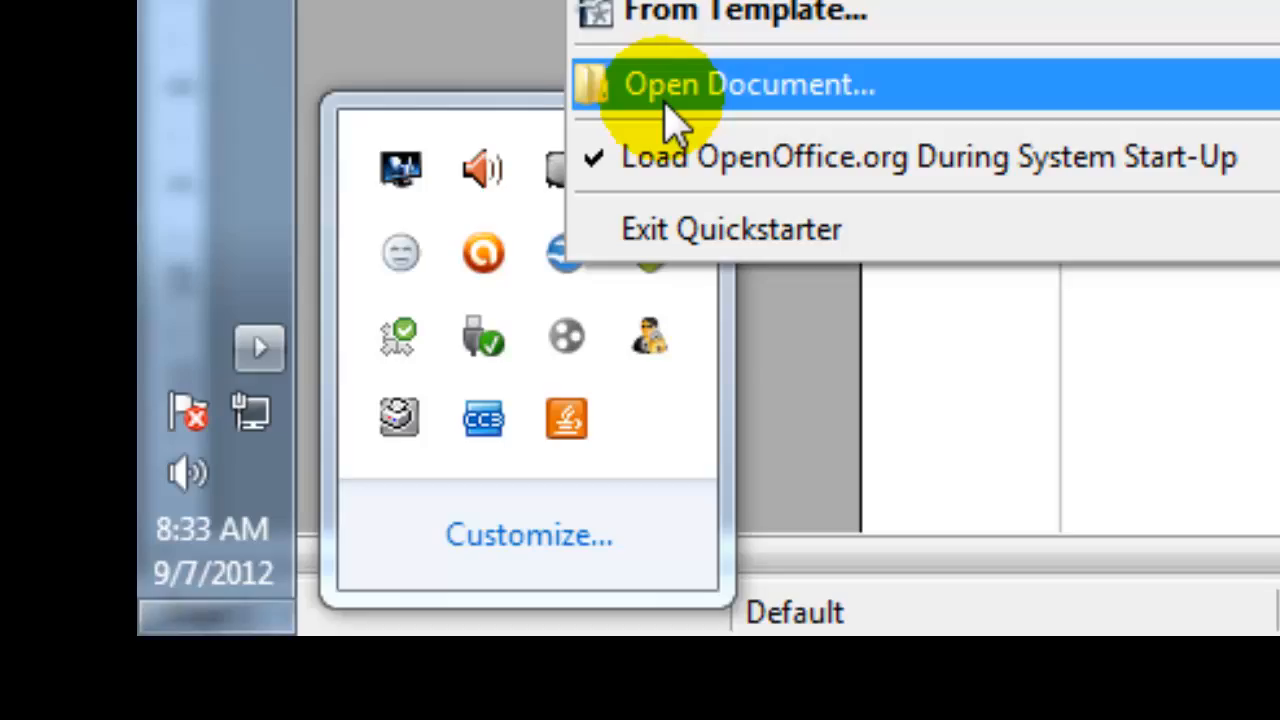
left_click(748, 84)
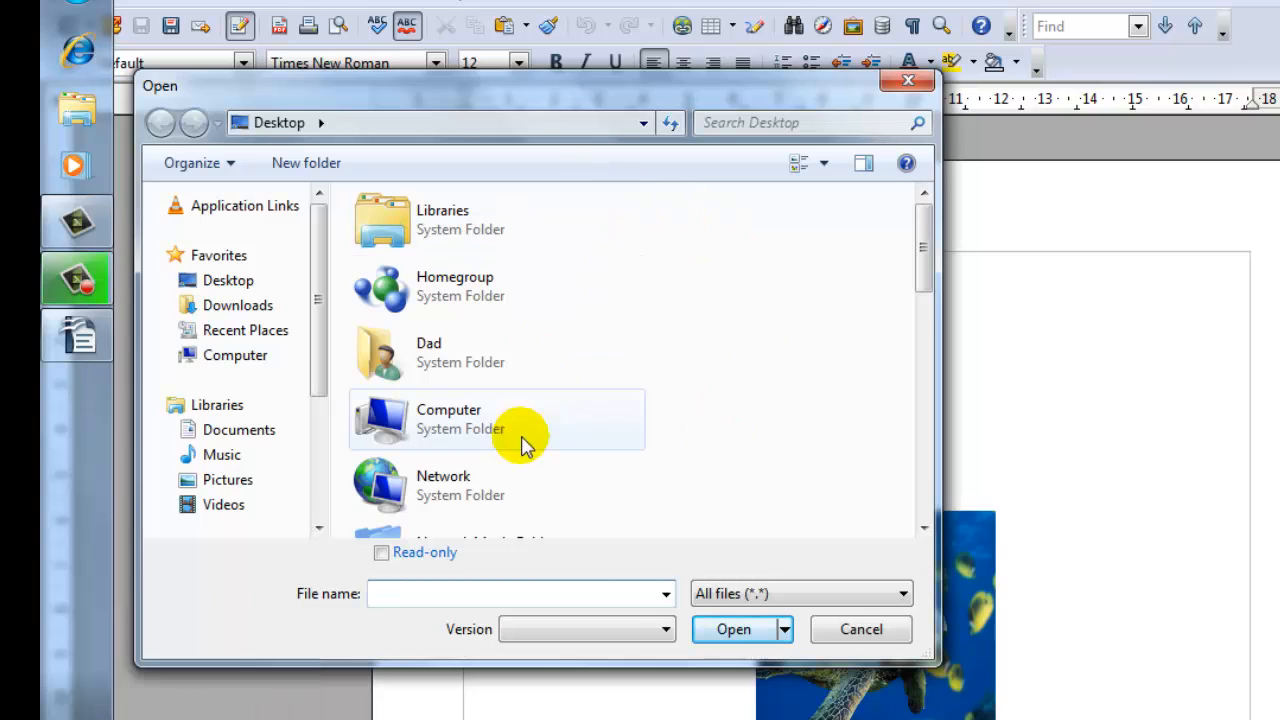
mouse_move(564, 380)
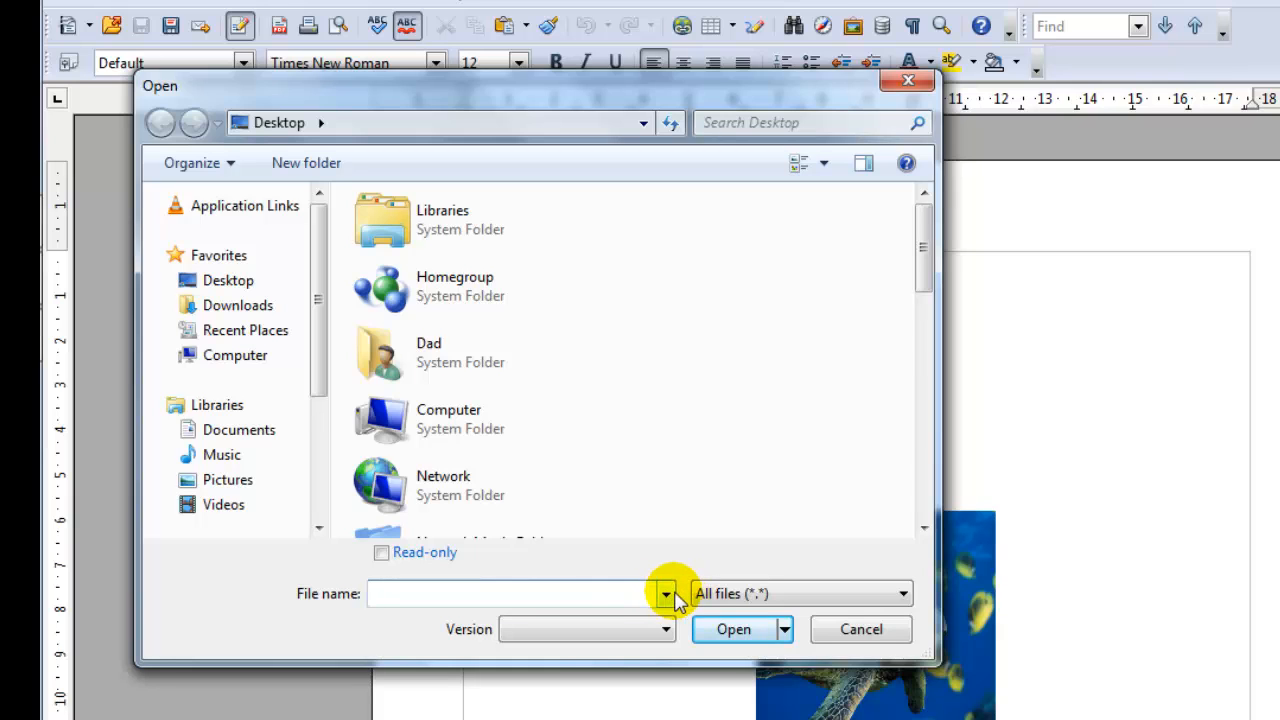
mouse_move(816, 592)
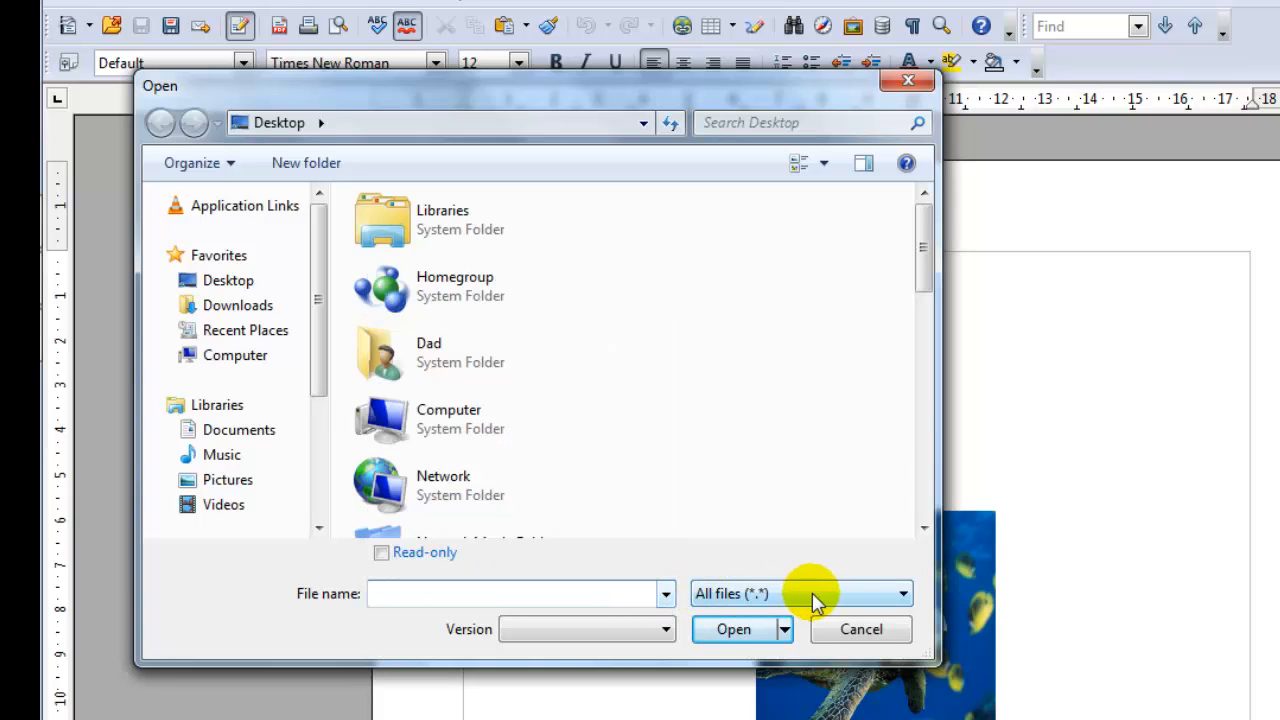
Step: Glance at the file-type list, then cancel the Open dialog back to the sample document
left_click(898, 592)
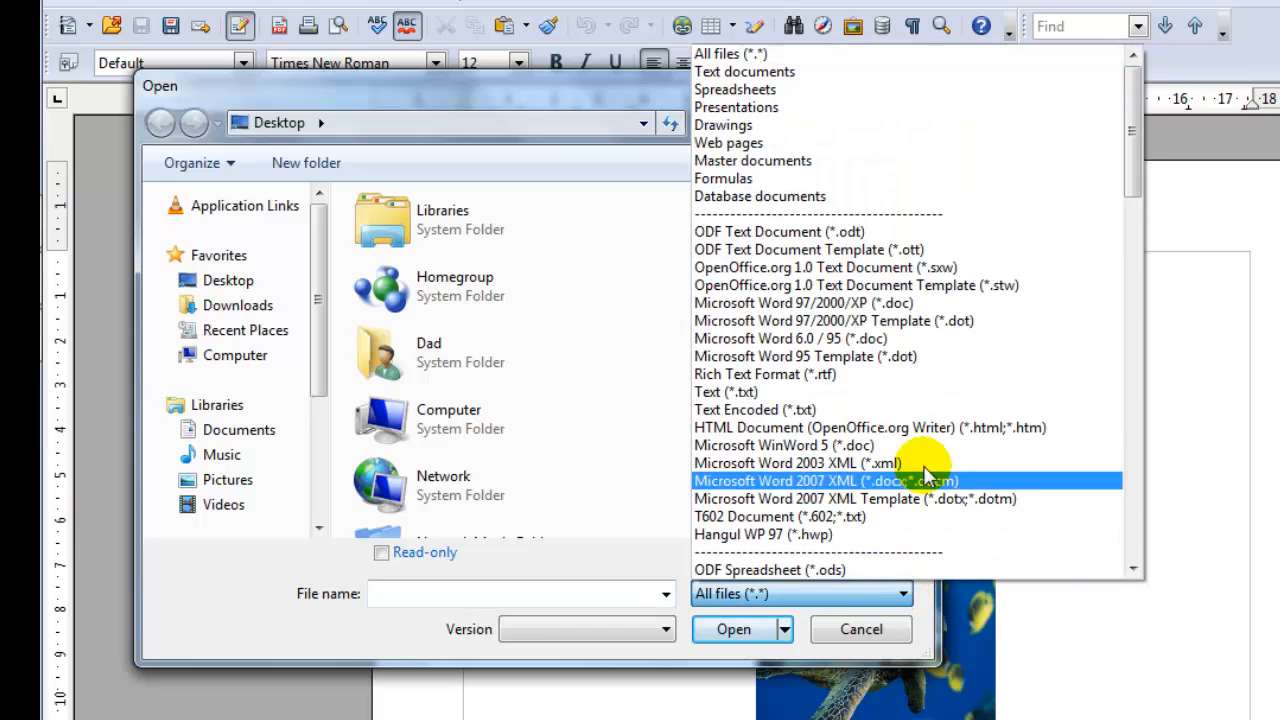
mouse_move(850, 304)
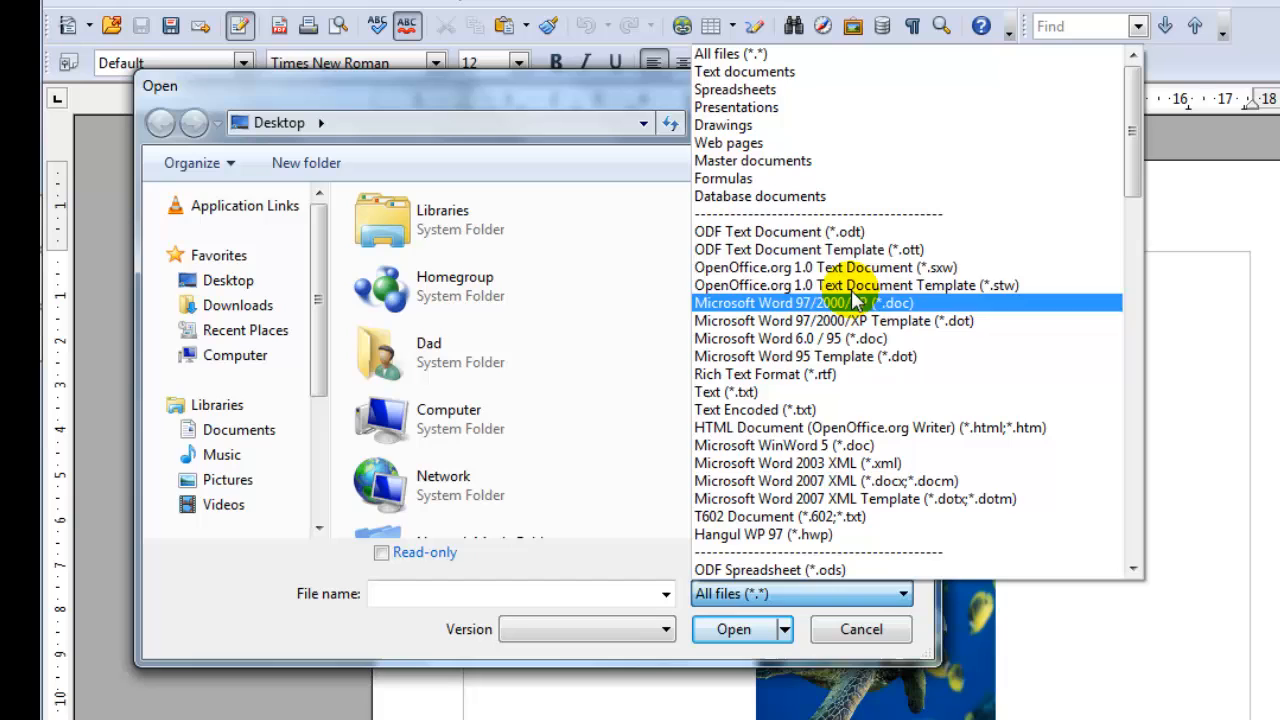
mouse_move(810, 320)
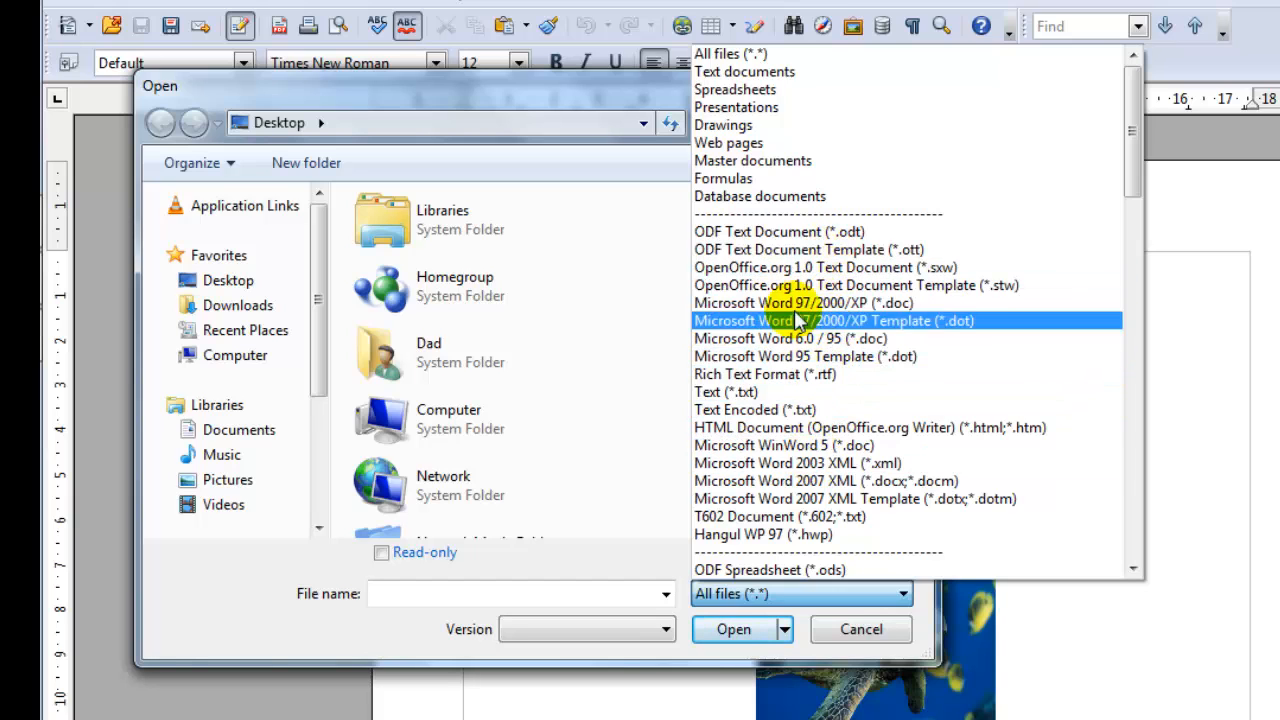
mouse_move(720, 72)
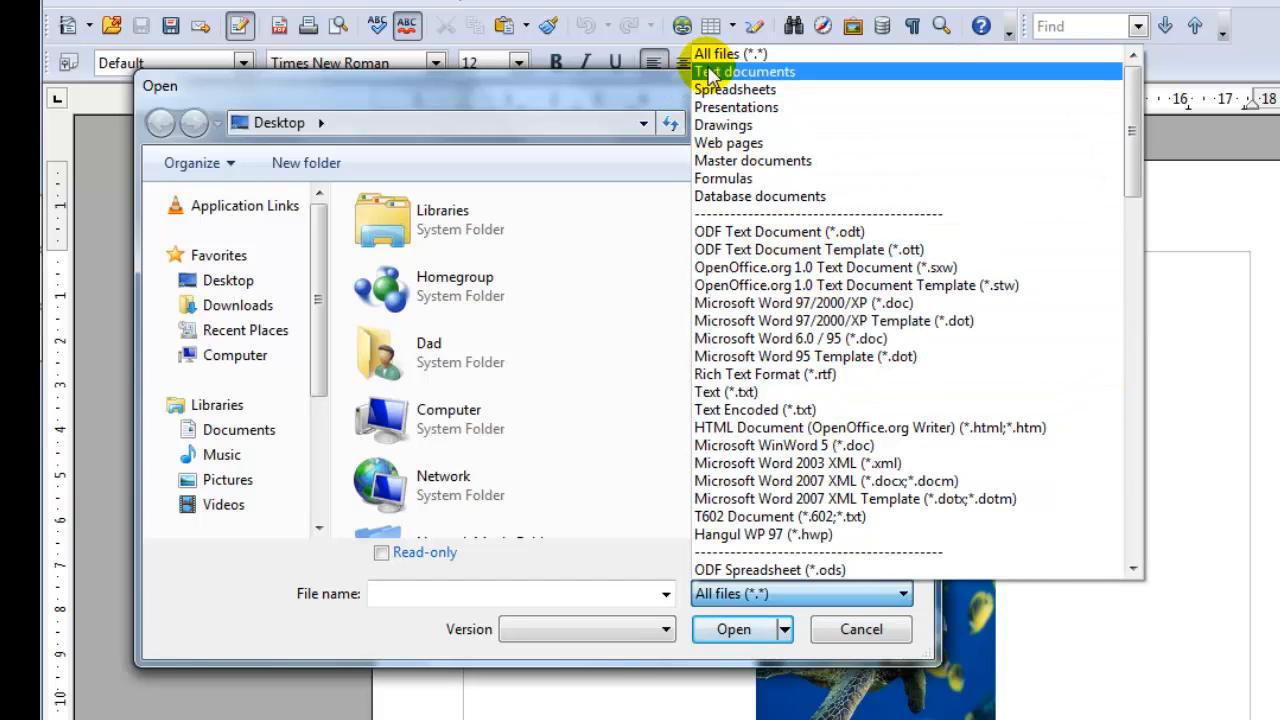
mouse_move(724, 78)
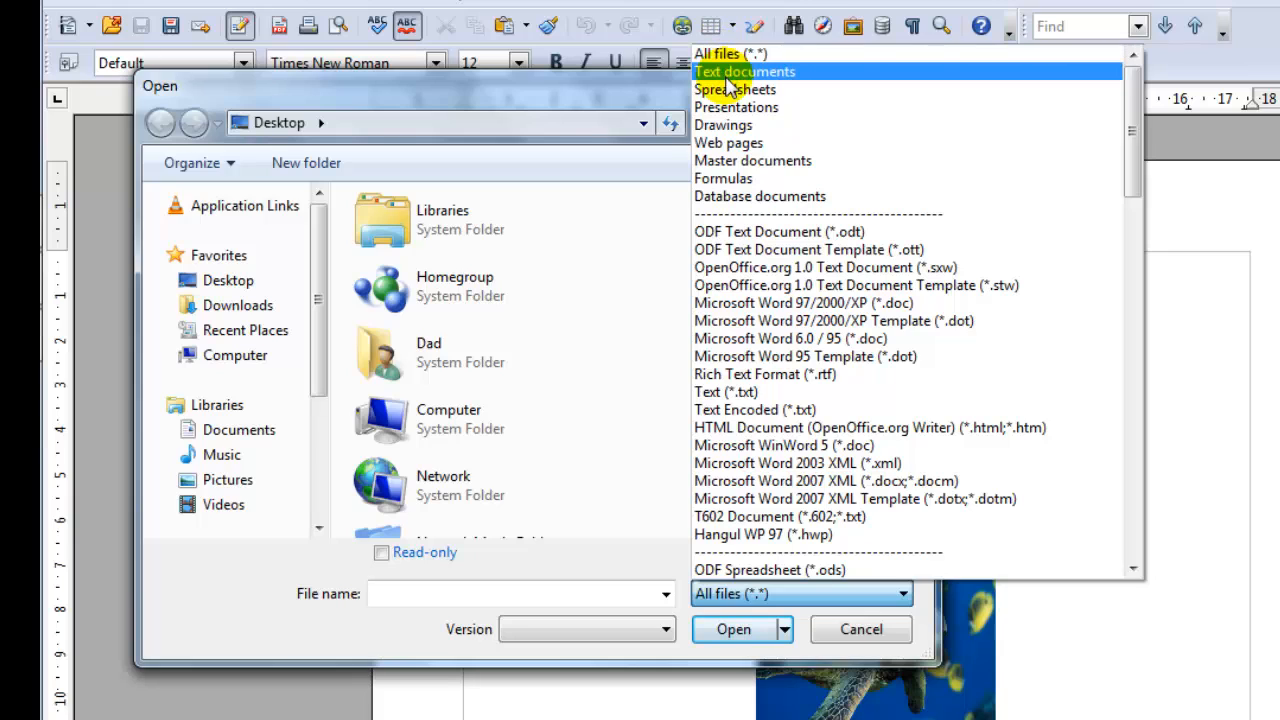
mouse_move(724, 124)
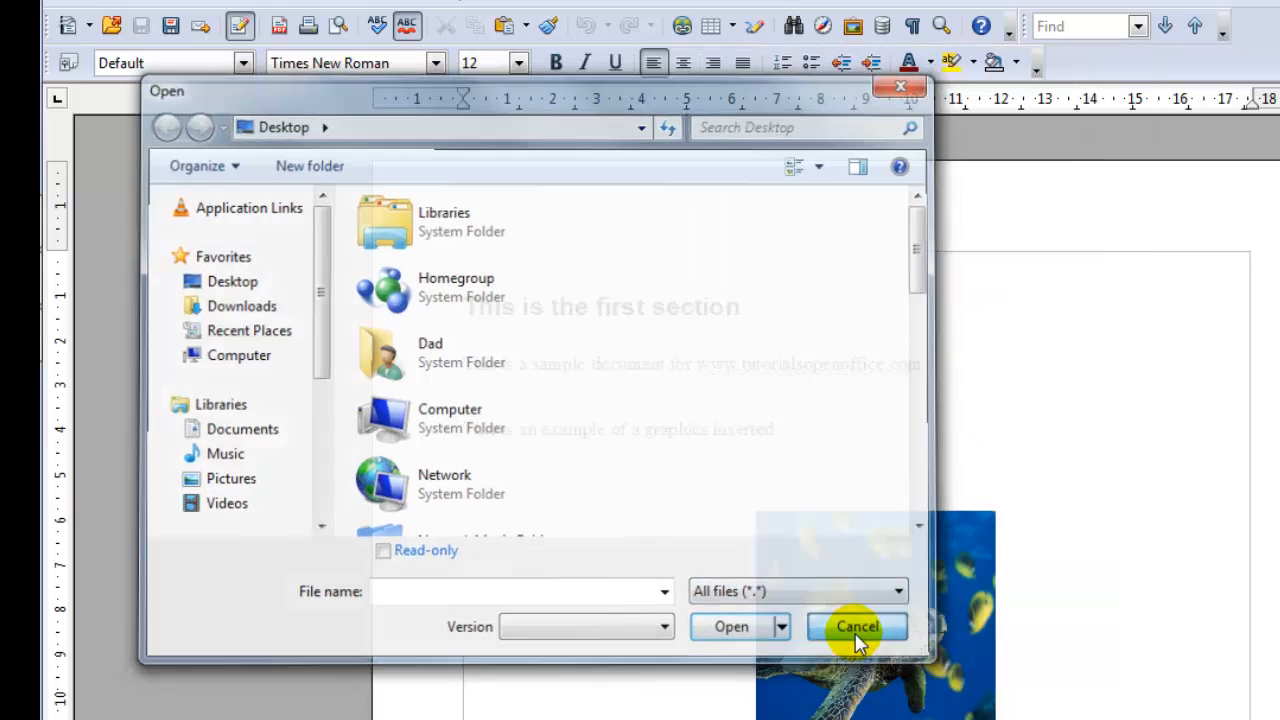
left_click(856, 626)
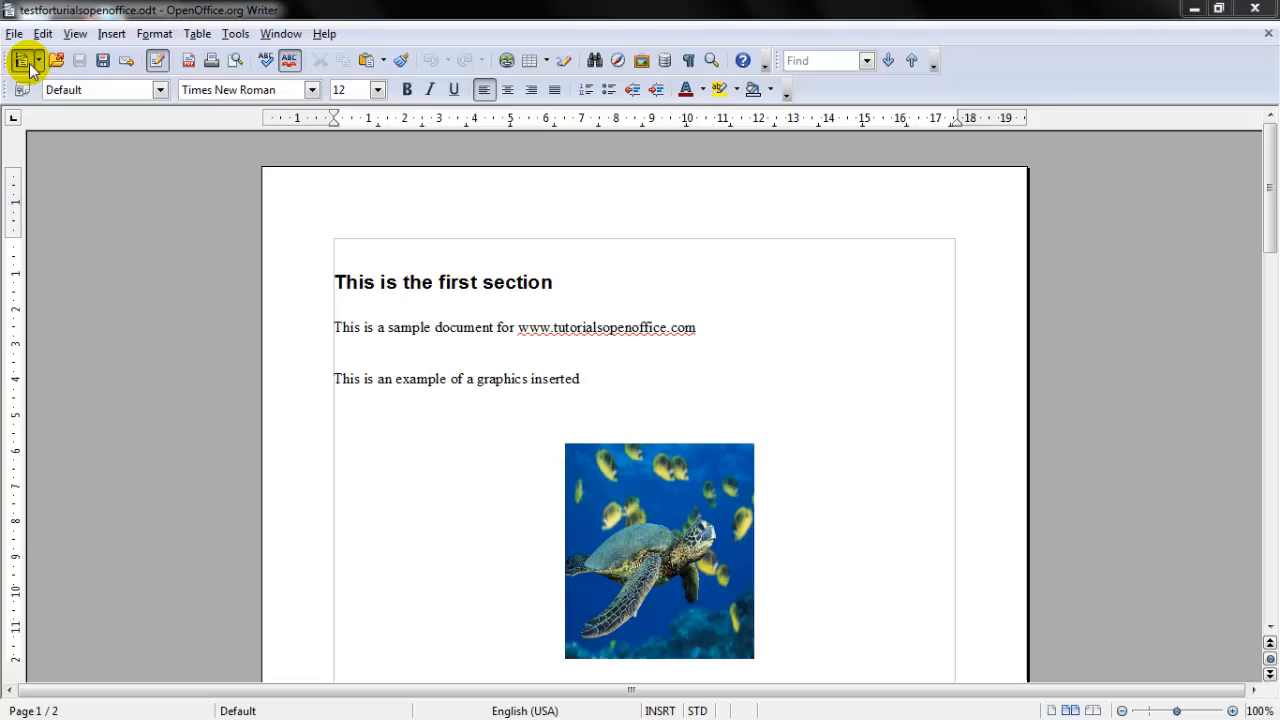
Step: Bring up Save As, proposing testforturialsopenoffice as an ODF Text Document
left_click(14, 32)
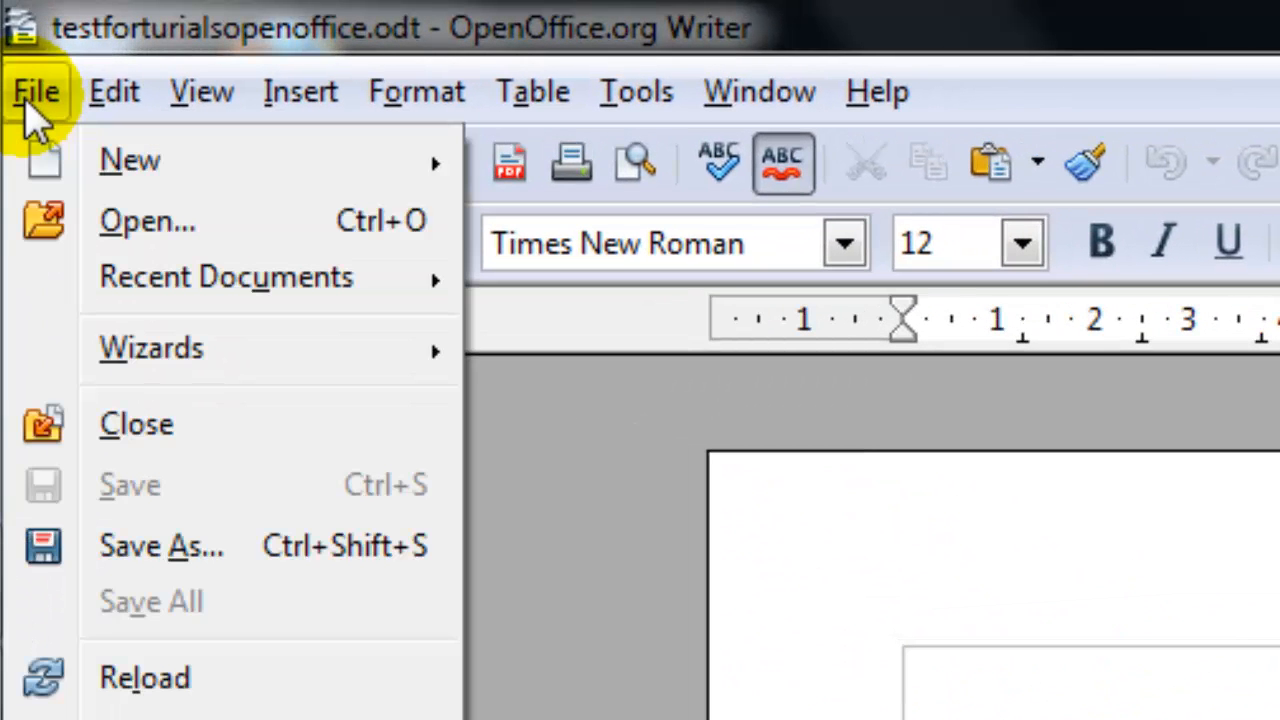
mouse_move(162, 544)
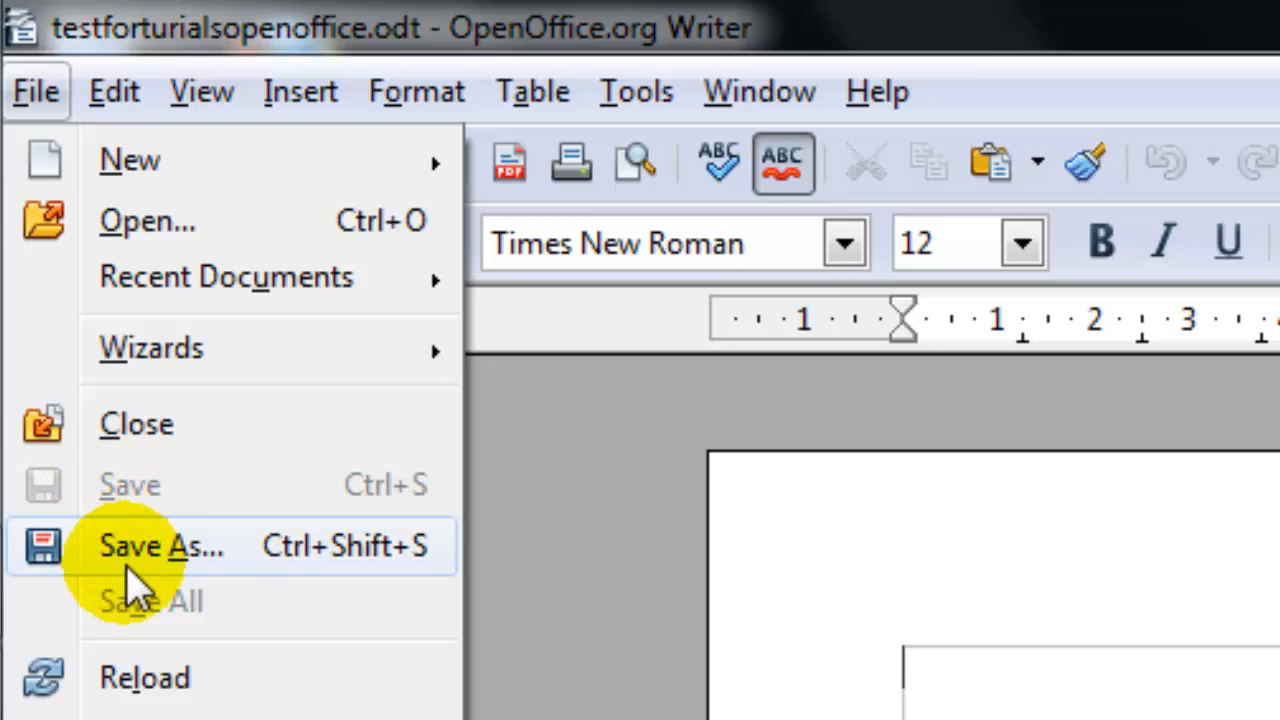
mouse_move(144, 500)
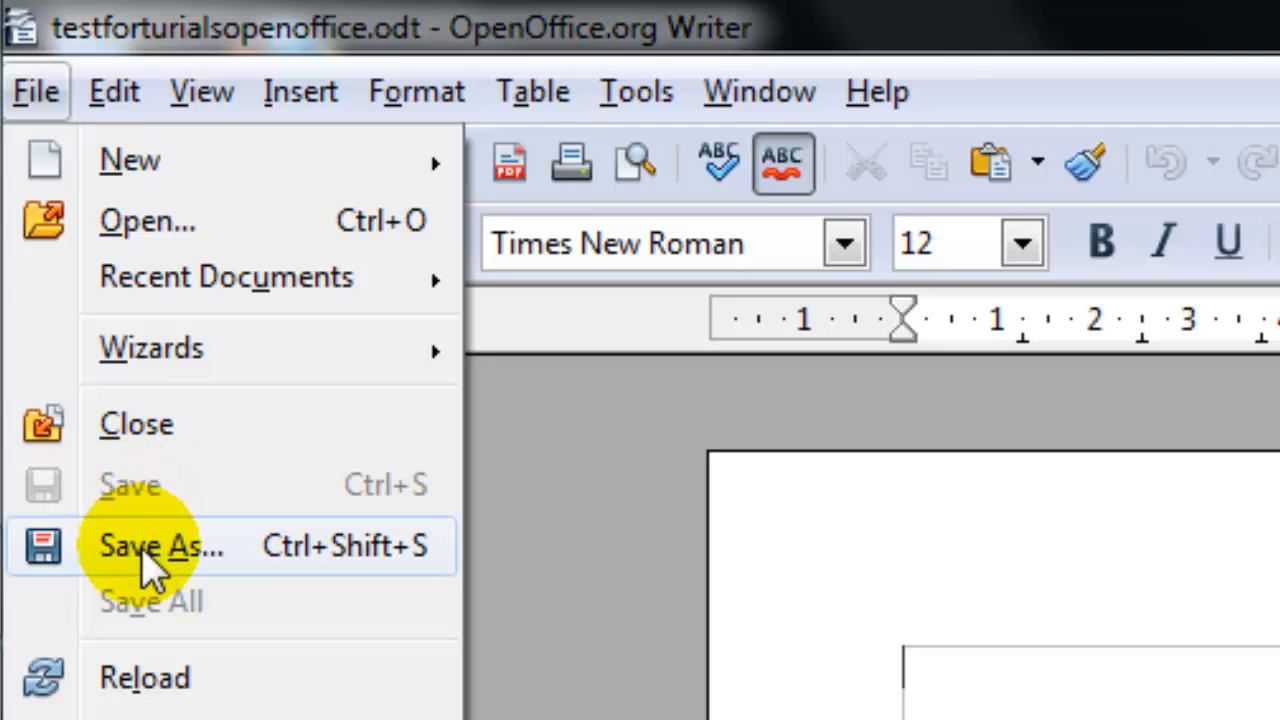
left_click(160, 544)
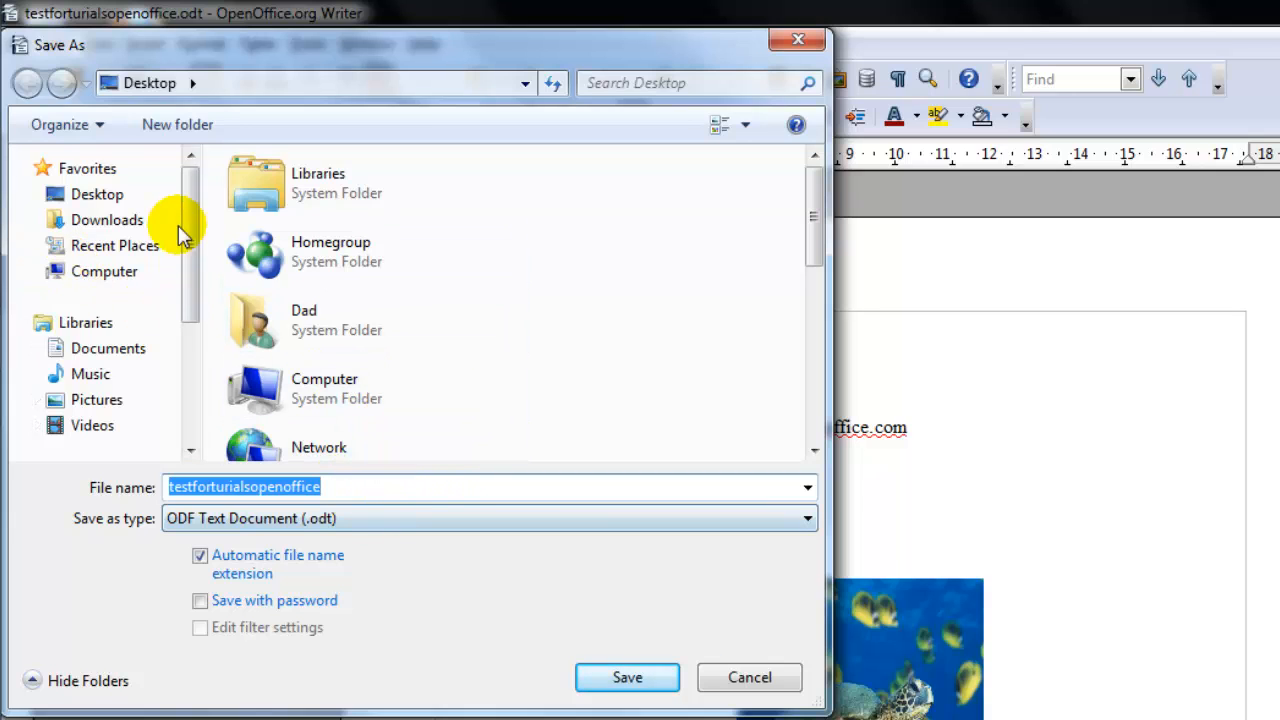
Step: Choose Desktop as the save location, then cancel Save As without saving
left_click(96, 194)
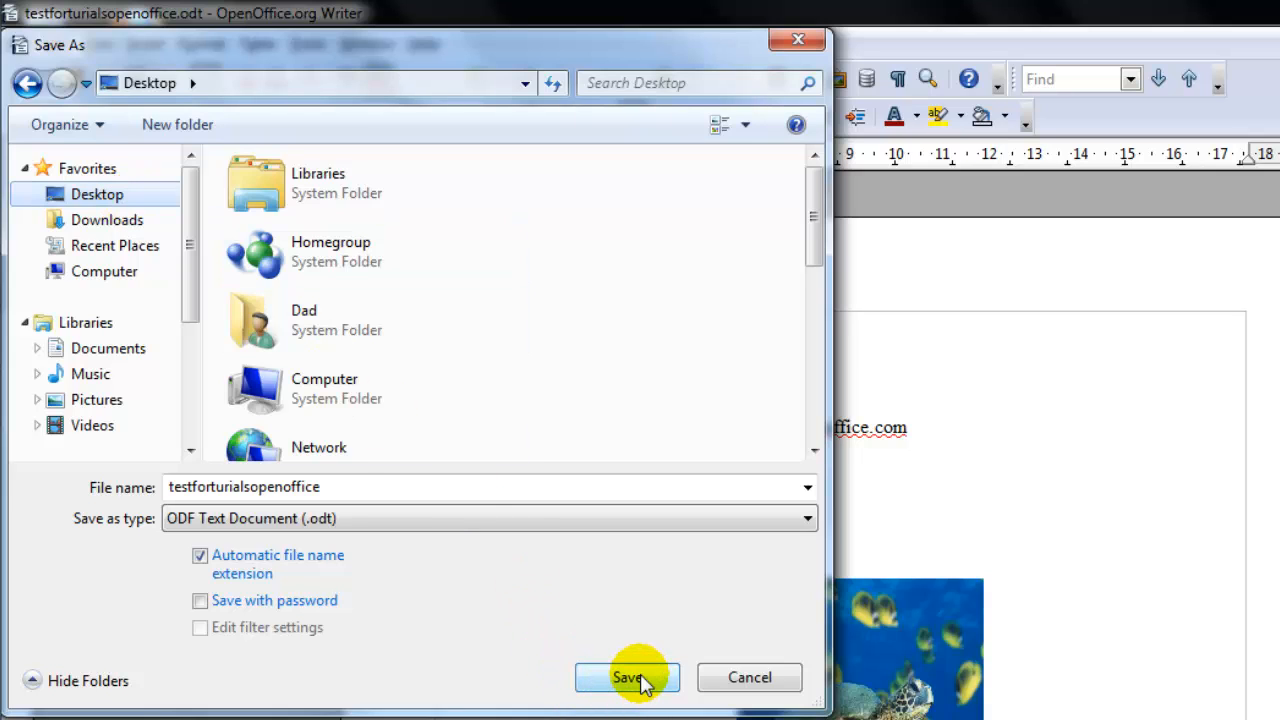
mouse_move(748, 676)
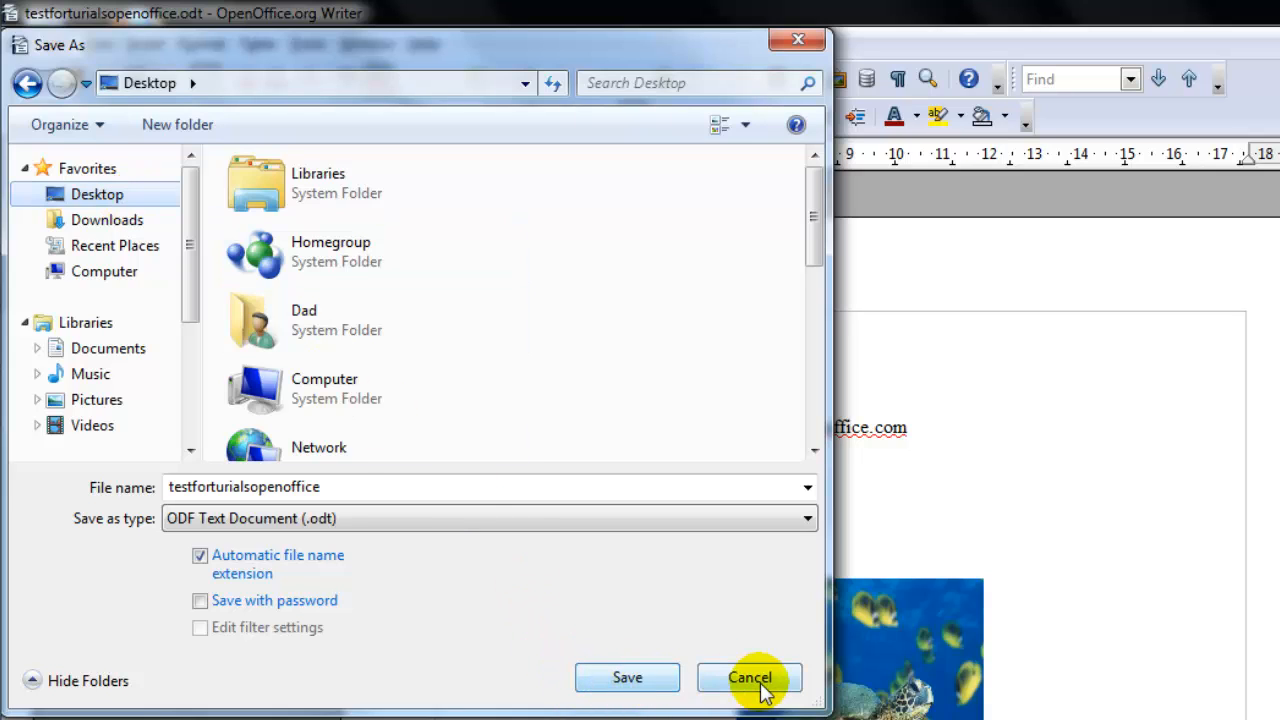
left_click(748, 676)
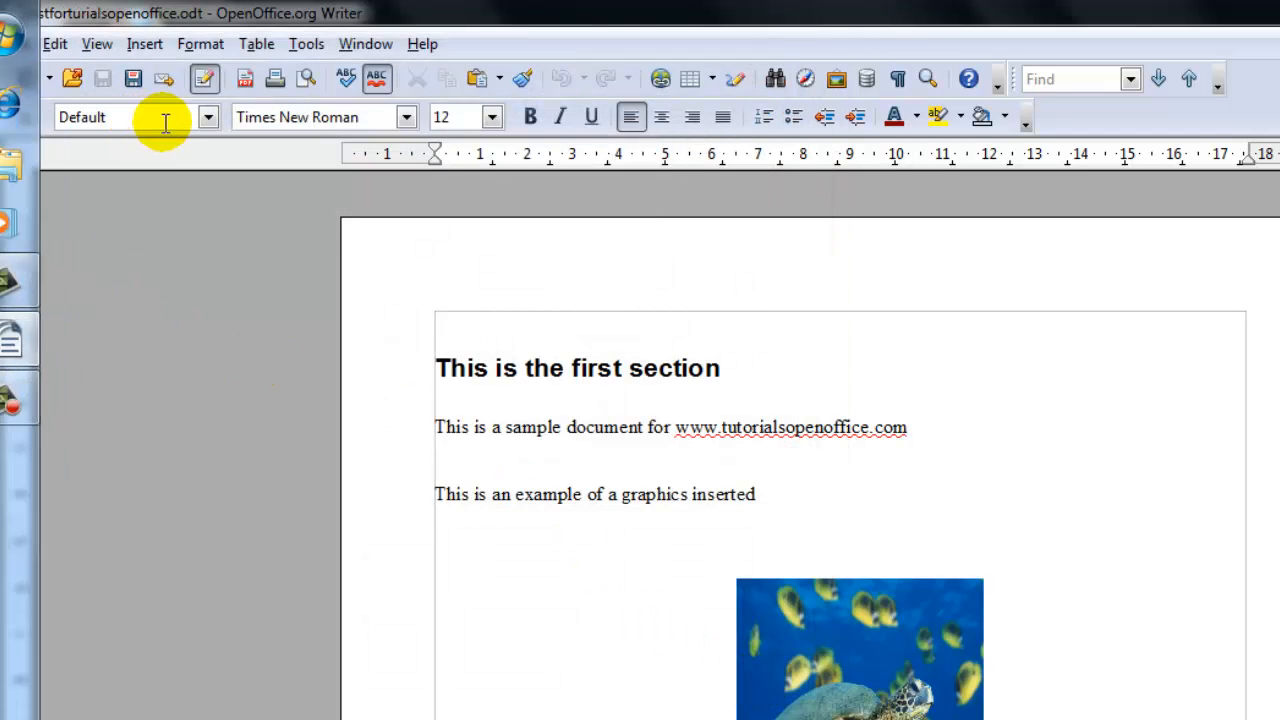
left_click(54, 44)
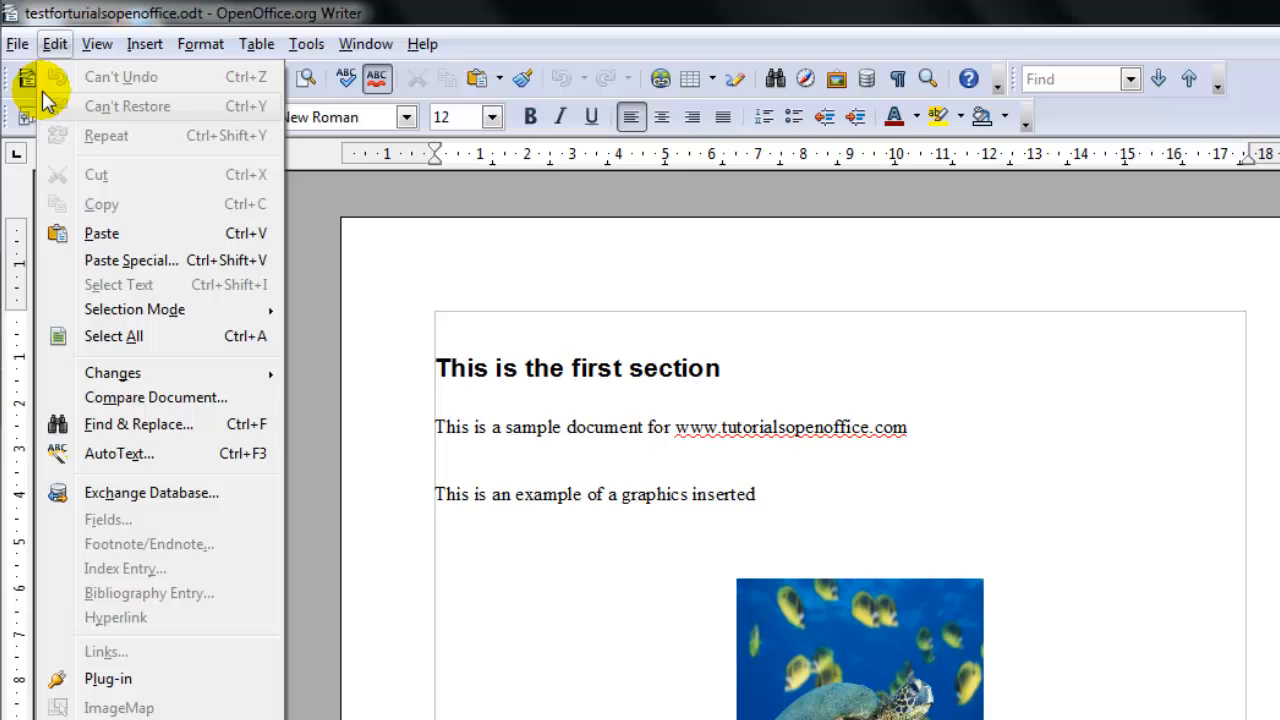
left_click(16, 44)
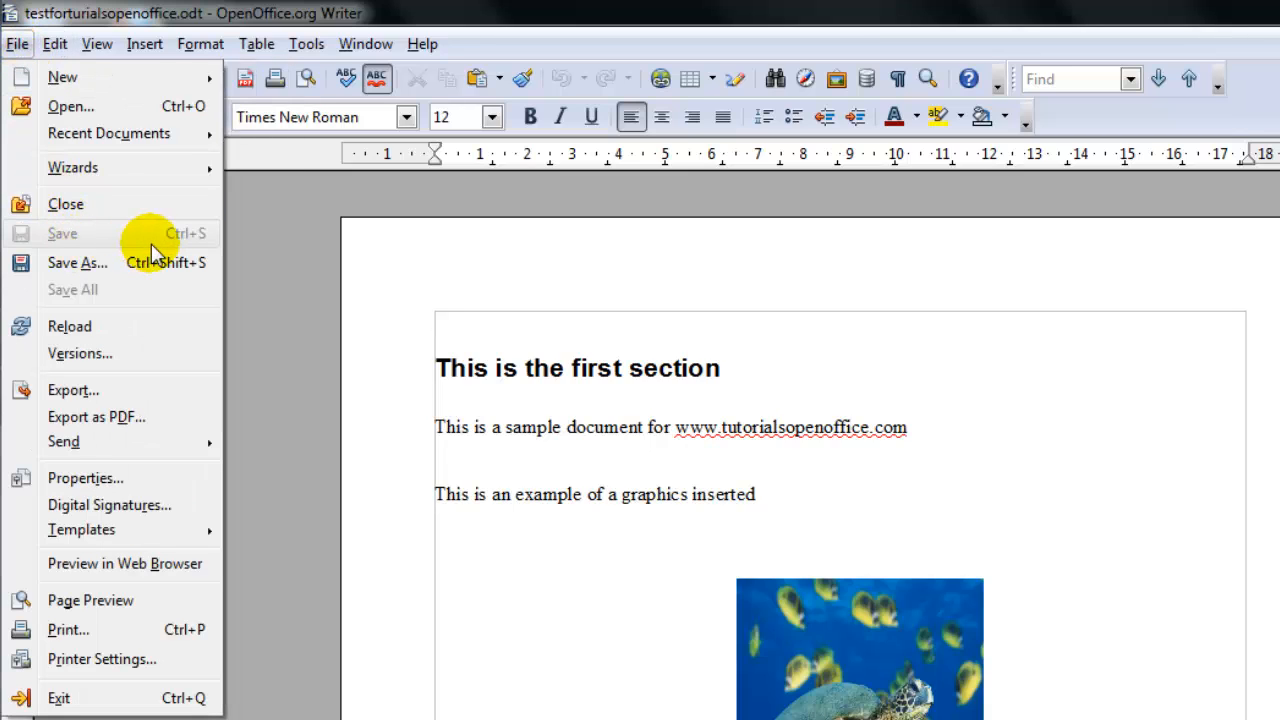
mouse_move(200, 270)
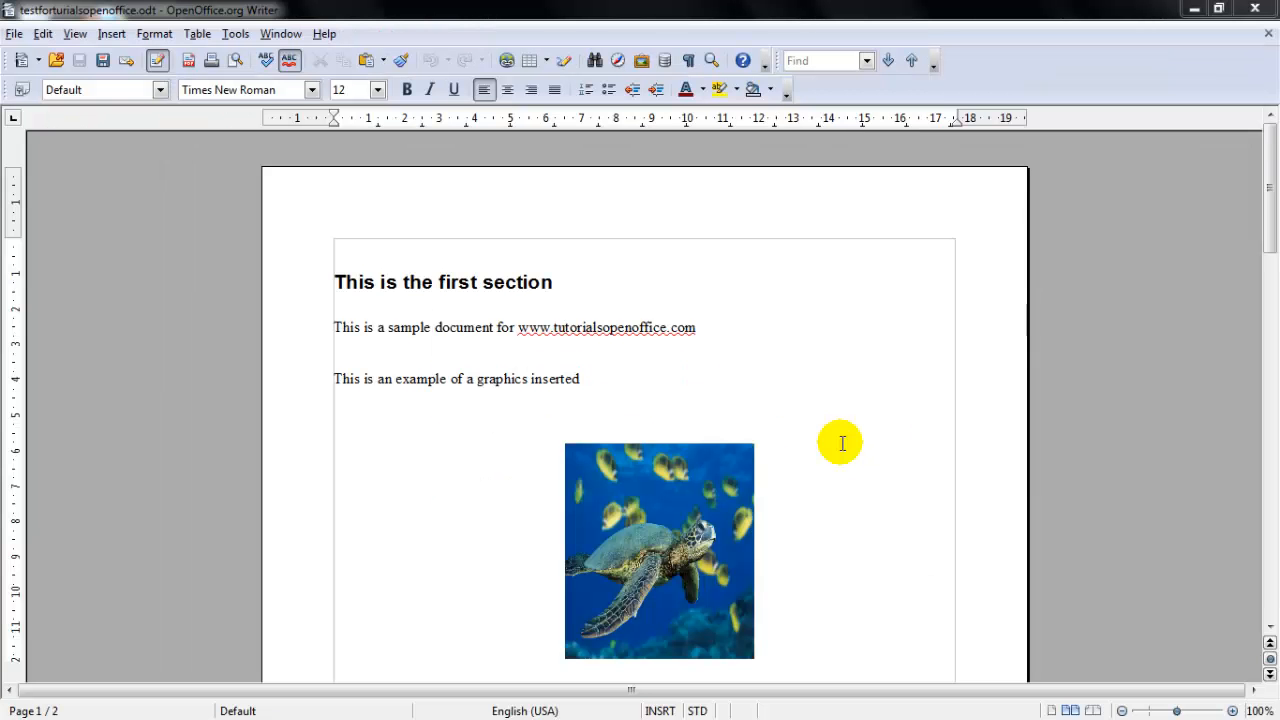
mouse_move(470, 308)
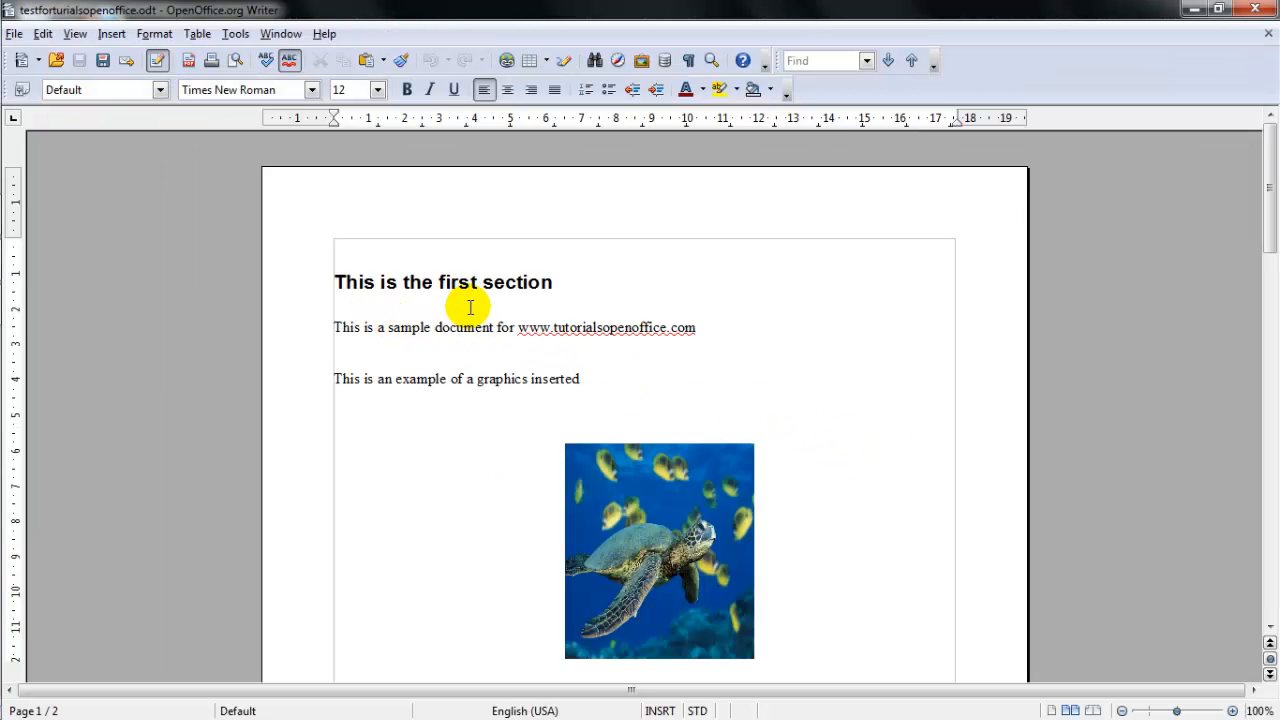
Step: Add the line 'This is a document' directly below the first-section heading
type("TH")
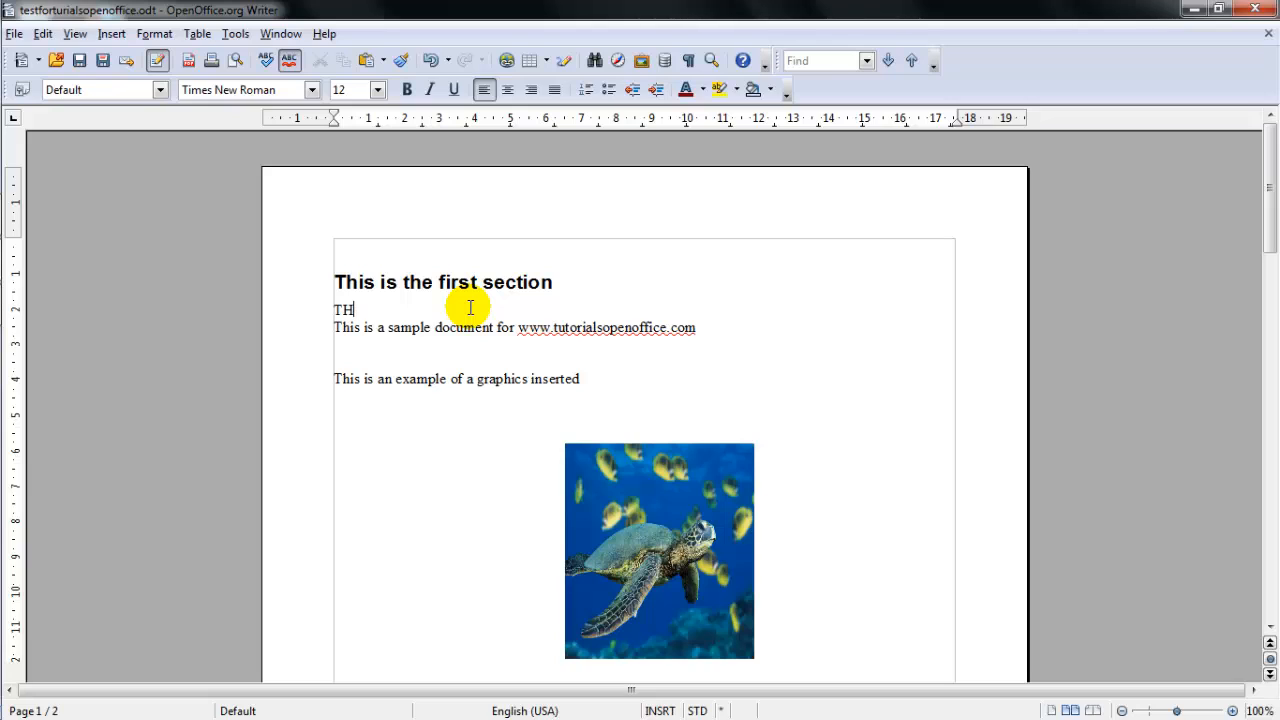
type("This is a")
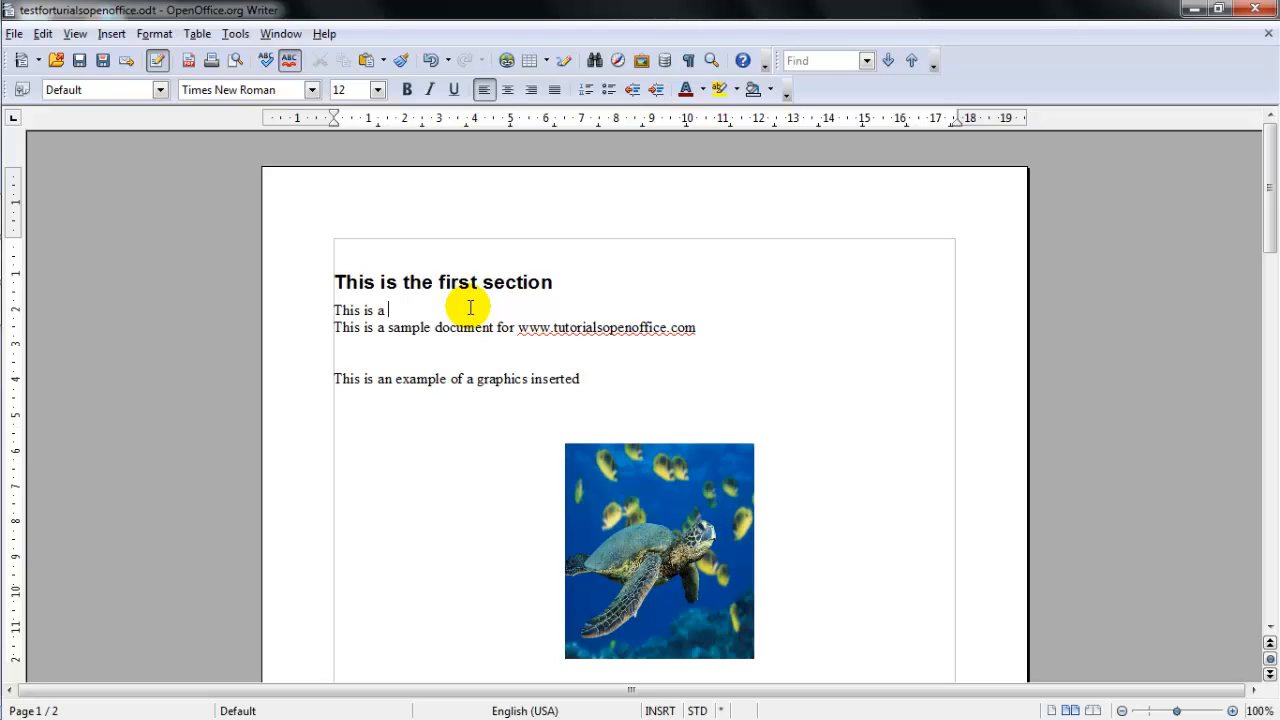
type("doc")
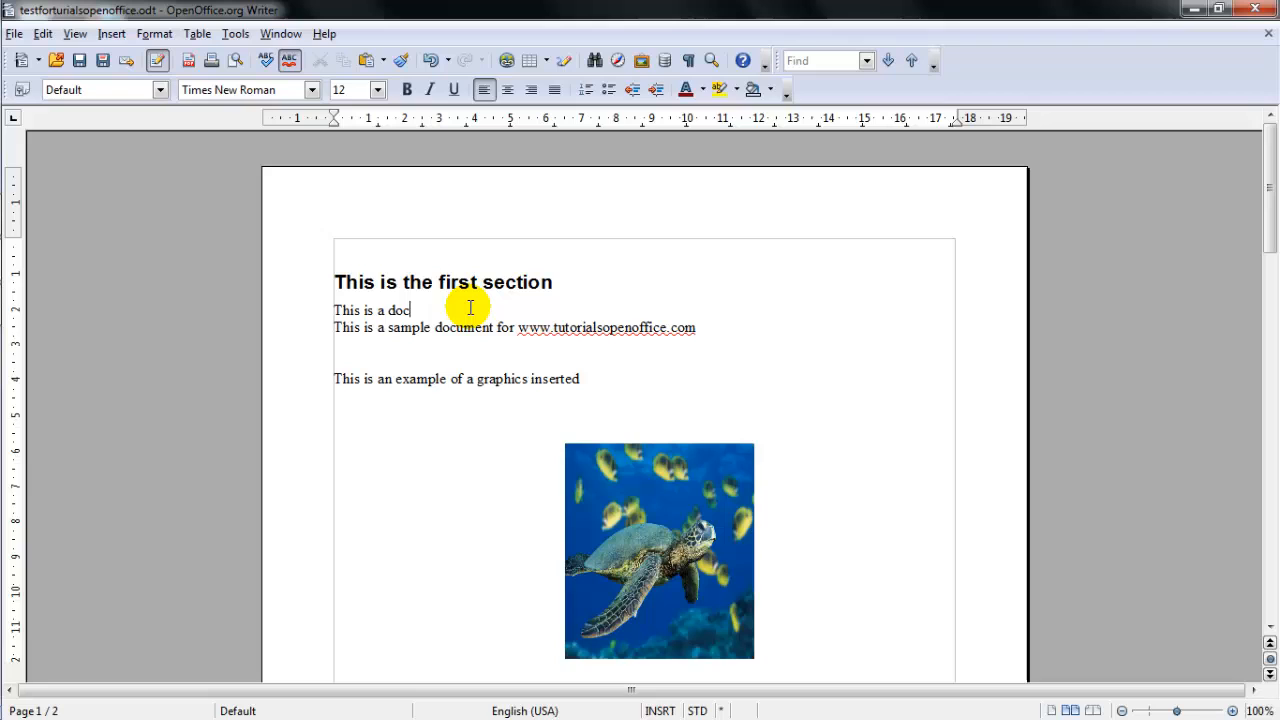
type("ument")
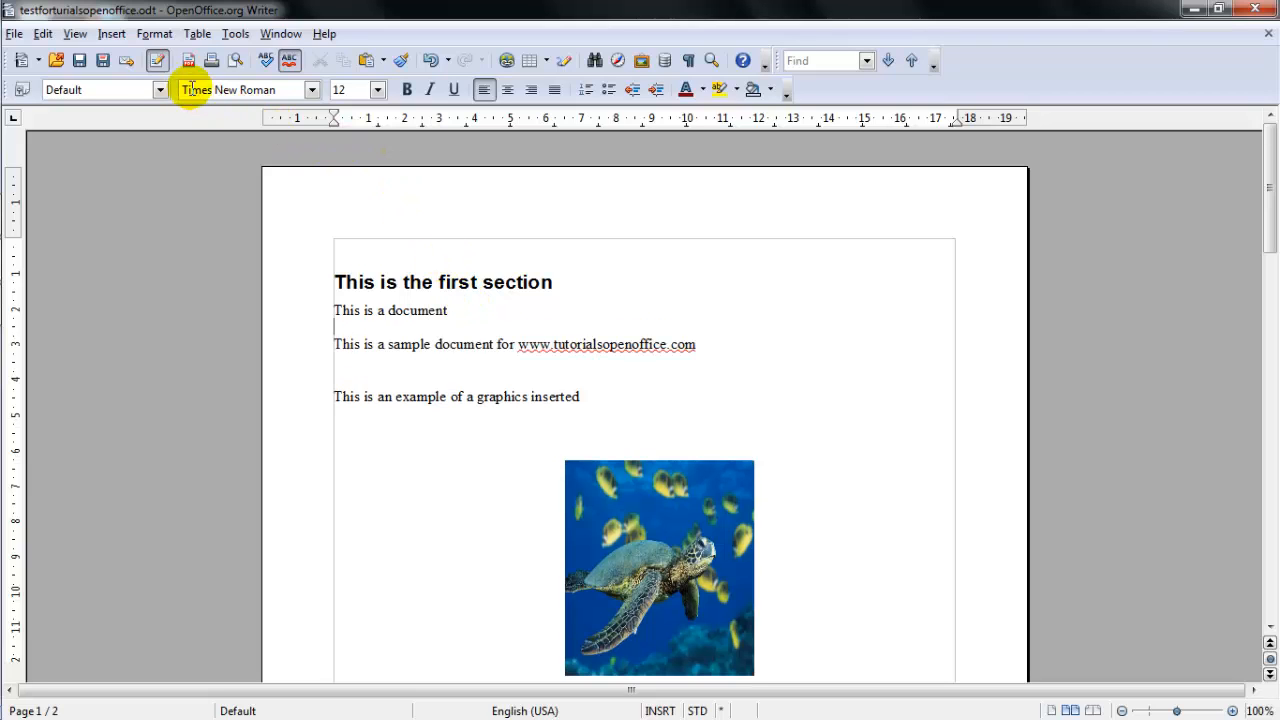
mouse_move(102, 60)
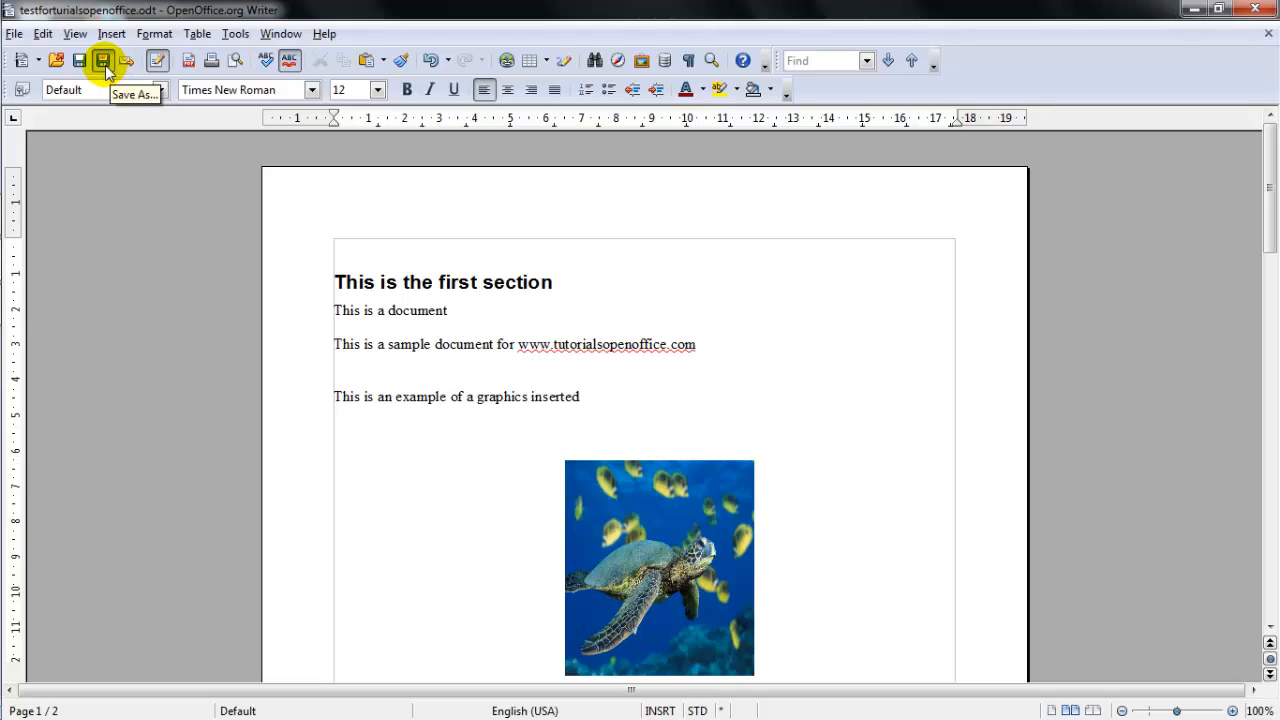
mouse_move(80, 60)
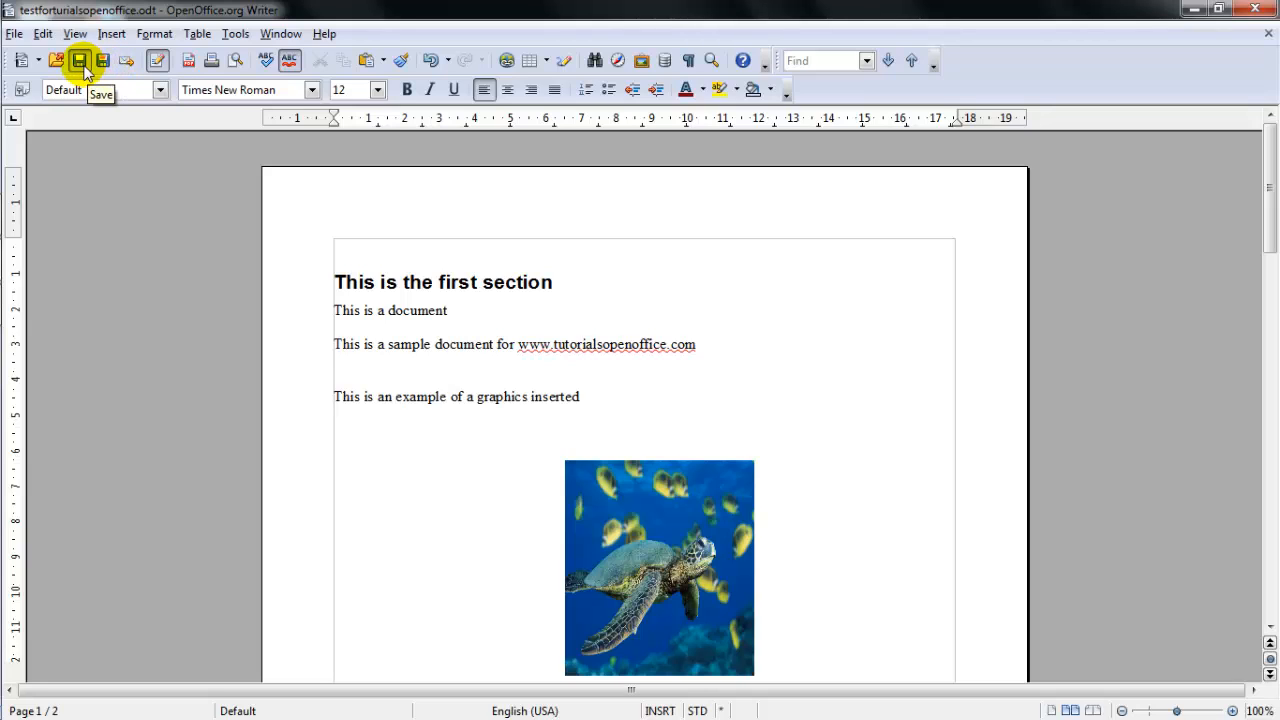
mouse_move(100, 60)
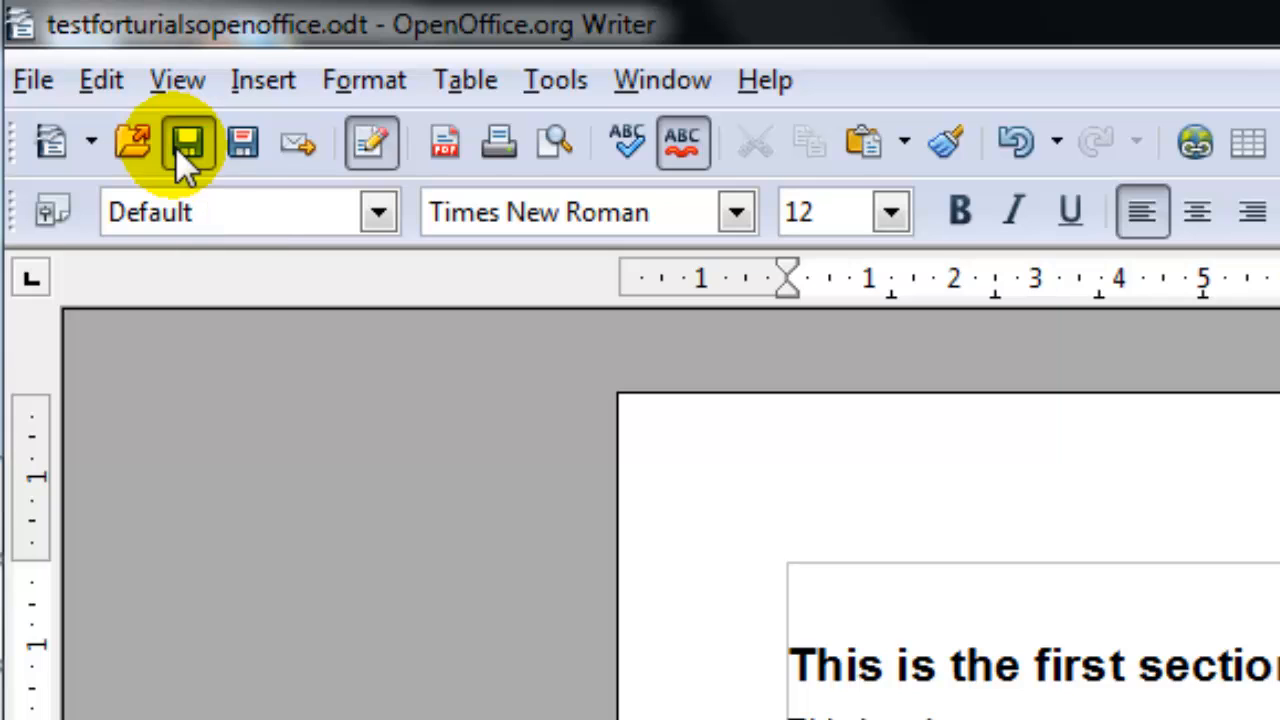
Step: Save the edited document under its existing name testforturialsopenoffice.odt
left_click(188, 140)
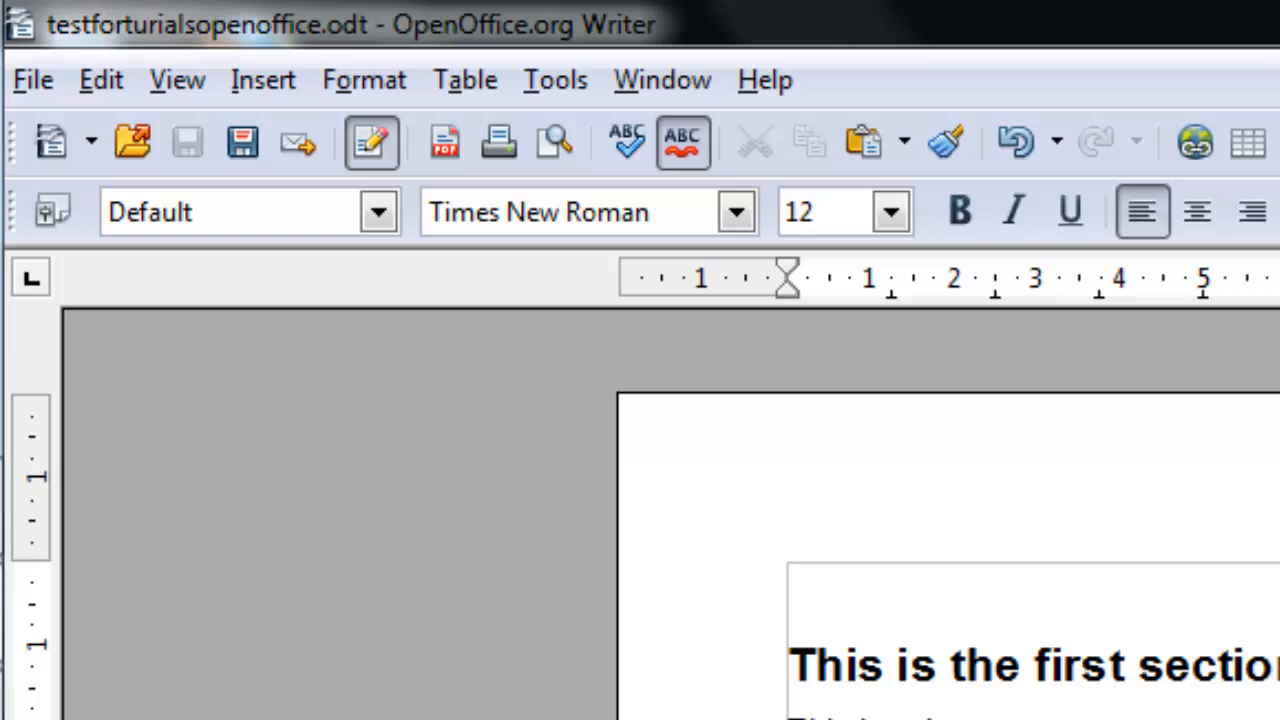
mouse_move(710, 356)
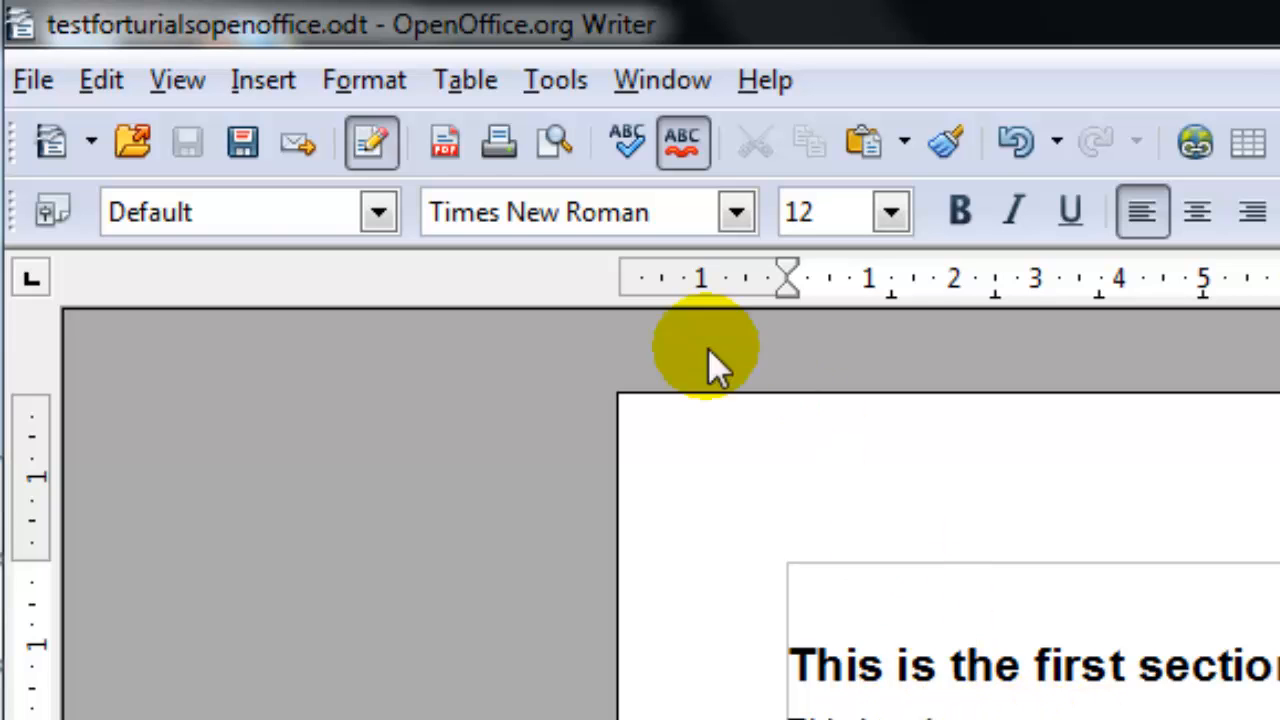
mouse_move(244, 140)
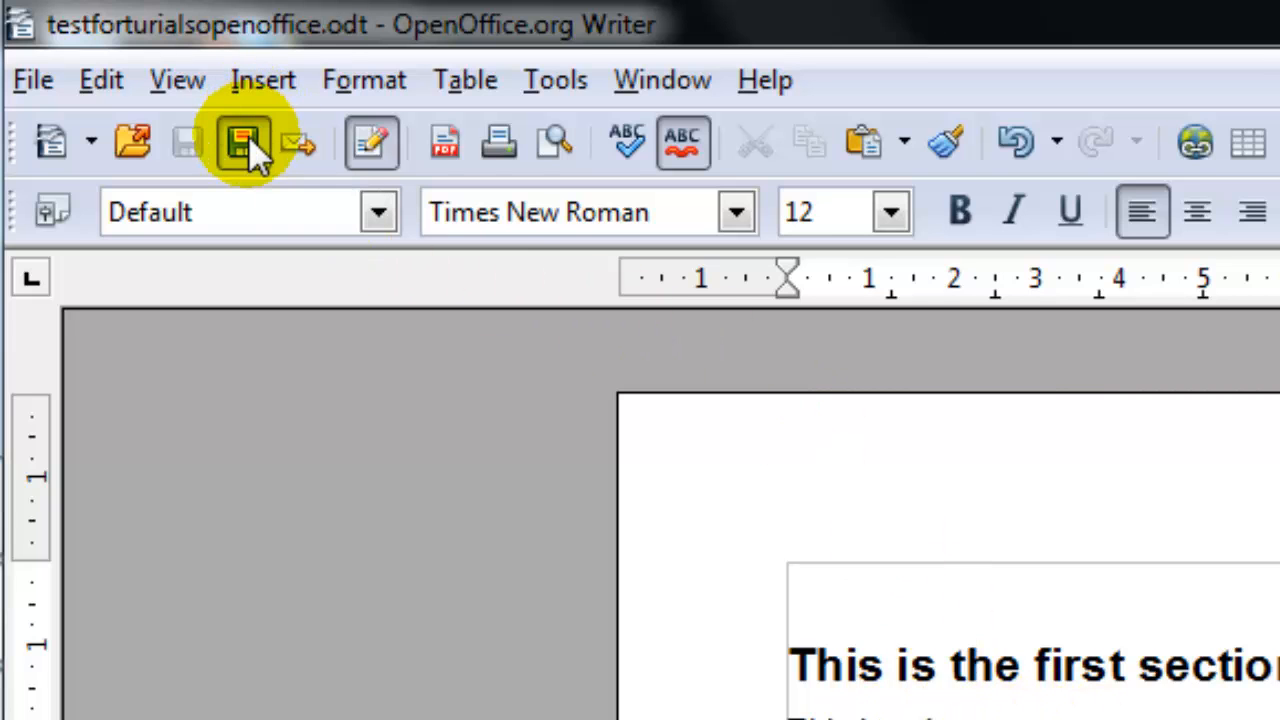
Step: Save As again keeping ODF Text (.odt), triggering the replace-existing-file prompt
left_click(244, 140)
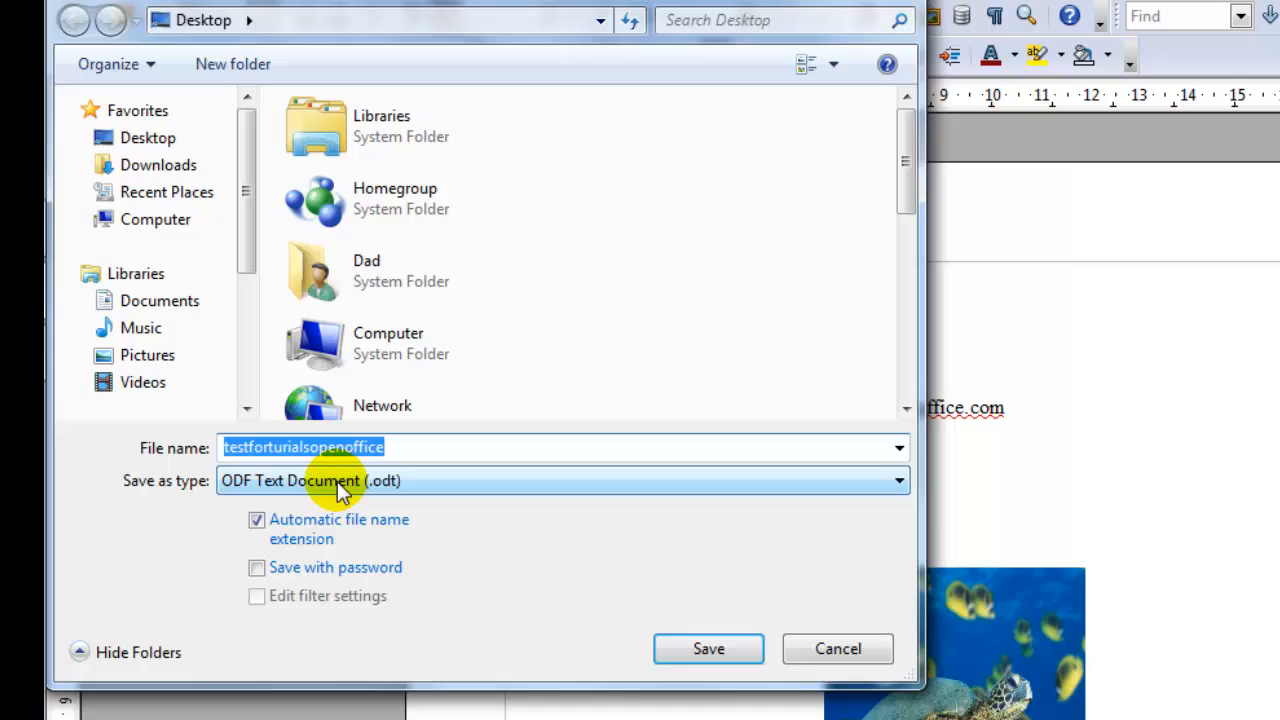
mouse_move(896, 490)
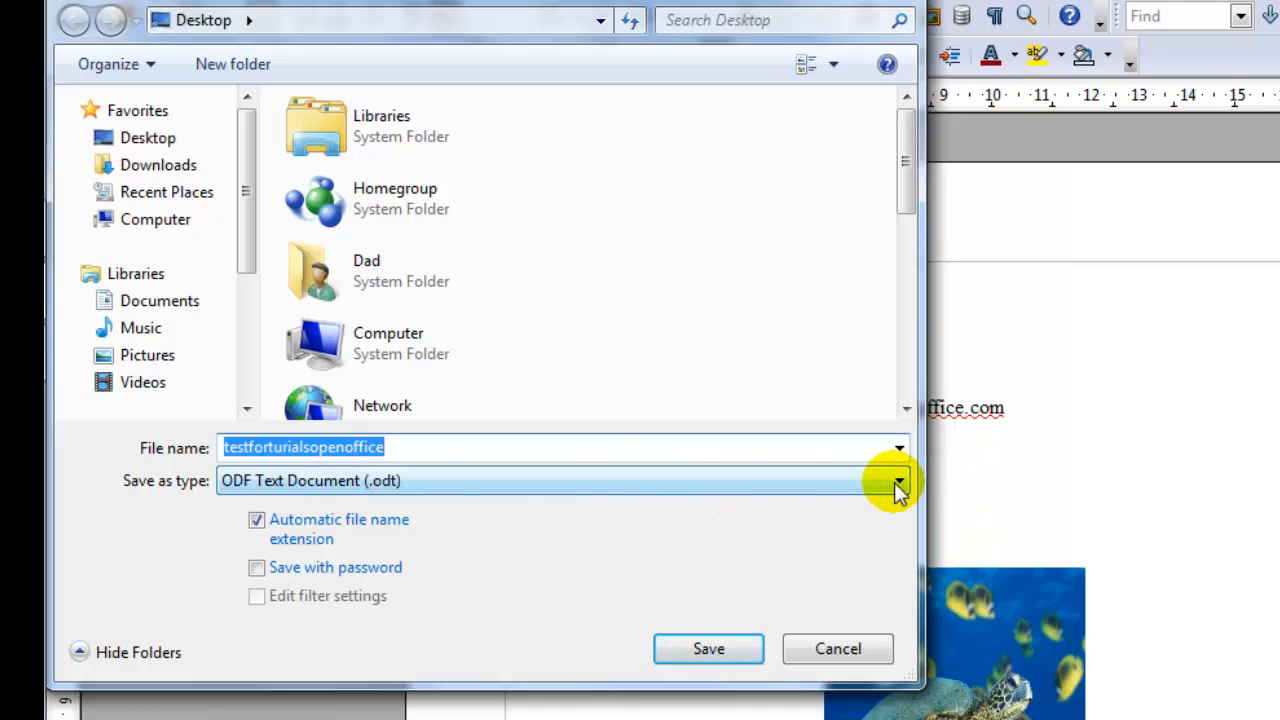
left_click(896, 486)
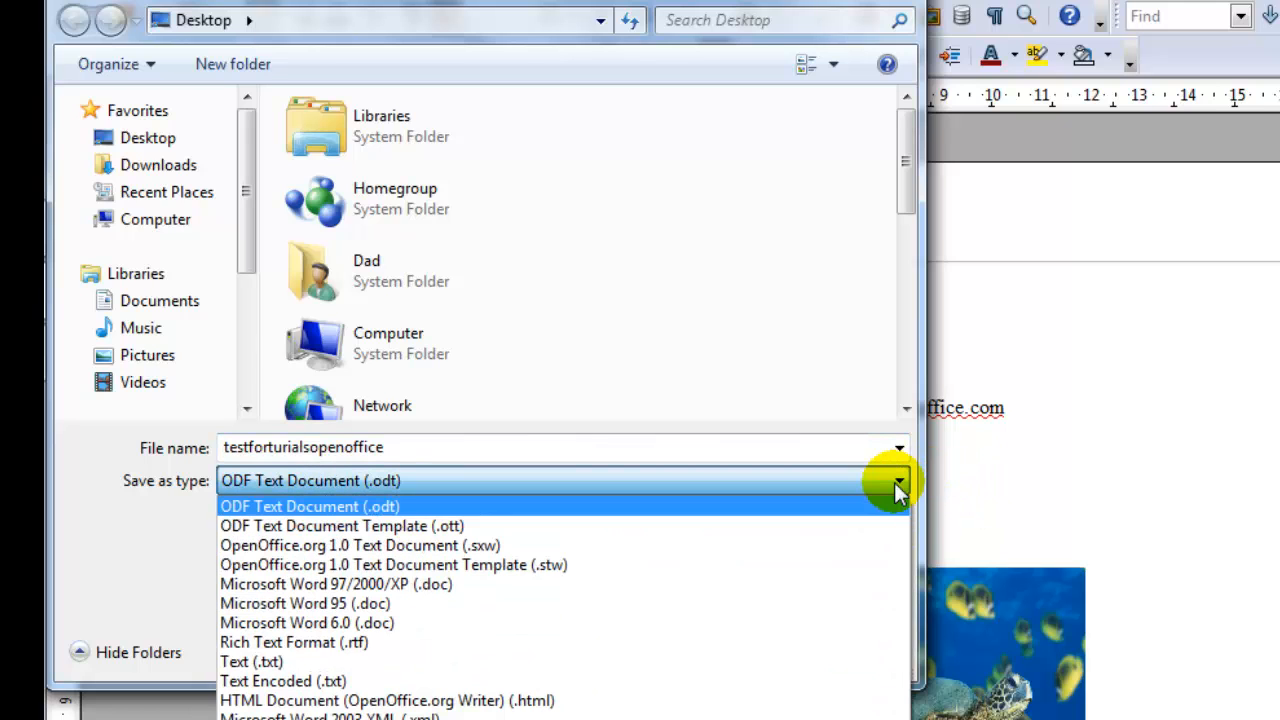
mouse_move(820, 564)
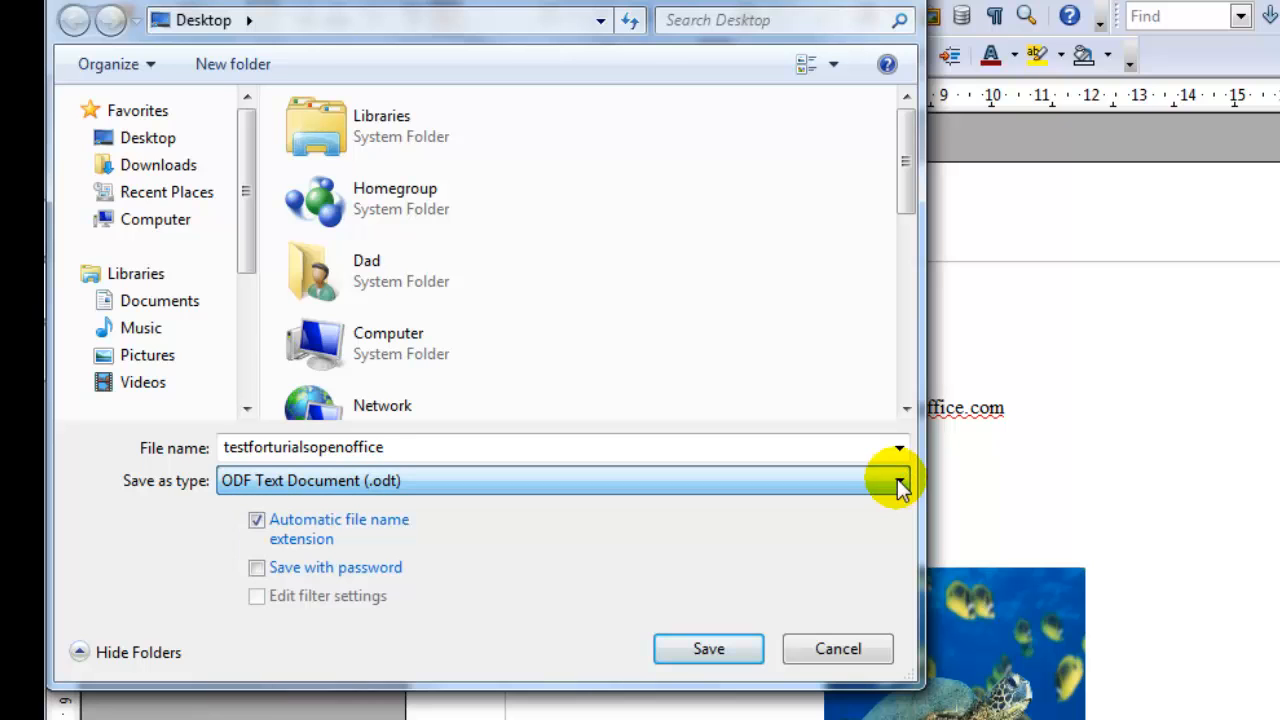
mouse_move(224, 344)
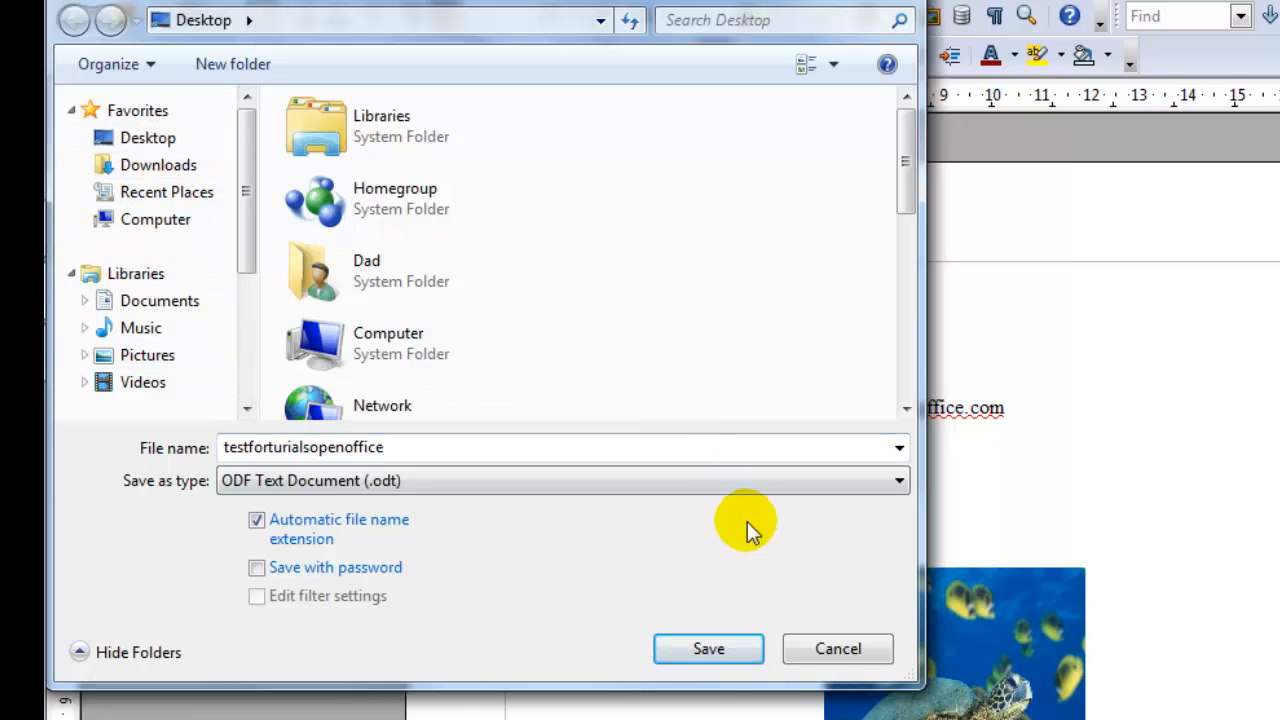
mouse_move(650, 624)
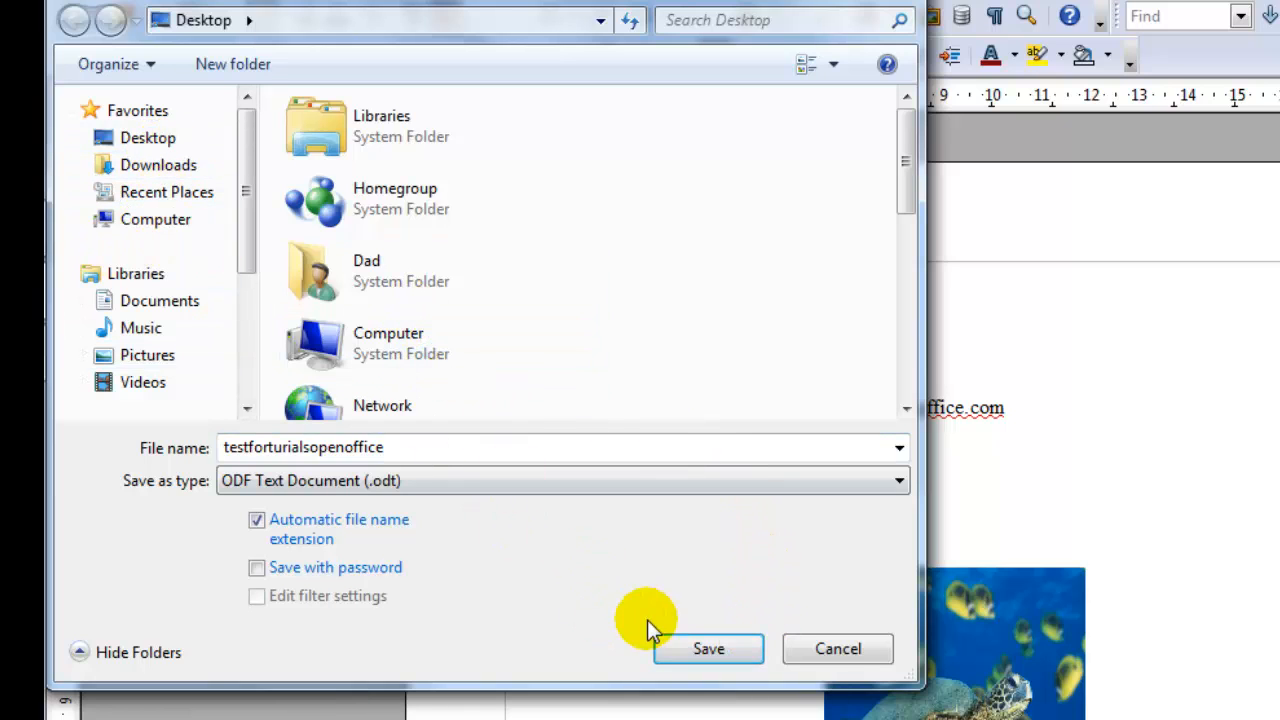
left_click(708, 648)
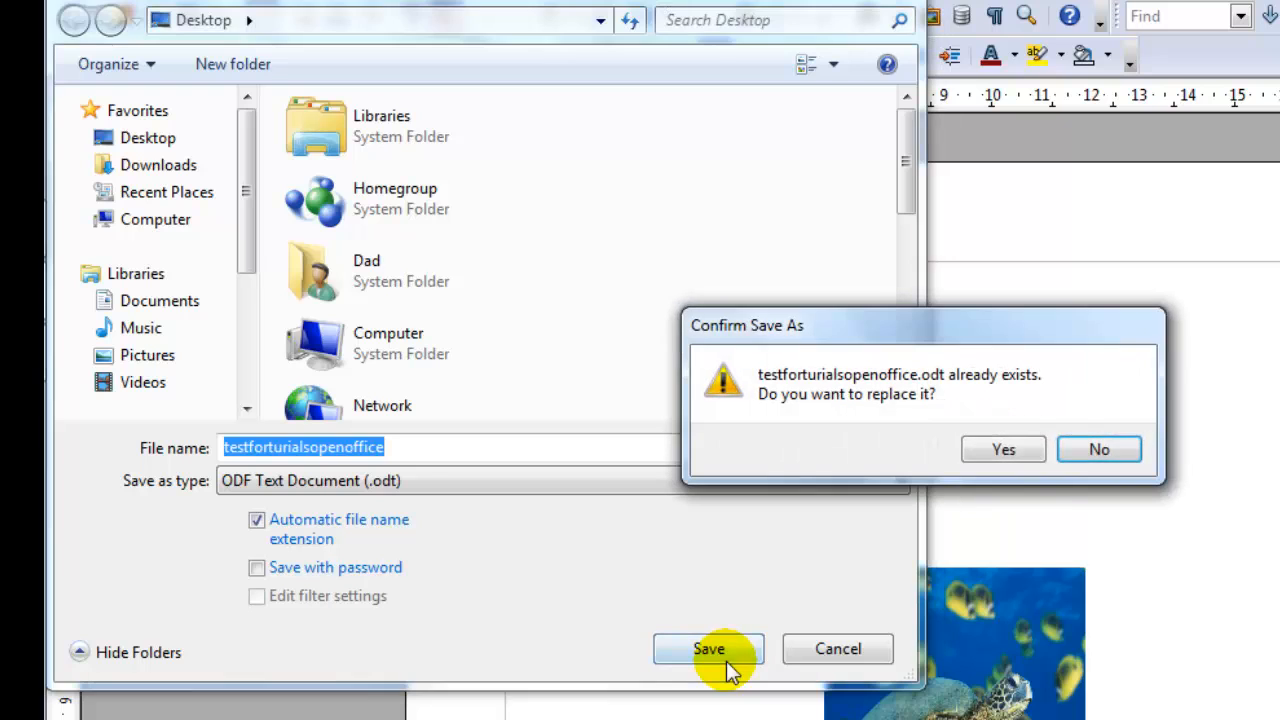
mouse_move(876, 390)
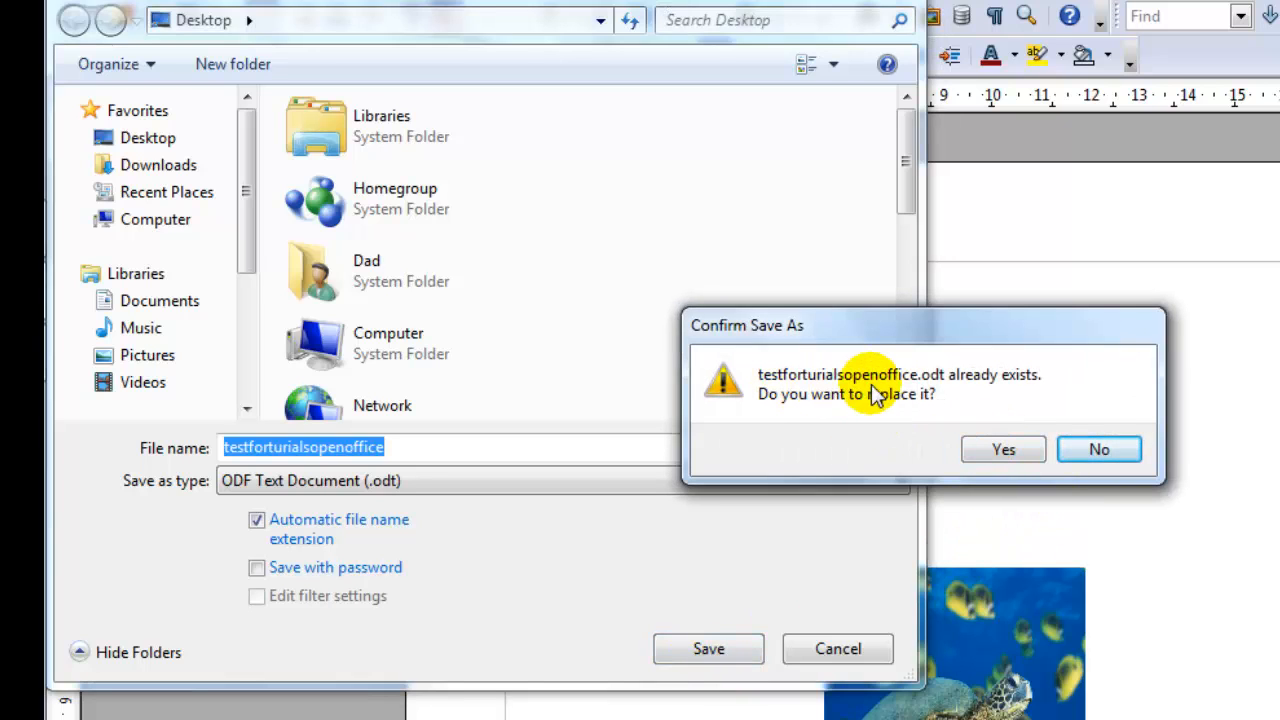
mouse_move(910, 410)
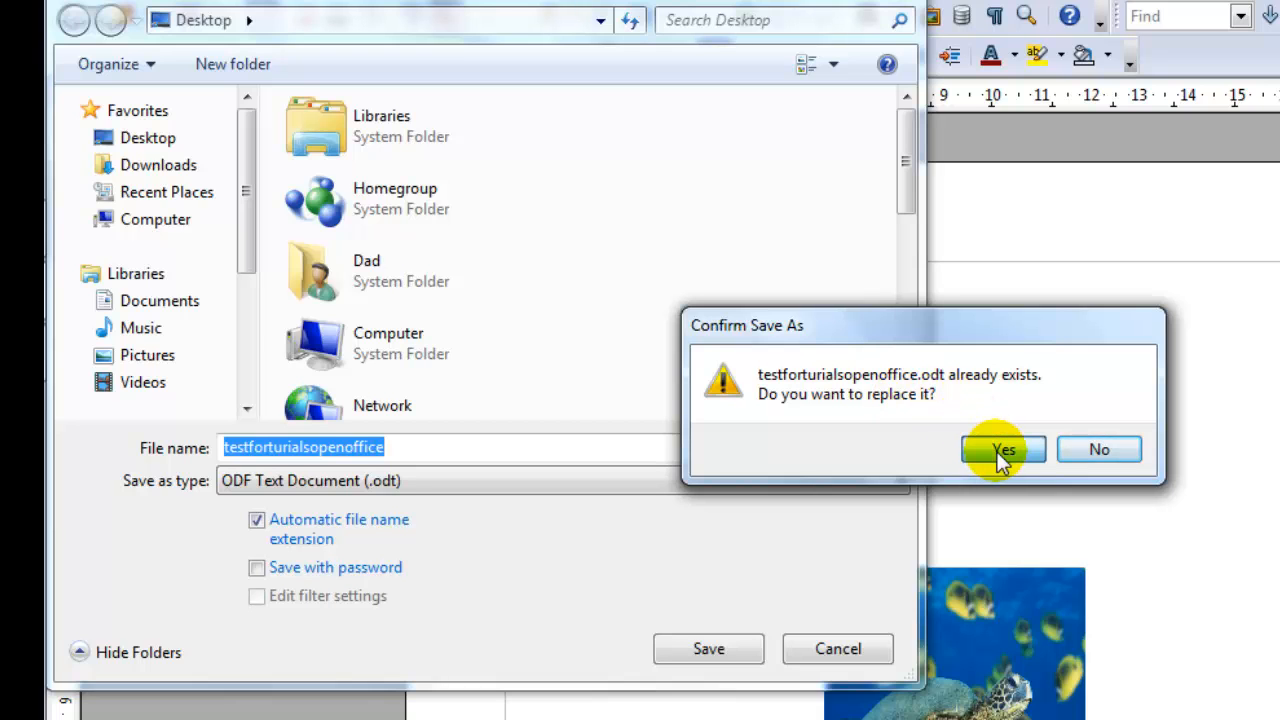
Step: Confirm replacing the existing testforturialsopenoffice.odt with the current document
left_click(1004, 448)
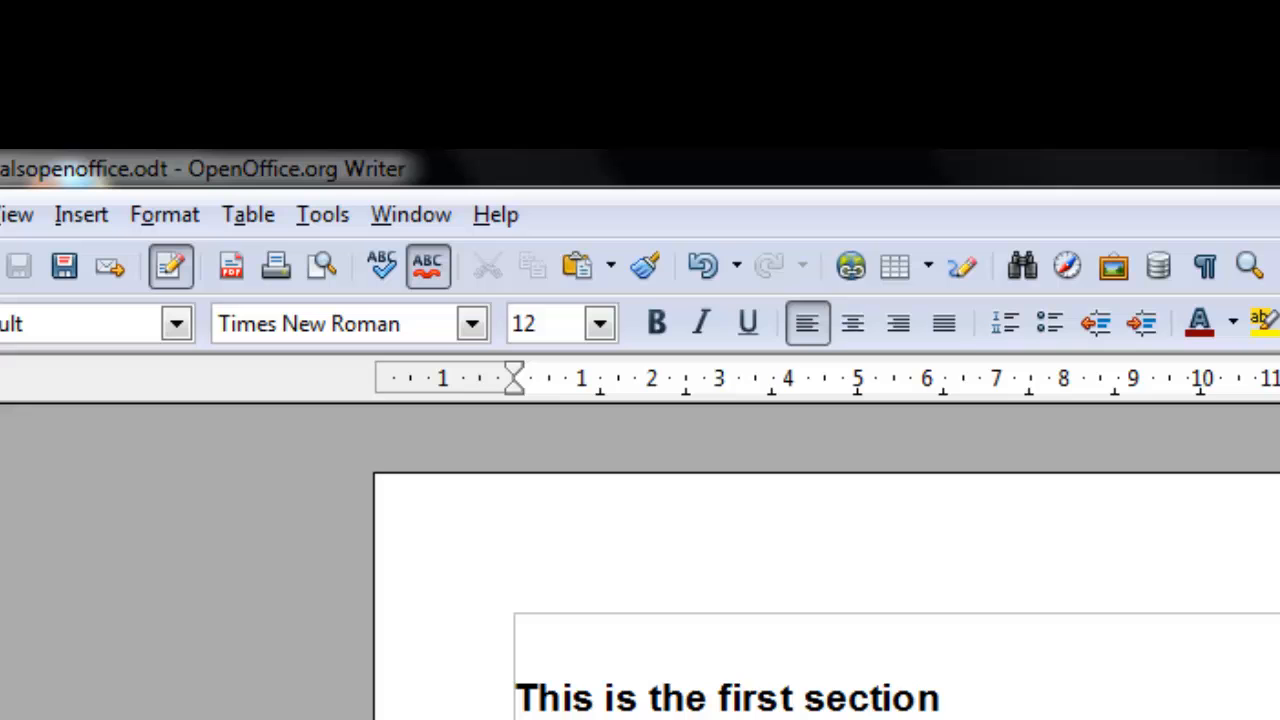
mouse_move(322, 214)
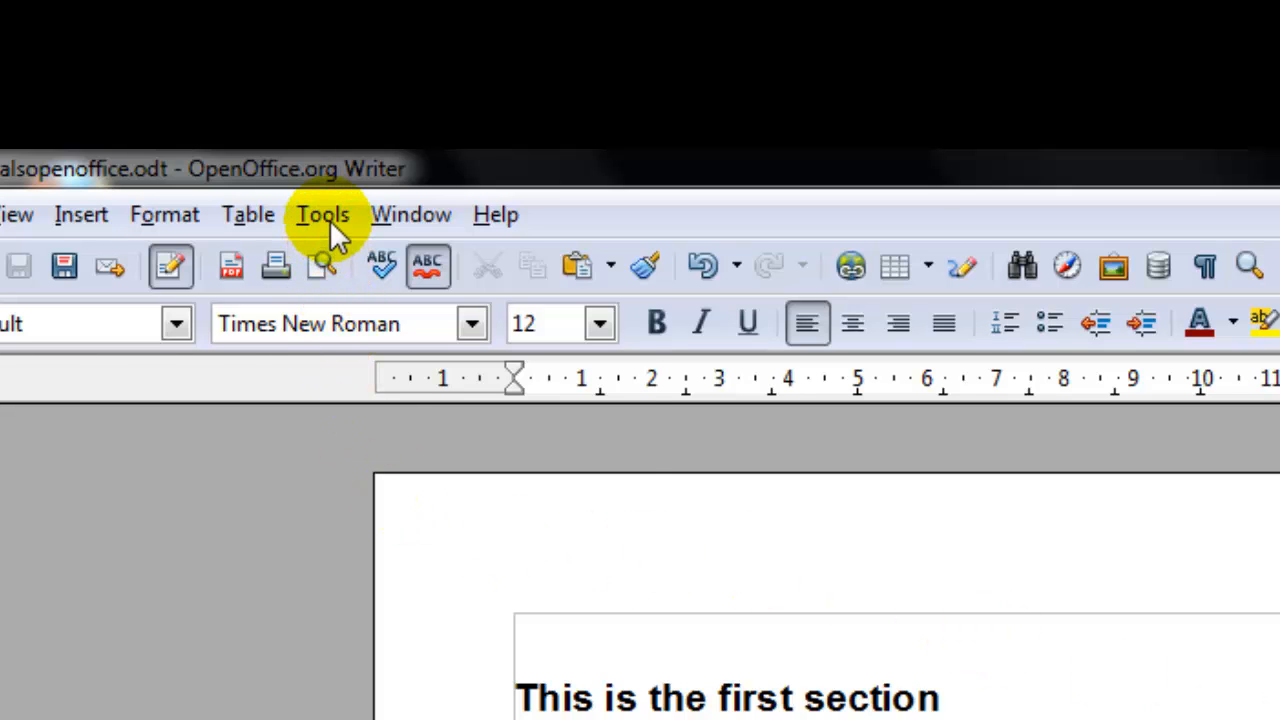
Step: Bring up the Options window from the Tools menu
left_click(322, 214)
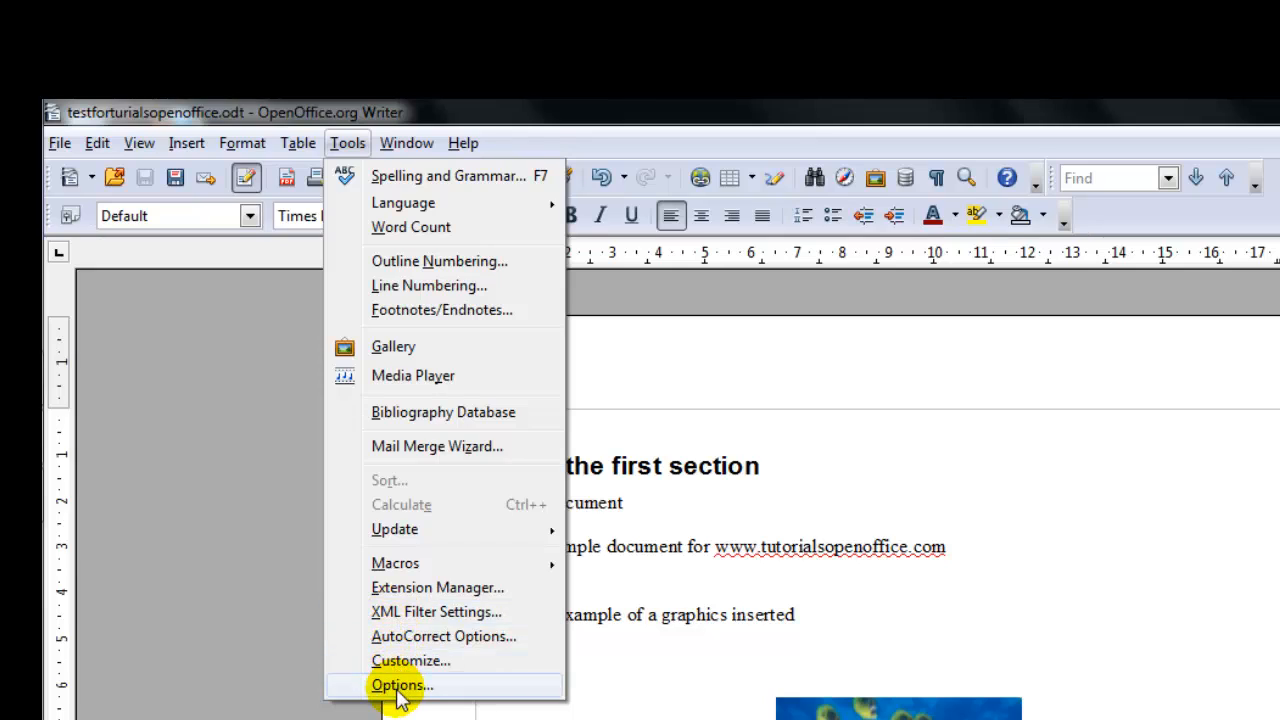
left_click(400, 684)
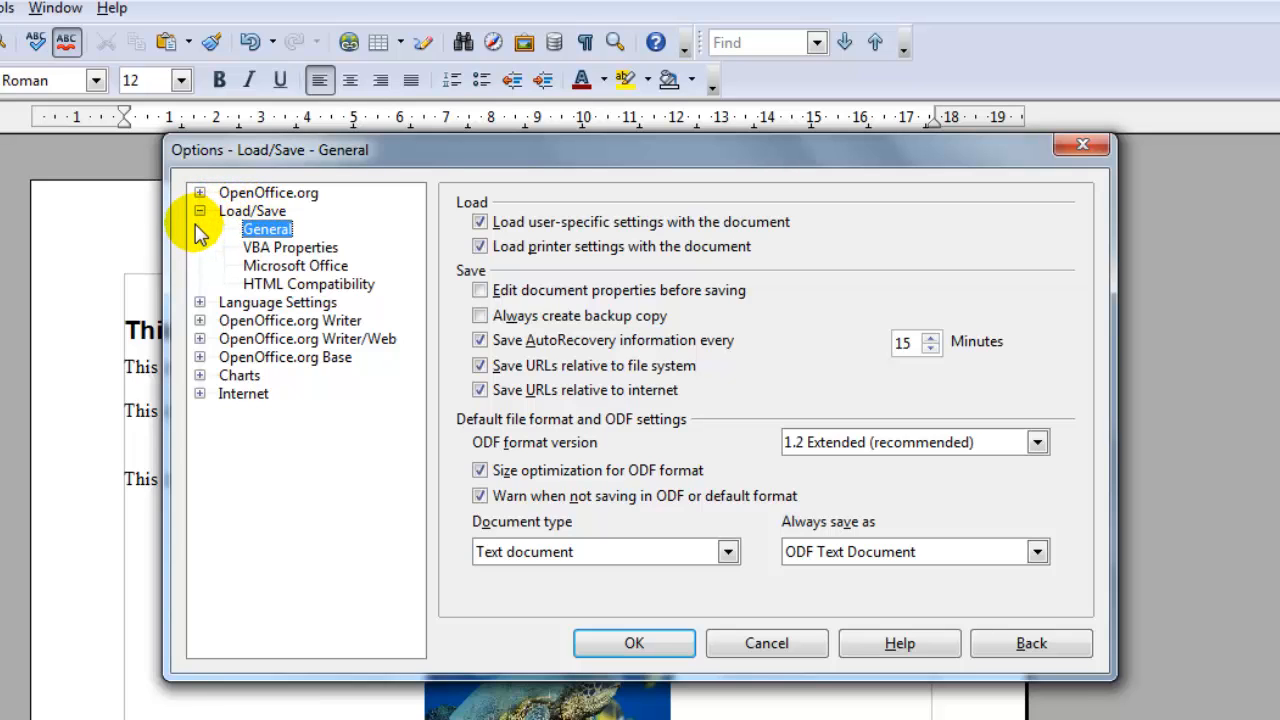
Step: In Load/Save General, keep AutoRecovery saving every 15 minutes and confirm the options
left_click(252, 210)
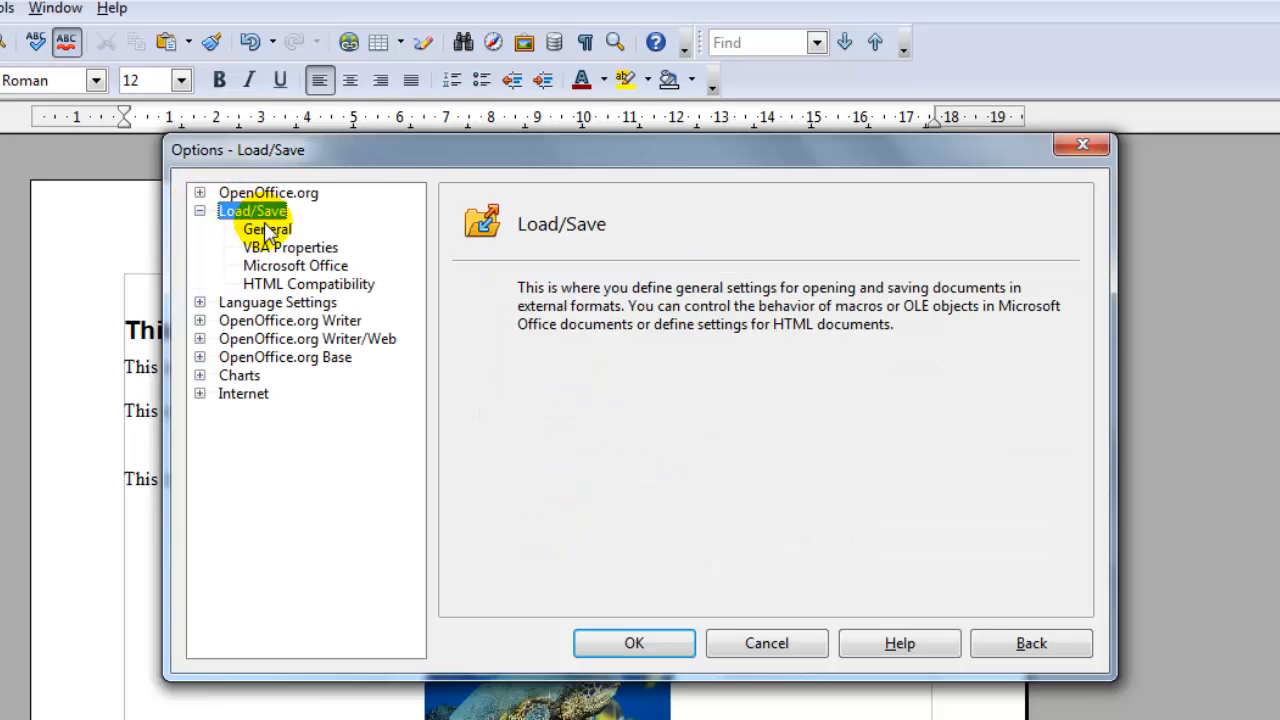
left_click(266, 228)
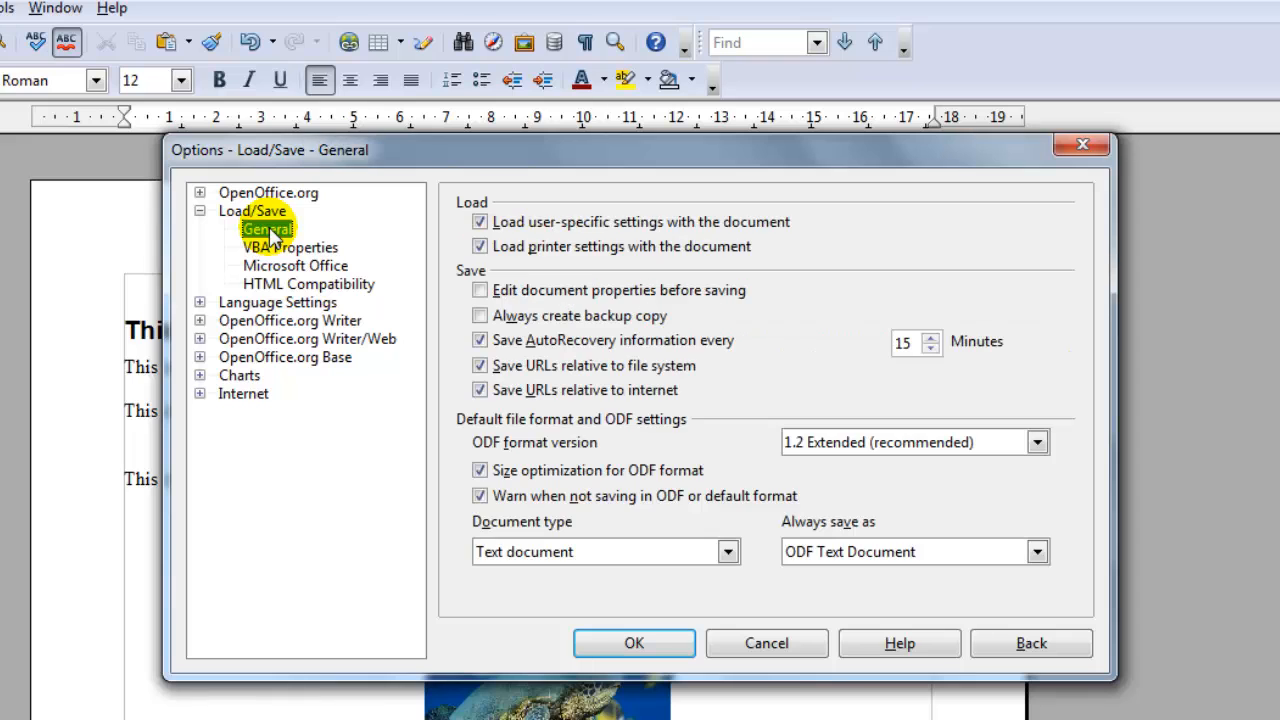
mouse_move(610, 344)
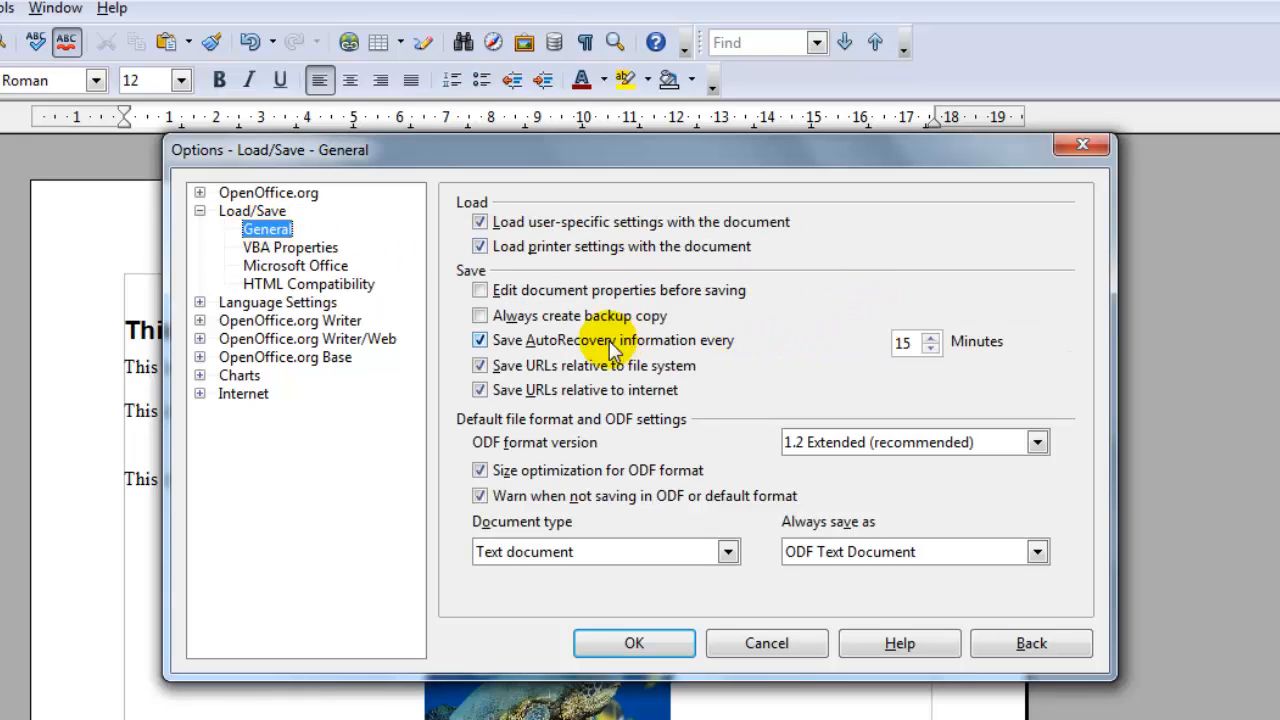
mouse_move(650, 350)
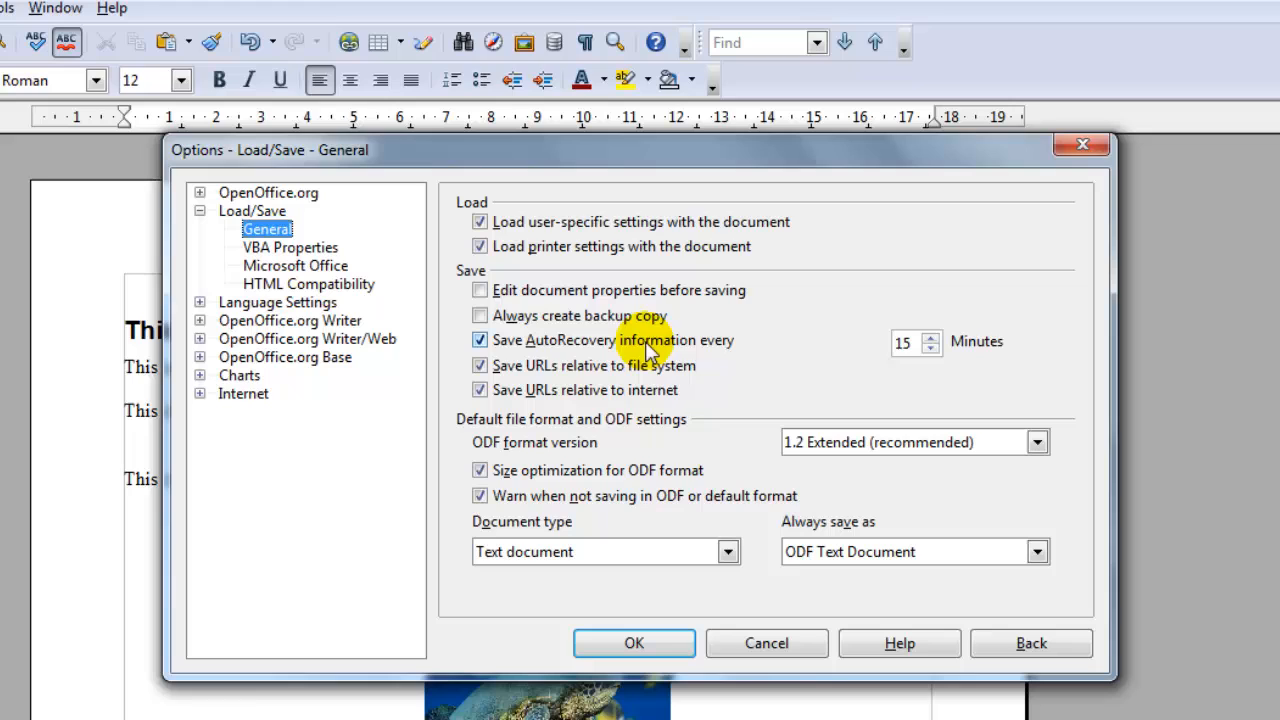
mouse_move(684, 360)
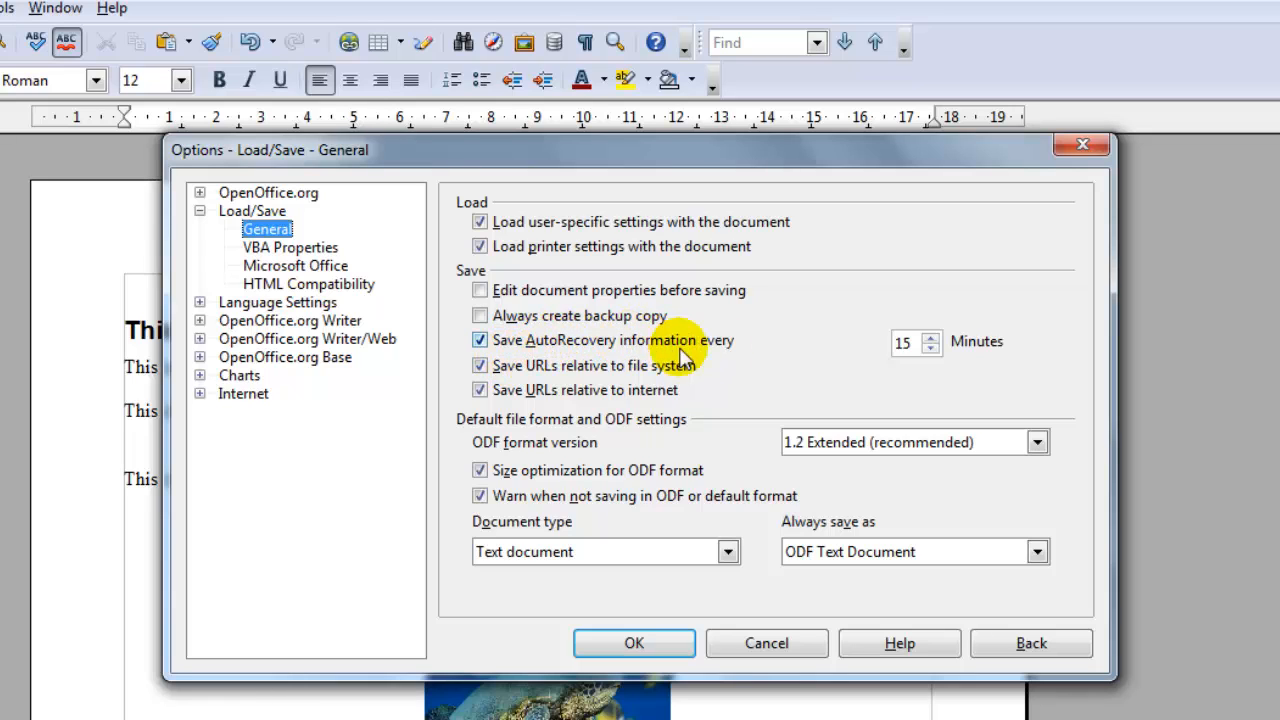
mouse_move(928, 344)
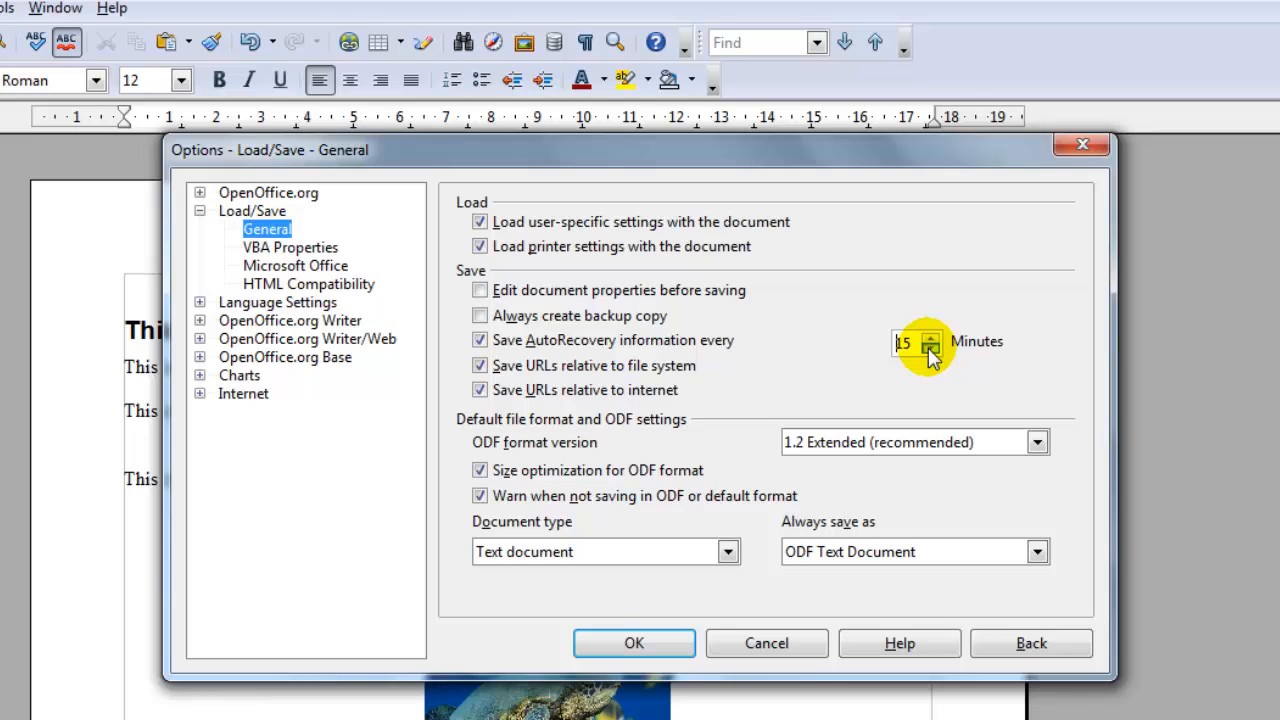
left_click(930, 348)
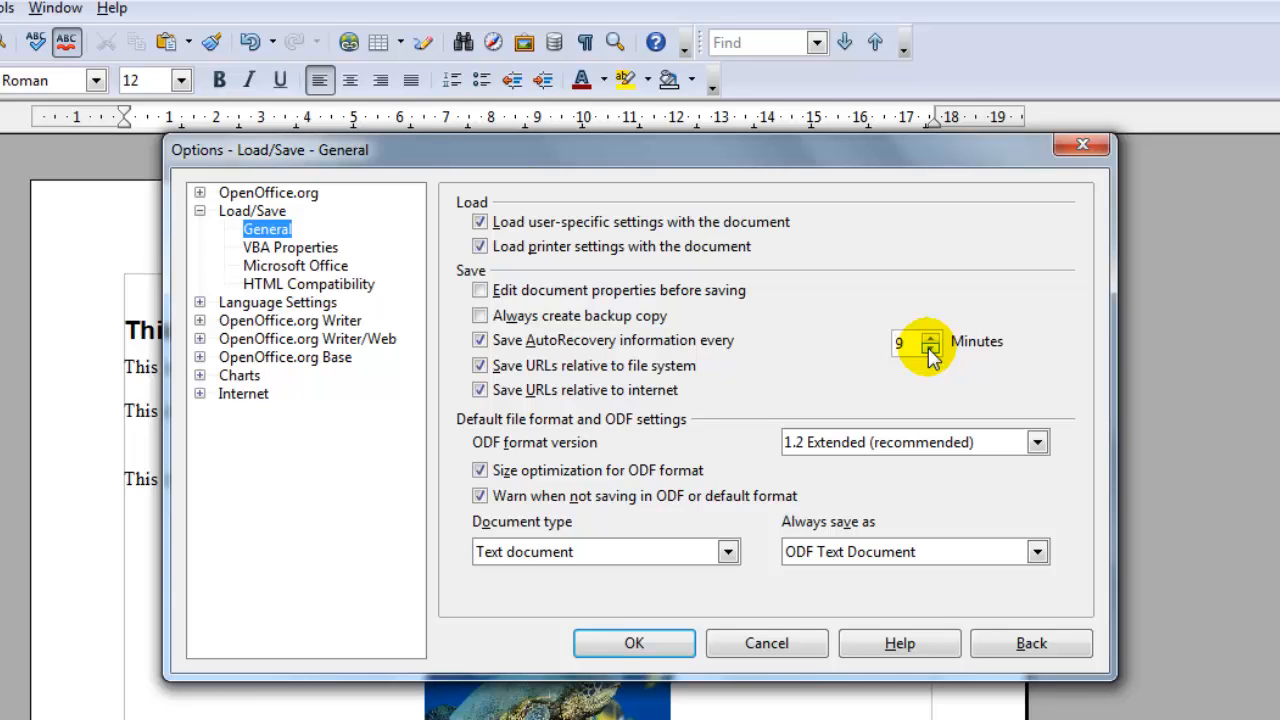
left_click(928, 336)
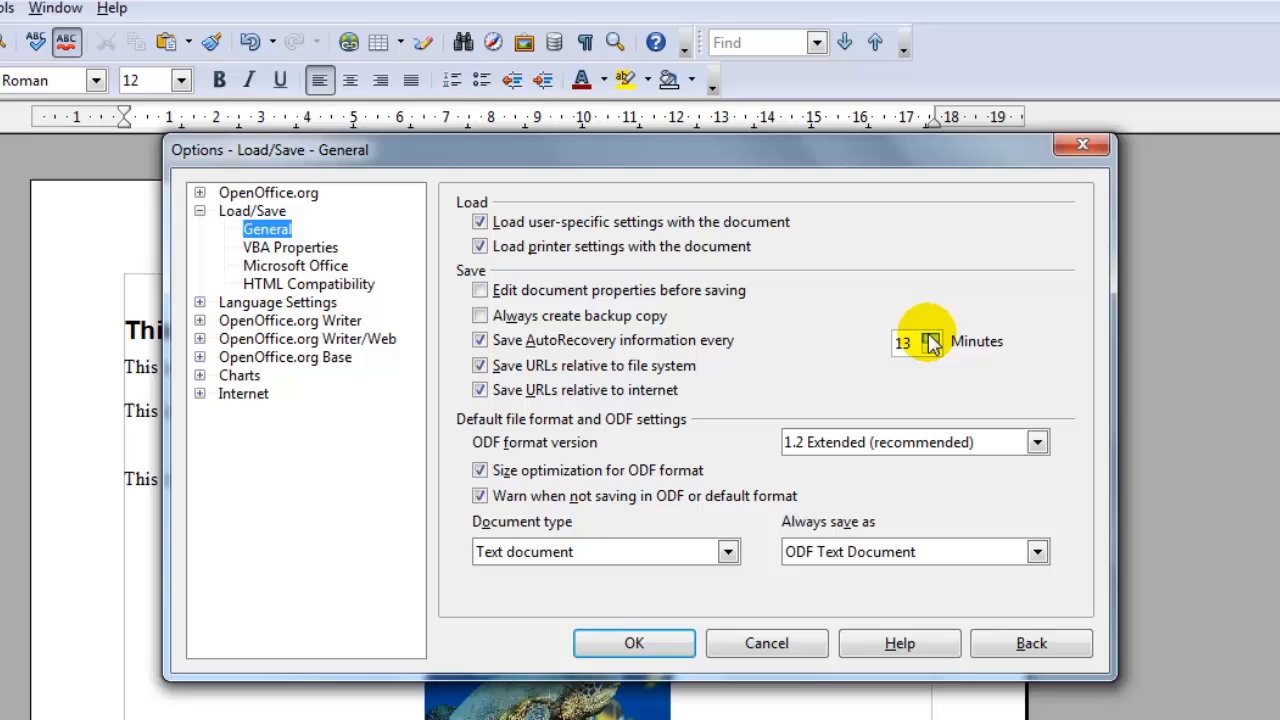
left_click(930, 336)
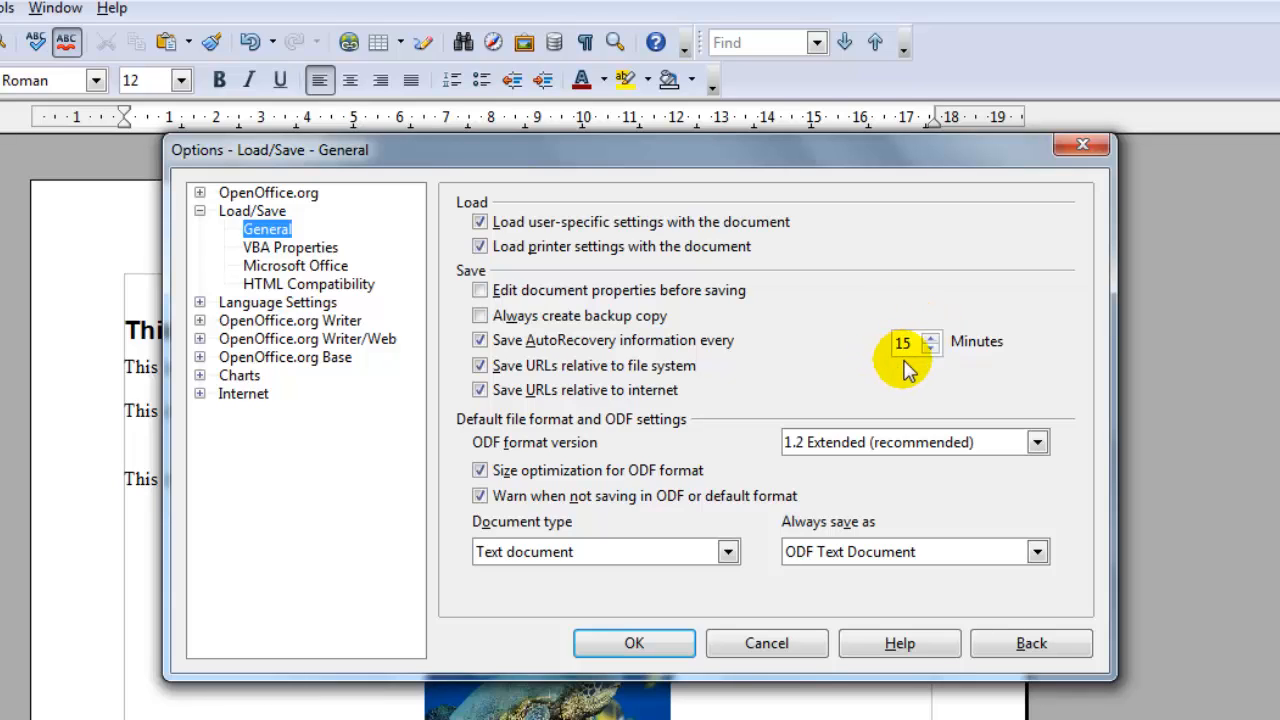
mouse_move(890, 364)
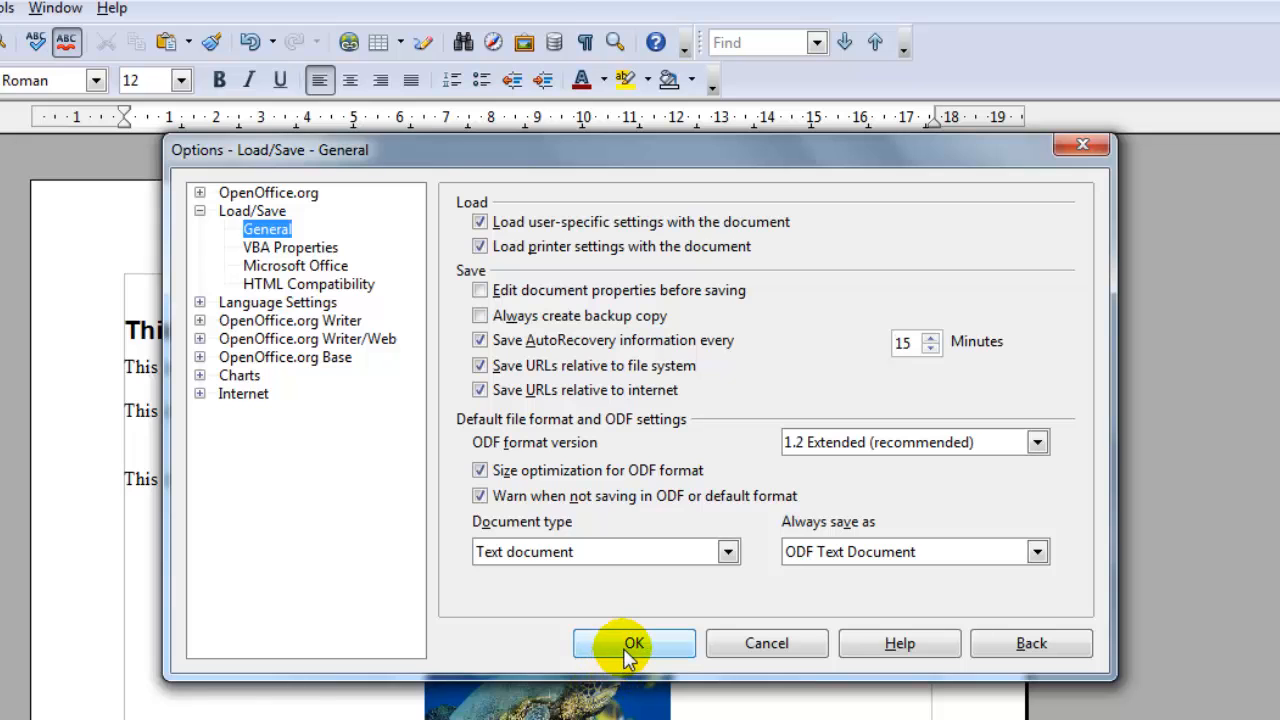
left_click(634, 644)
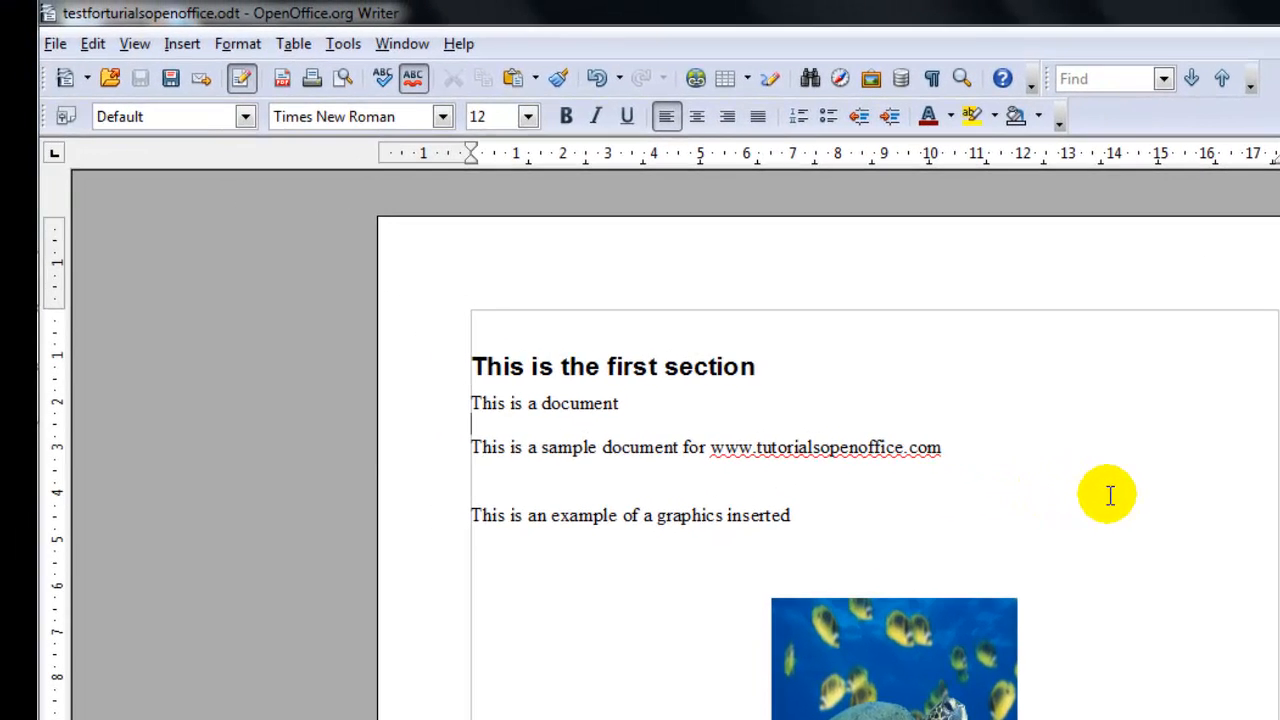
mouse_move(1016, 370)
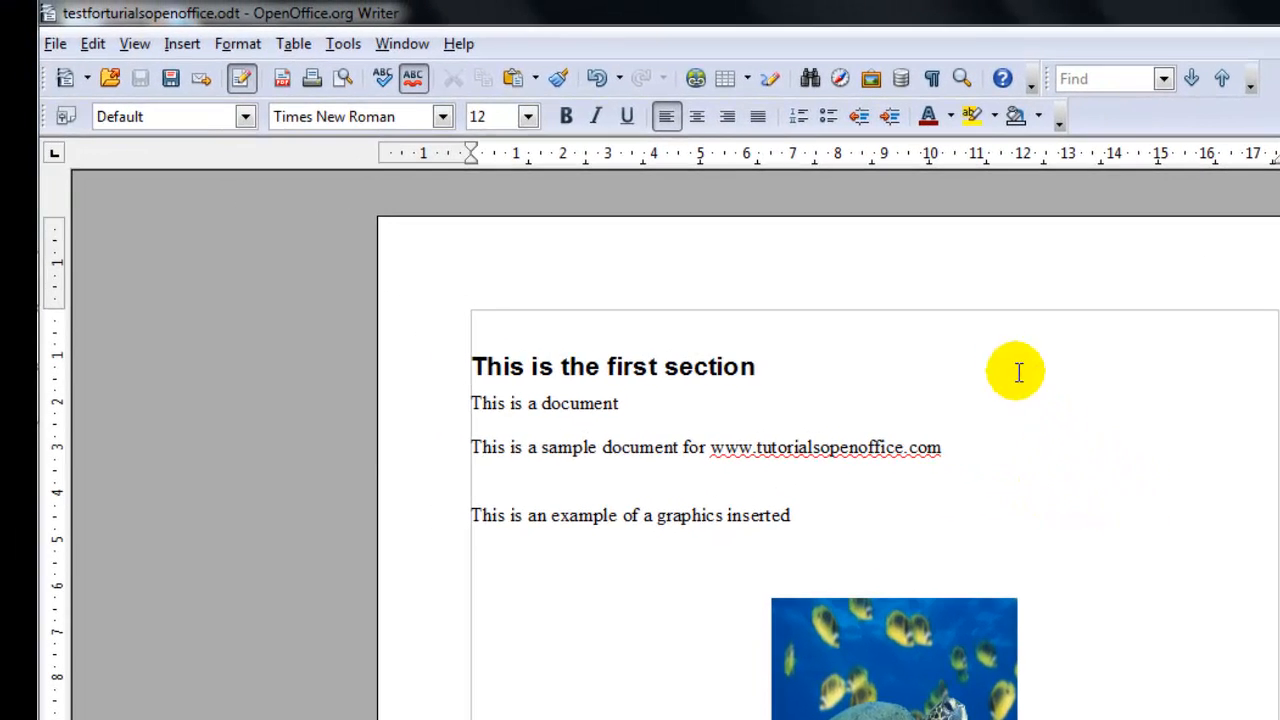
mouse_move(168, 78)
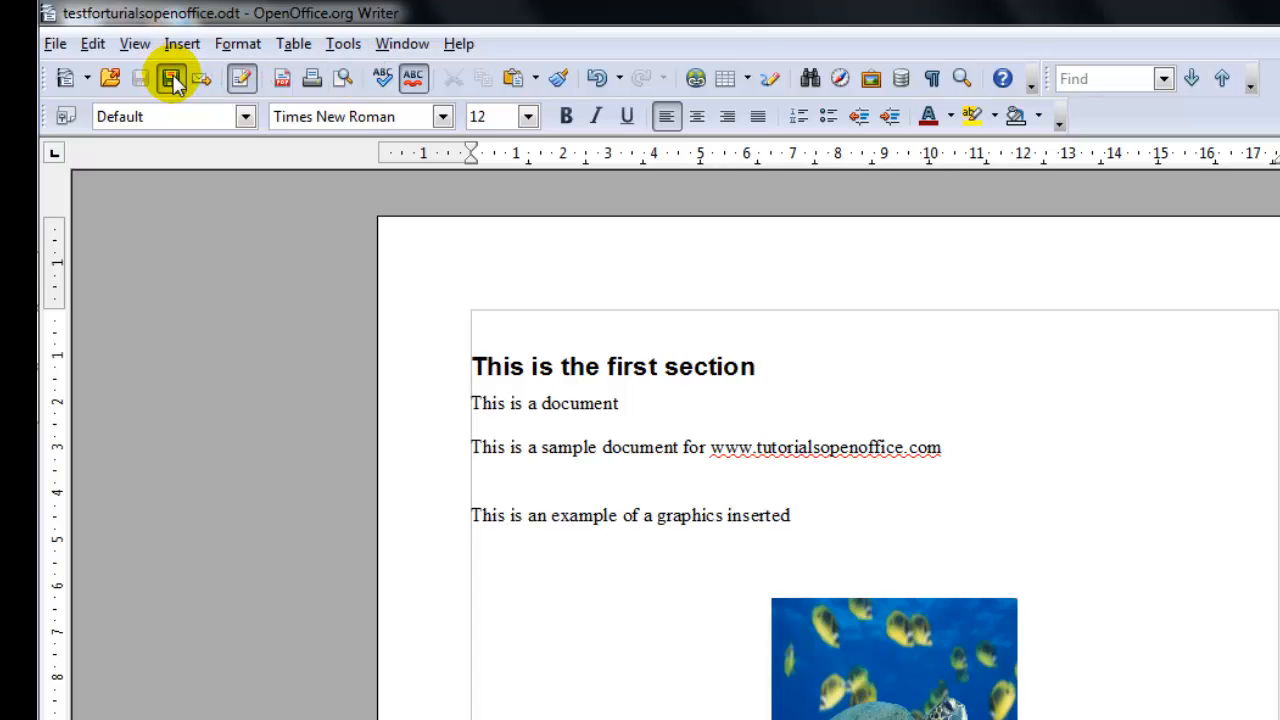
Step: Save testforturialsopenoffice to the Desktop as Microsoft Word 97/2000/XP (.doc)
left_click(172, 78)
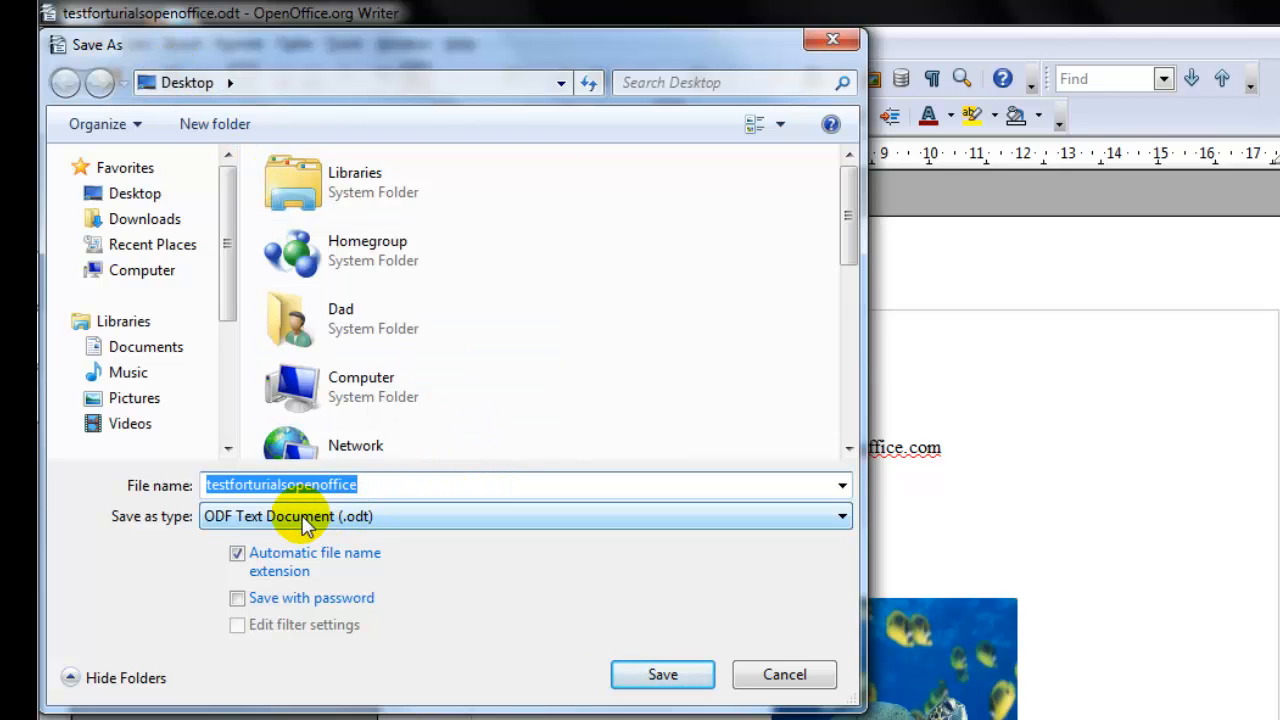
mouse_move(740, 516)
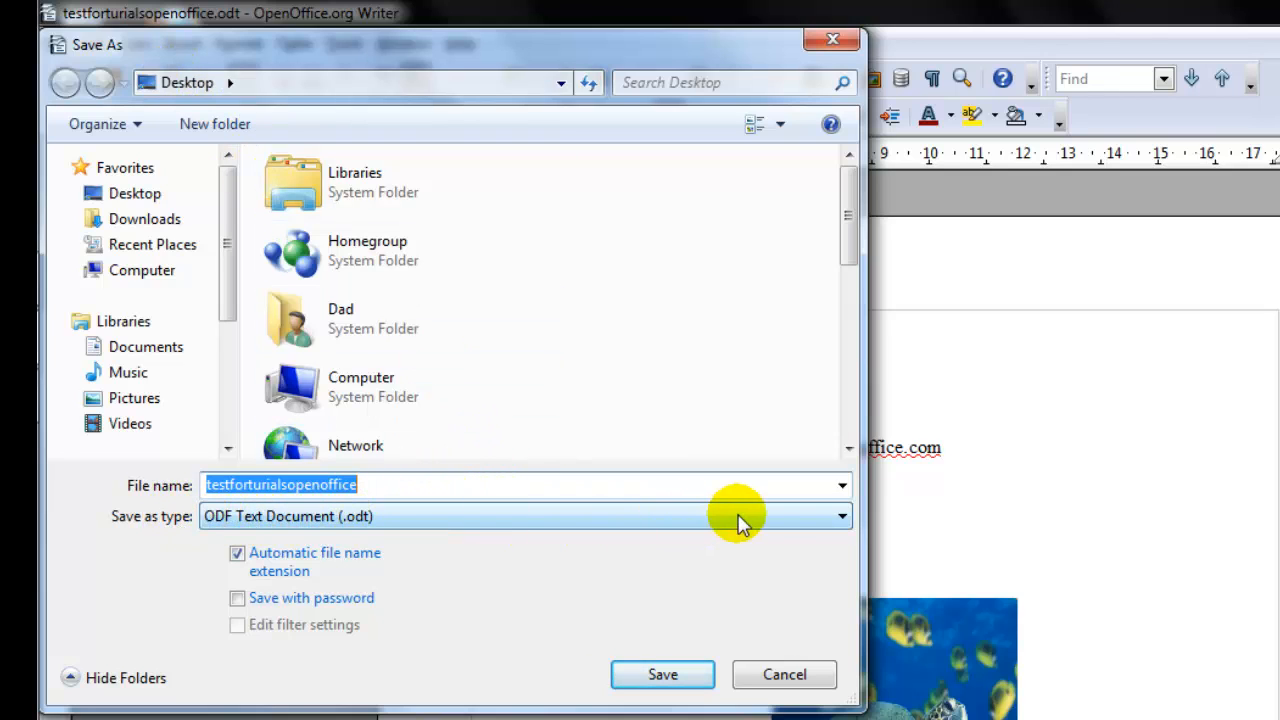
left_click(838, 516)
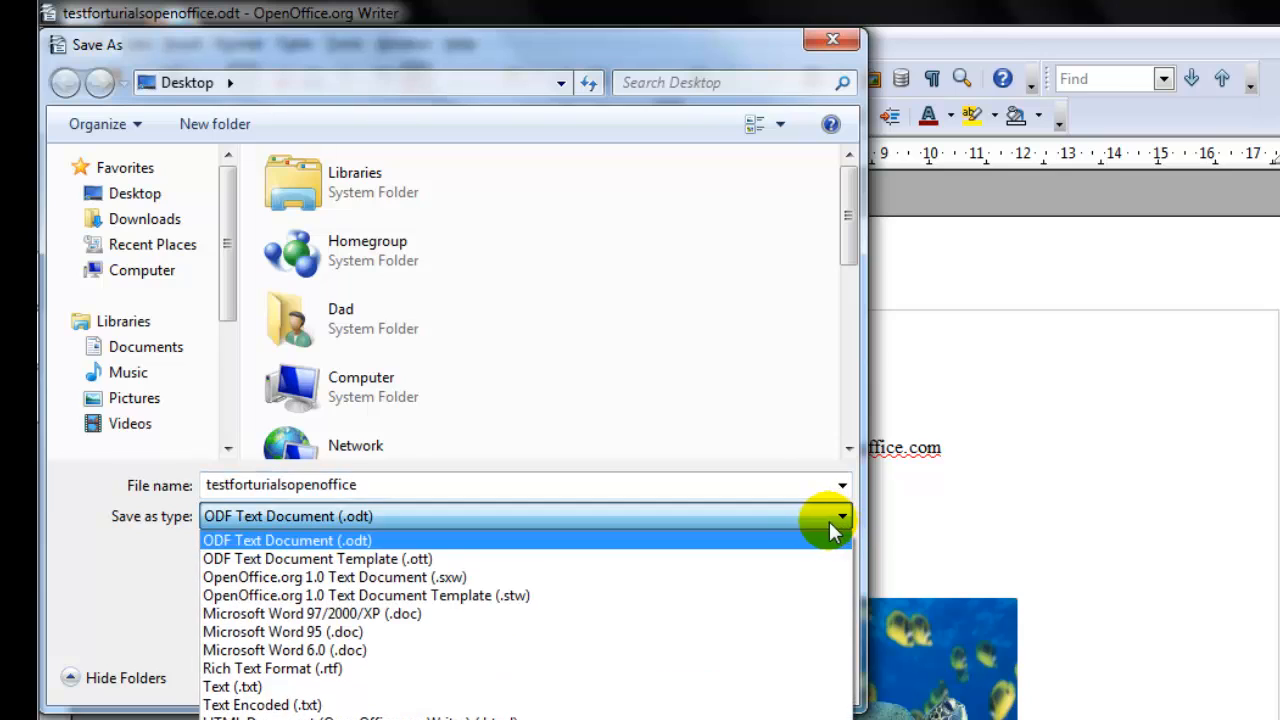
mouse_move(724, 612)
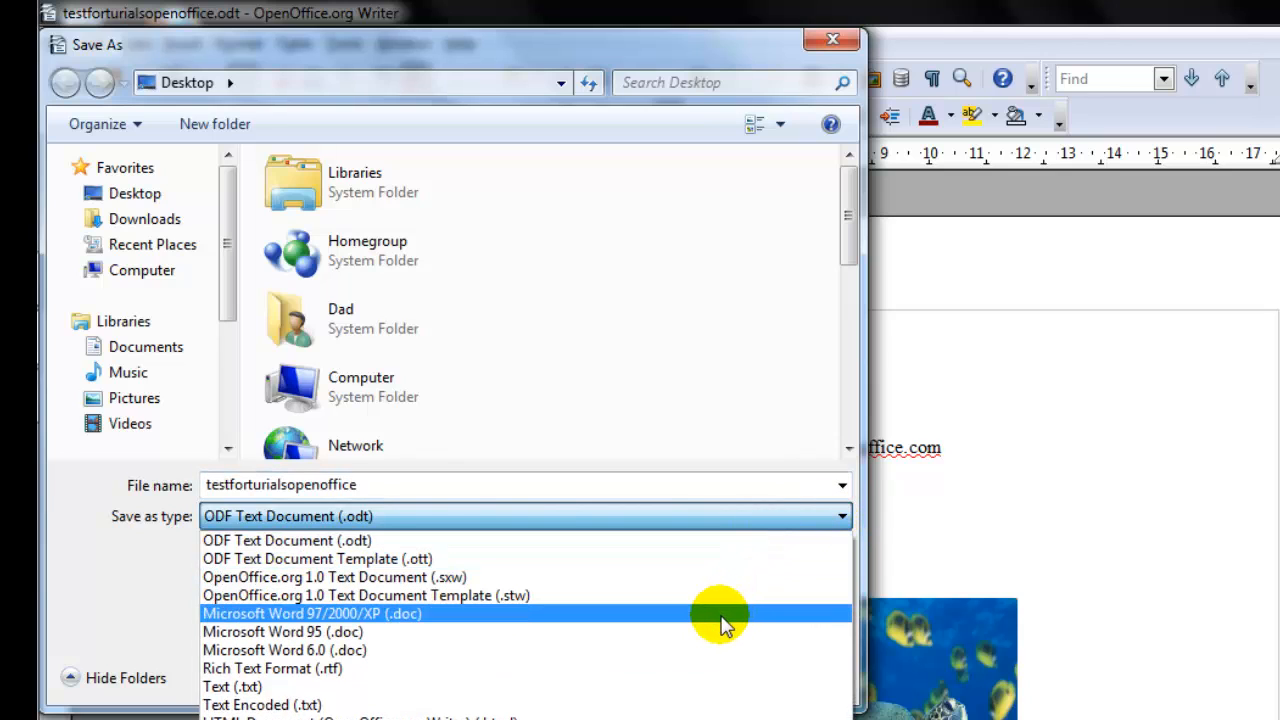
left_click(312, 612)
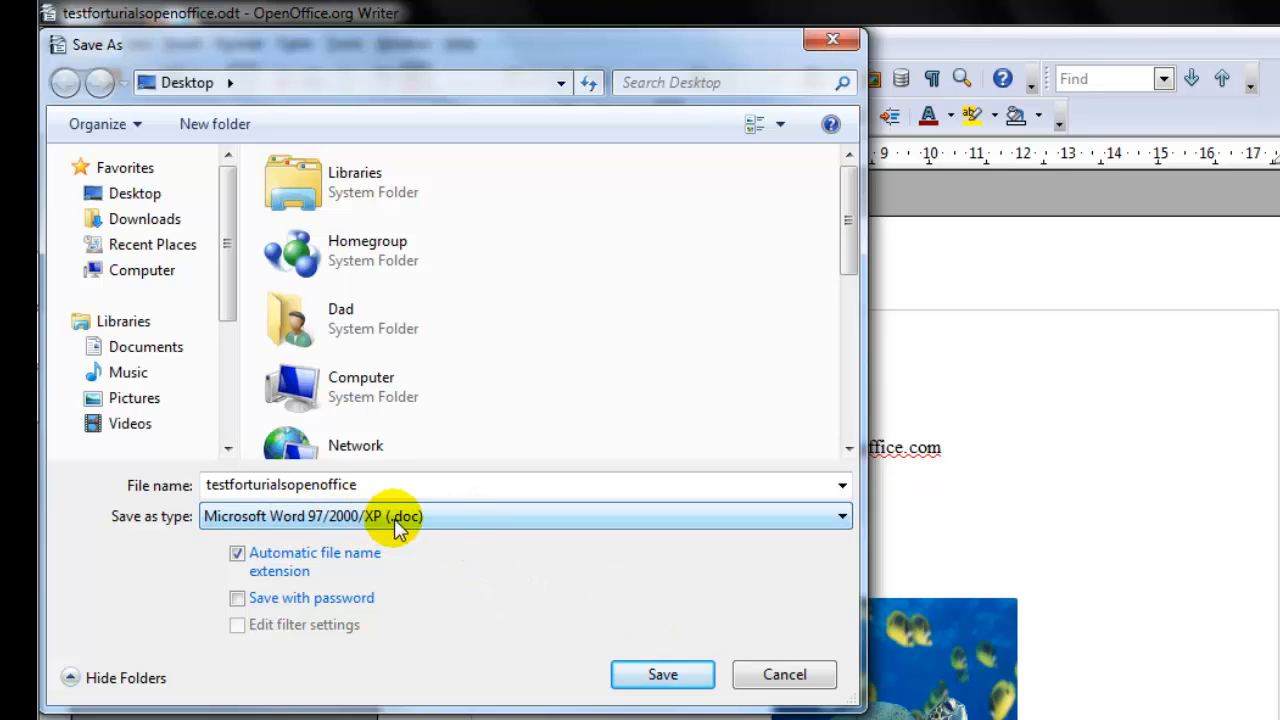
mouse_move(450, 524)
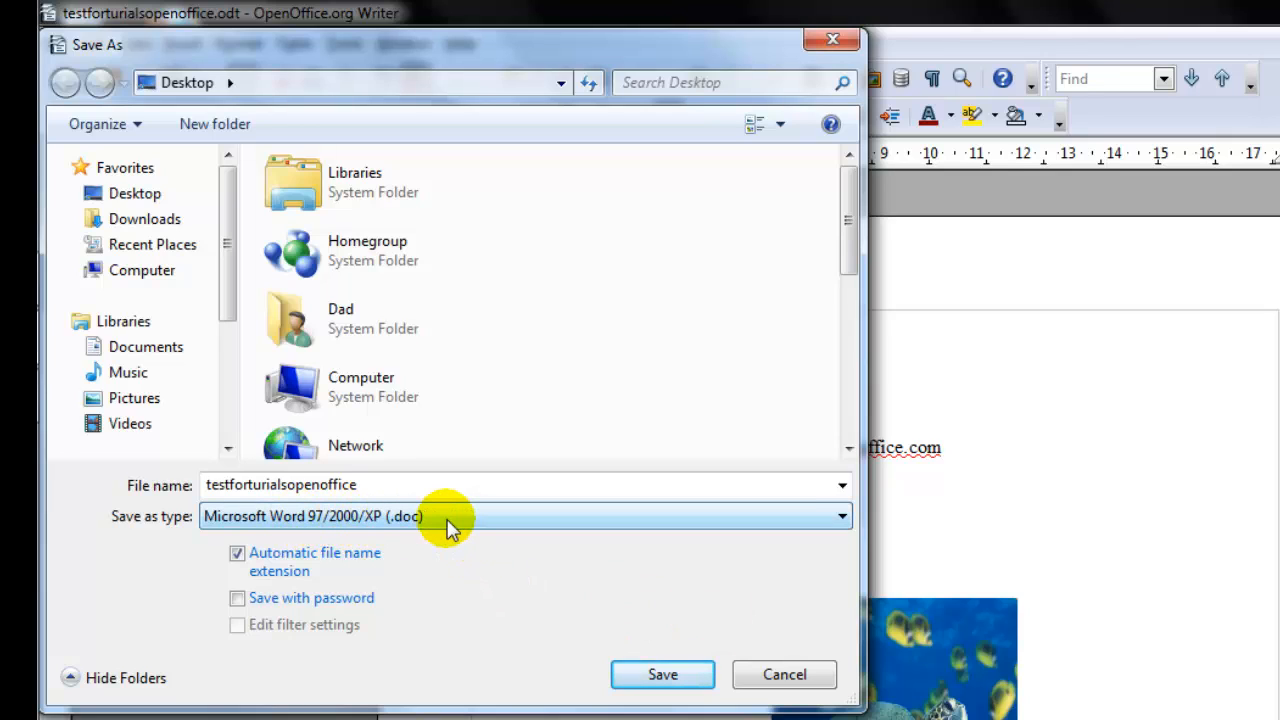
mouse_move(396, 528)
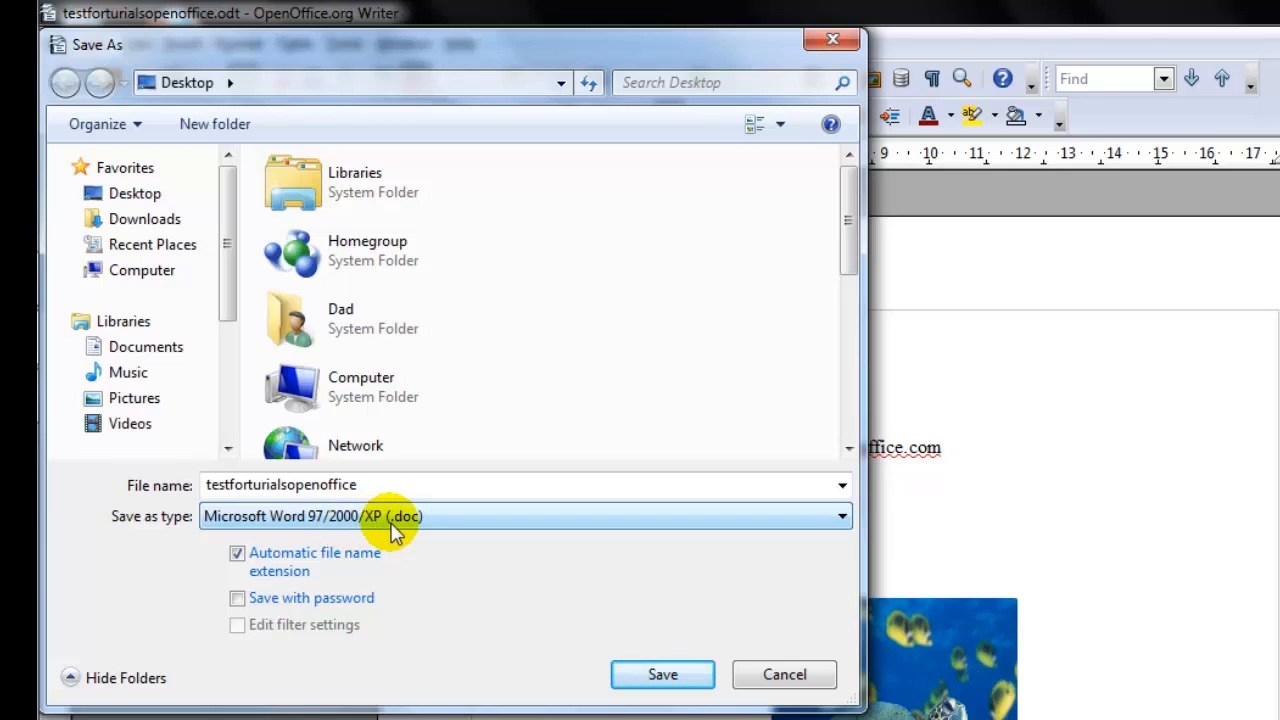
mouse_move(418, 536)
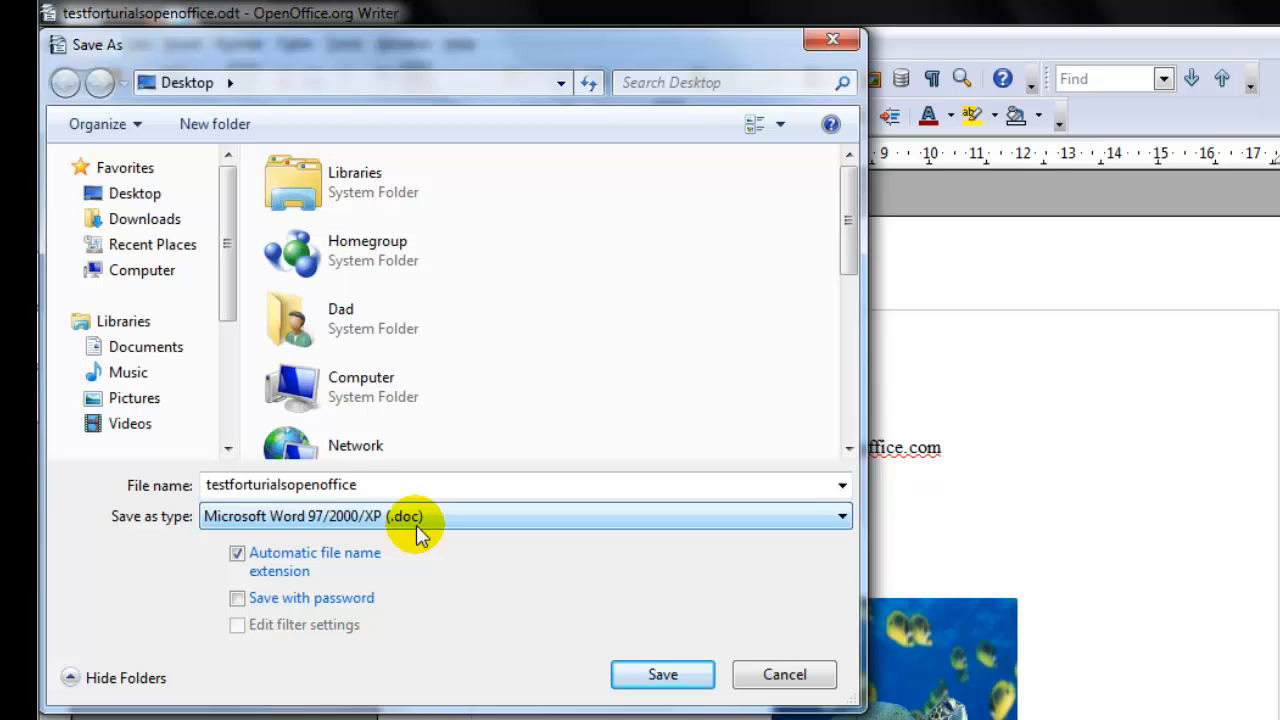
mouse_move(424, 548)
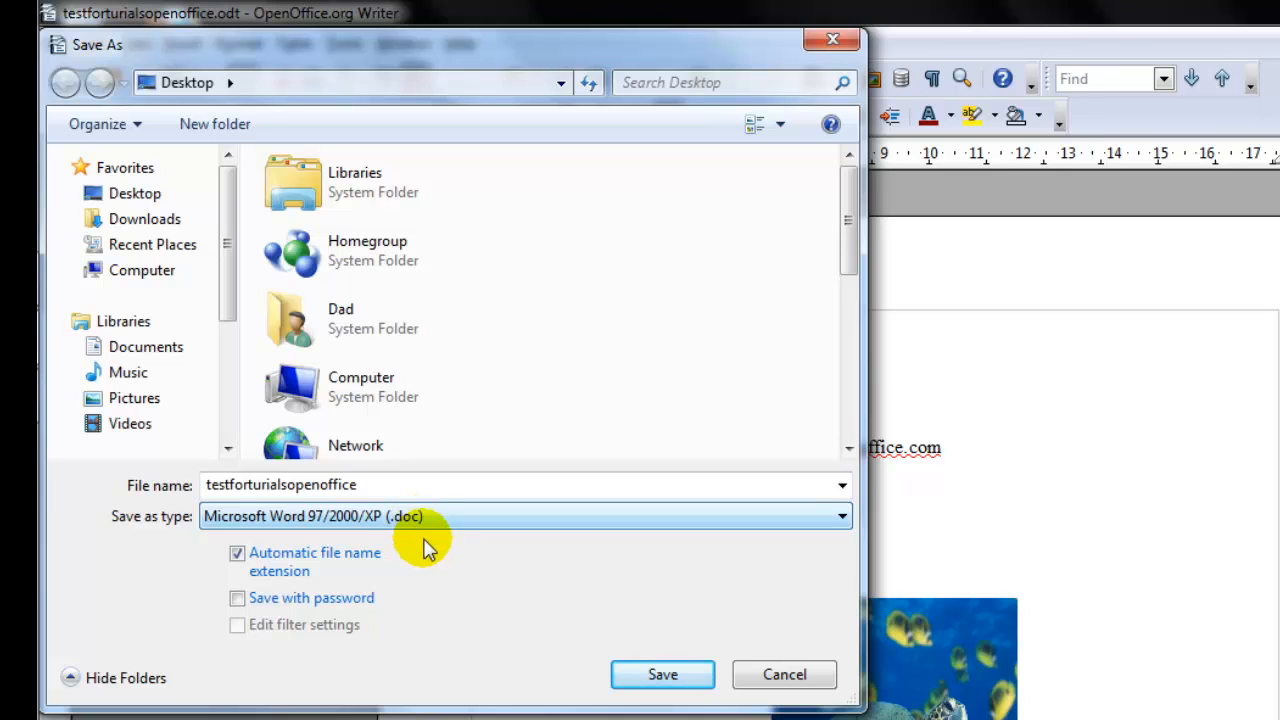
mouse_move(412, 524)
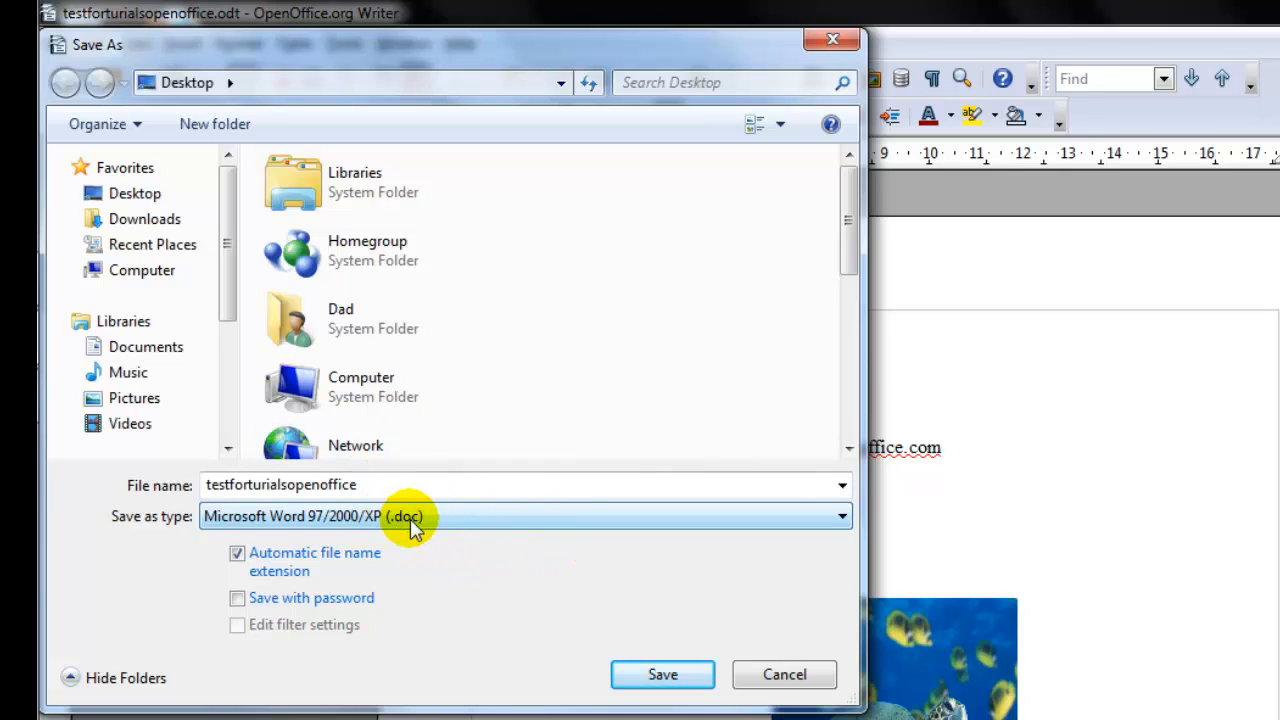
mouse_move(662, 674)
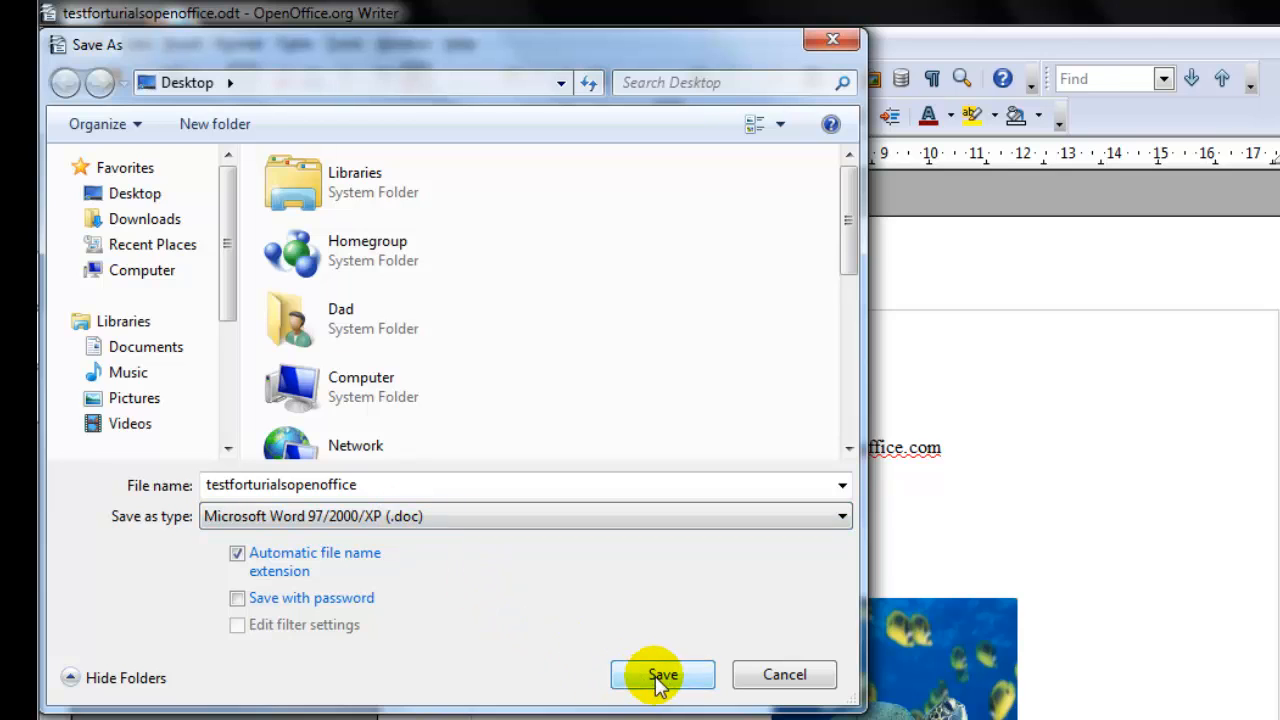
left_click(662, 674)
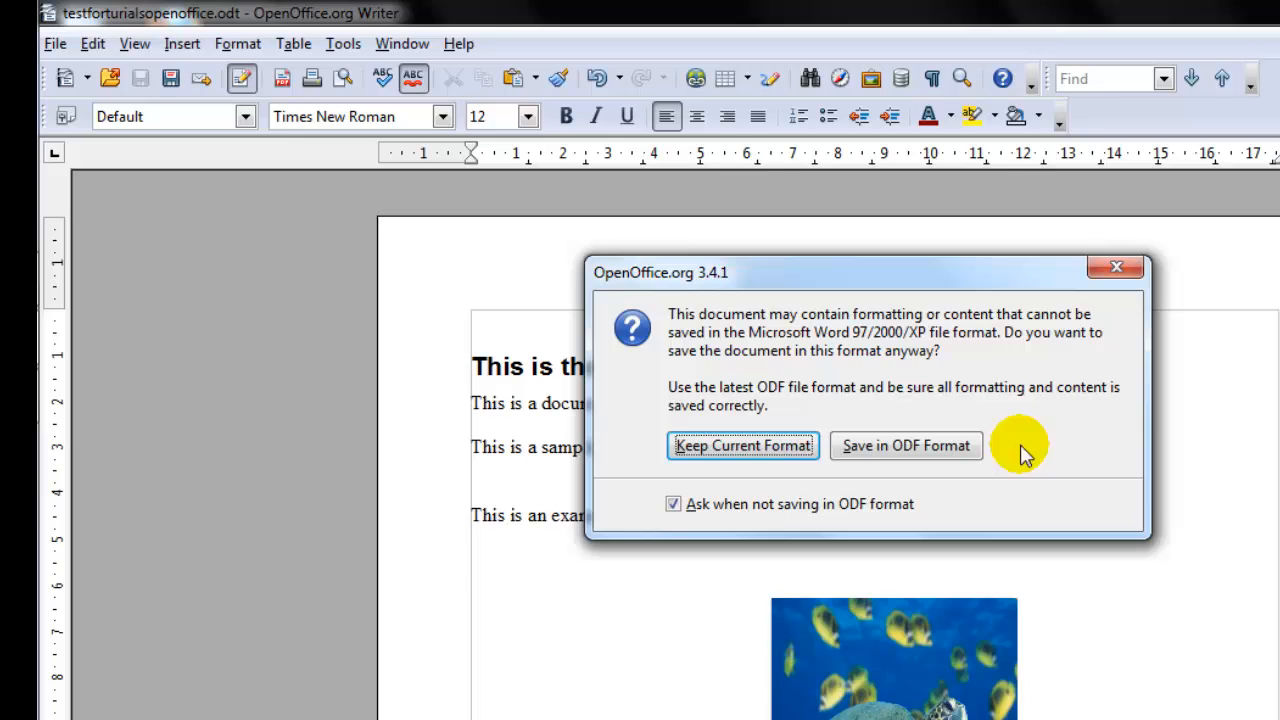
mouse_move(696, 338)
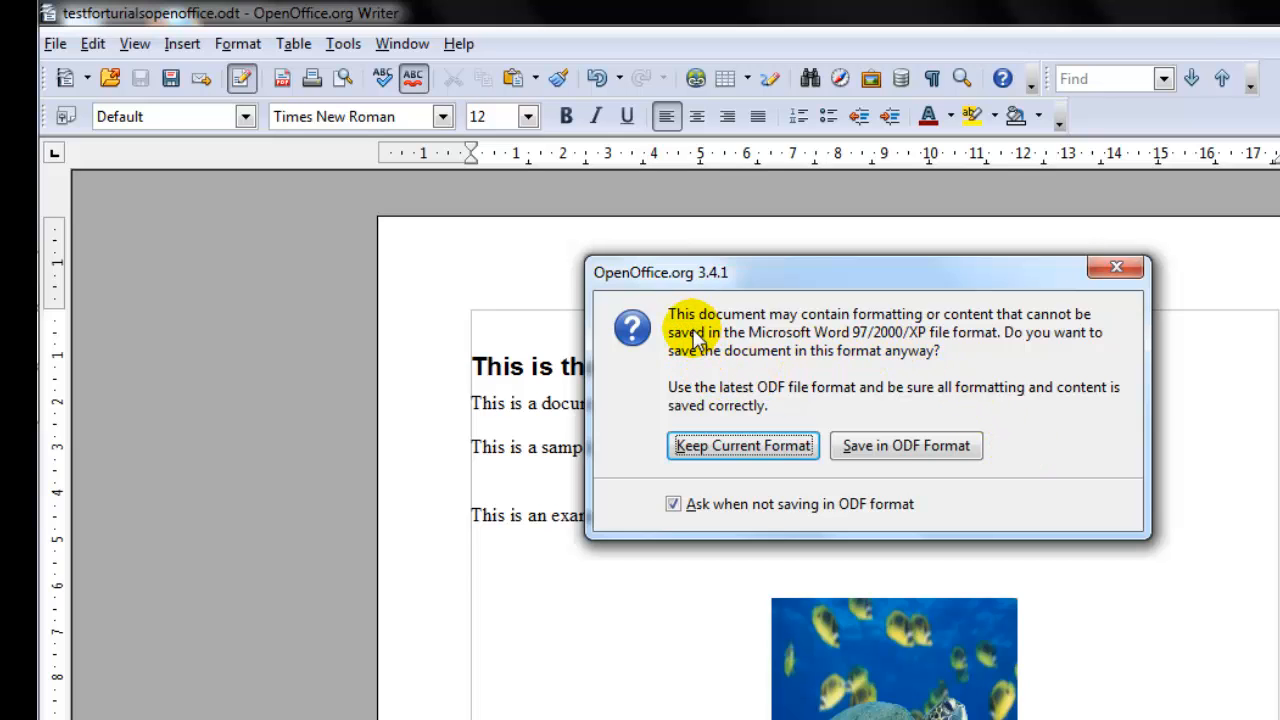
mouse_move(758, 464)
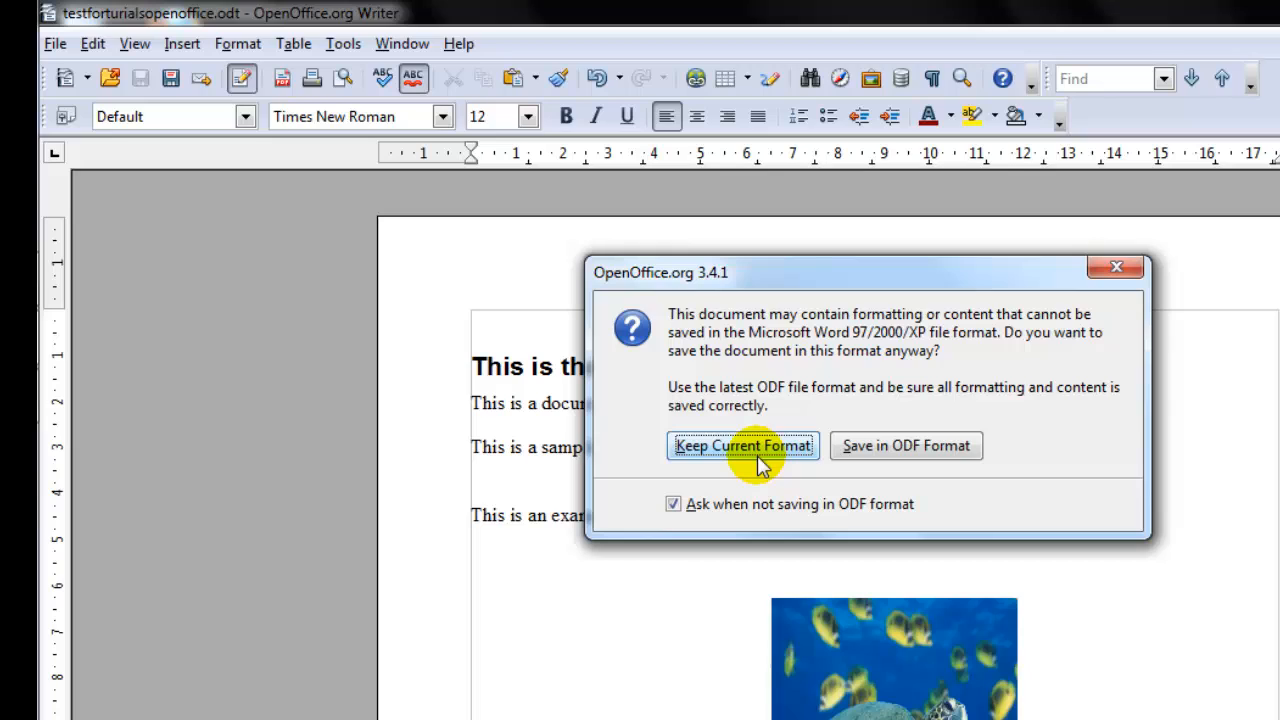
mouse_move(780, 400)
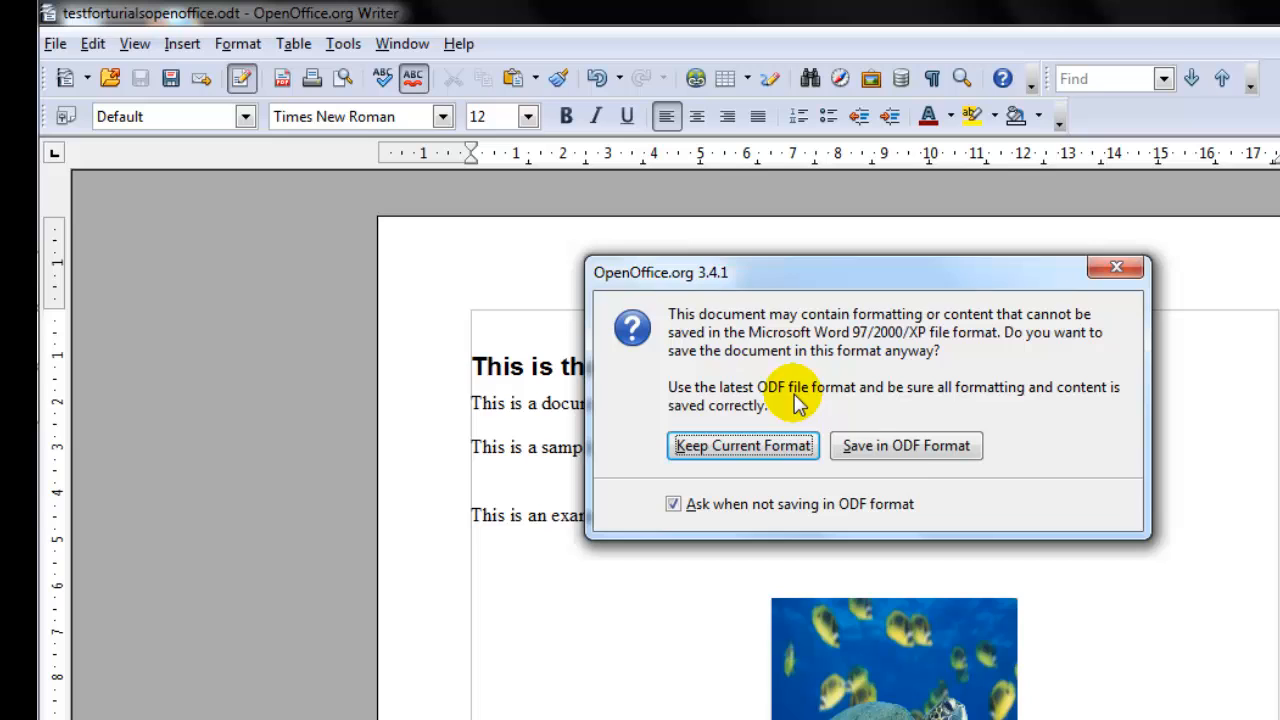
mouse_move(744, 444)
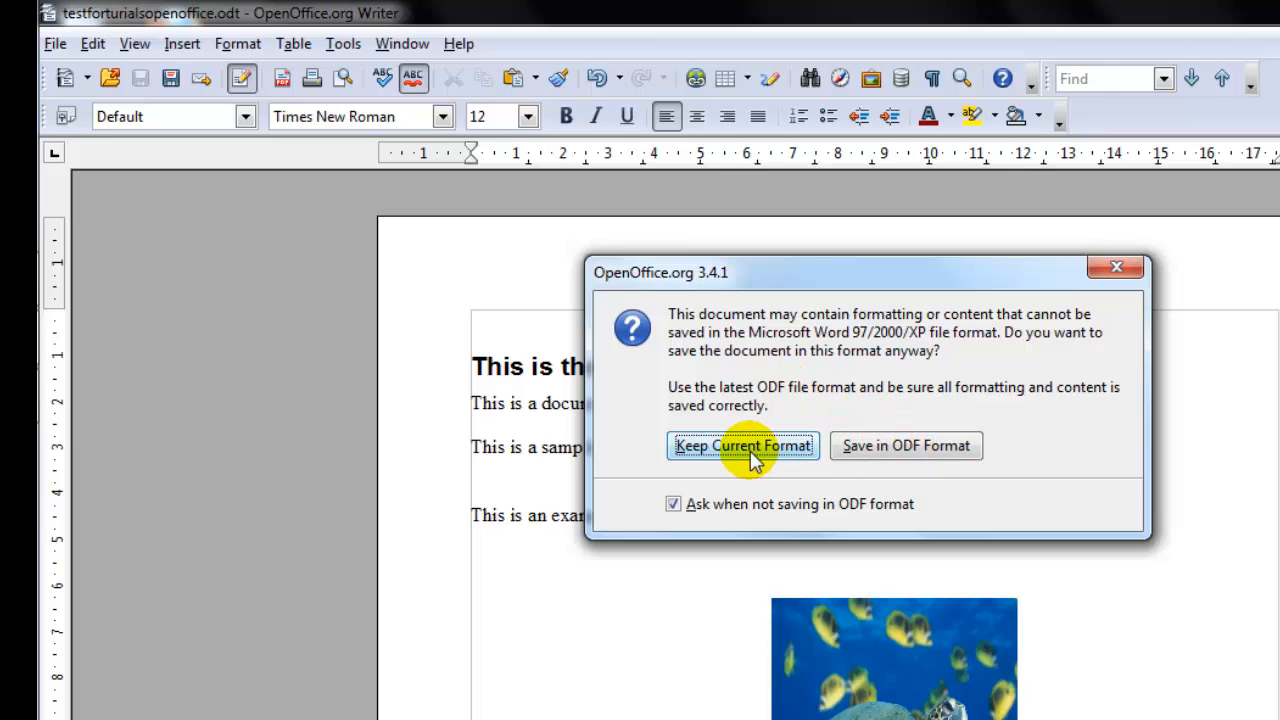
Step: Keep the Word format so the document is saved as testforturialsopenoffice.doc
left_click(744, 444)
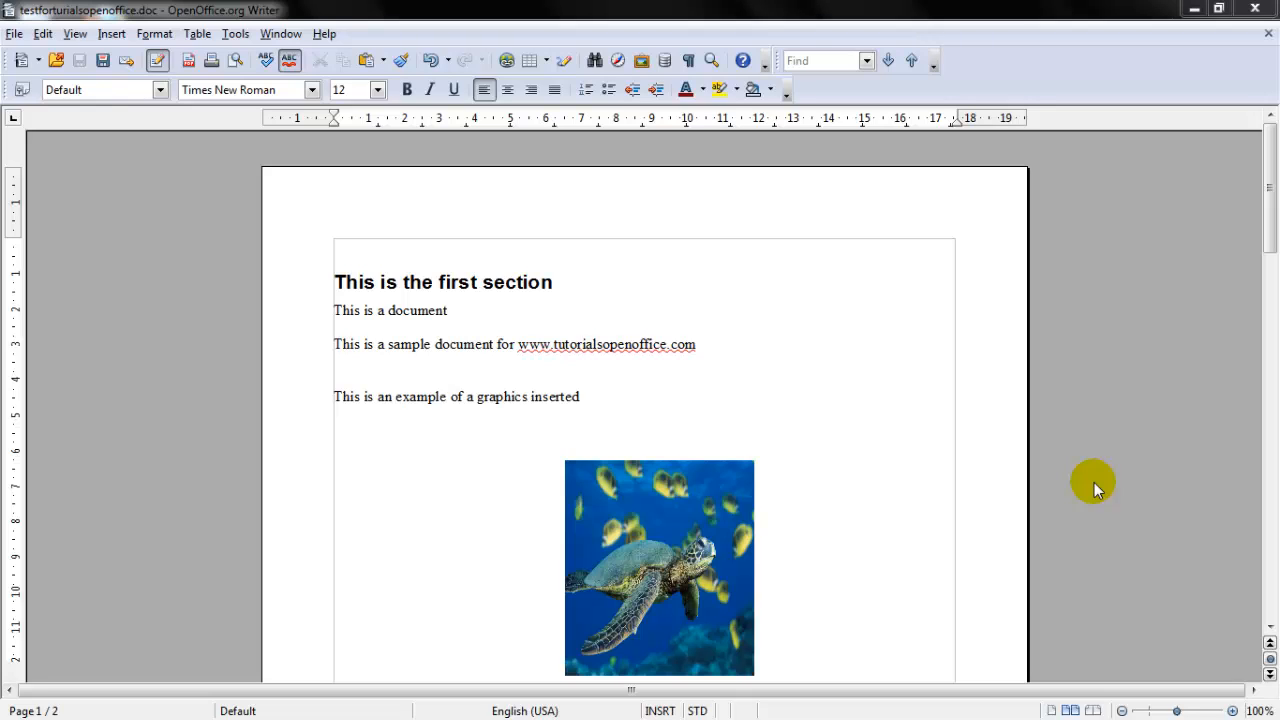
mouse_move(1084, 468)
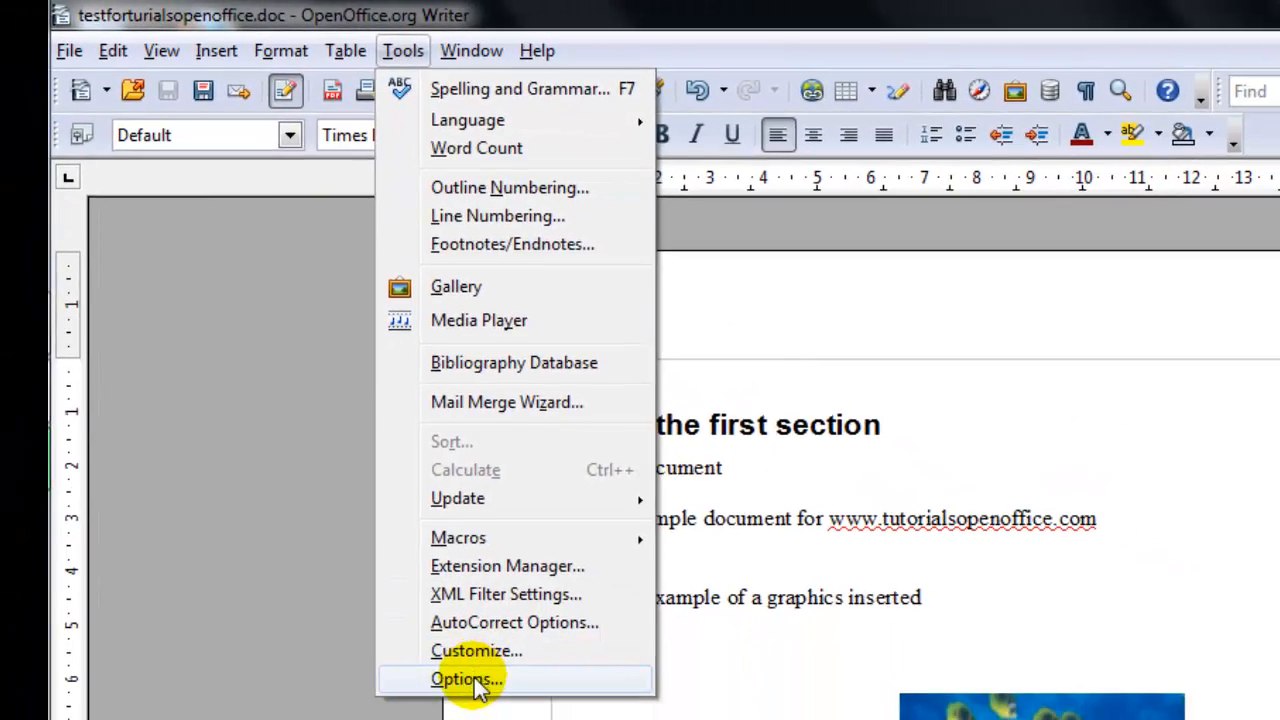
Step: In Load/Save General, make Microsoft Word 97/2000/XP the default save format and confirm
left_click(464, 680)
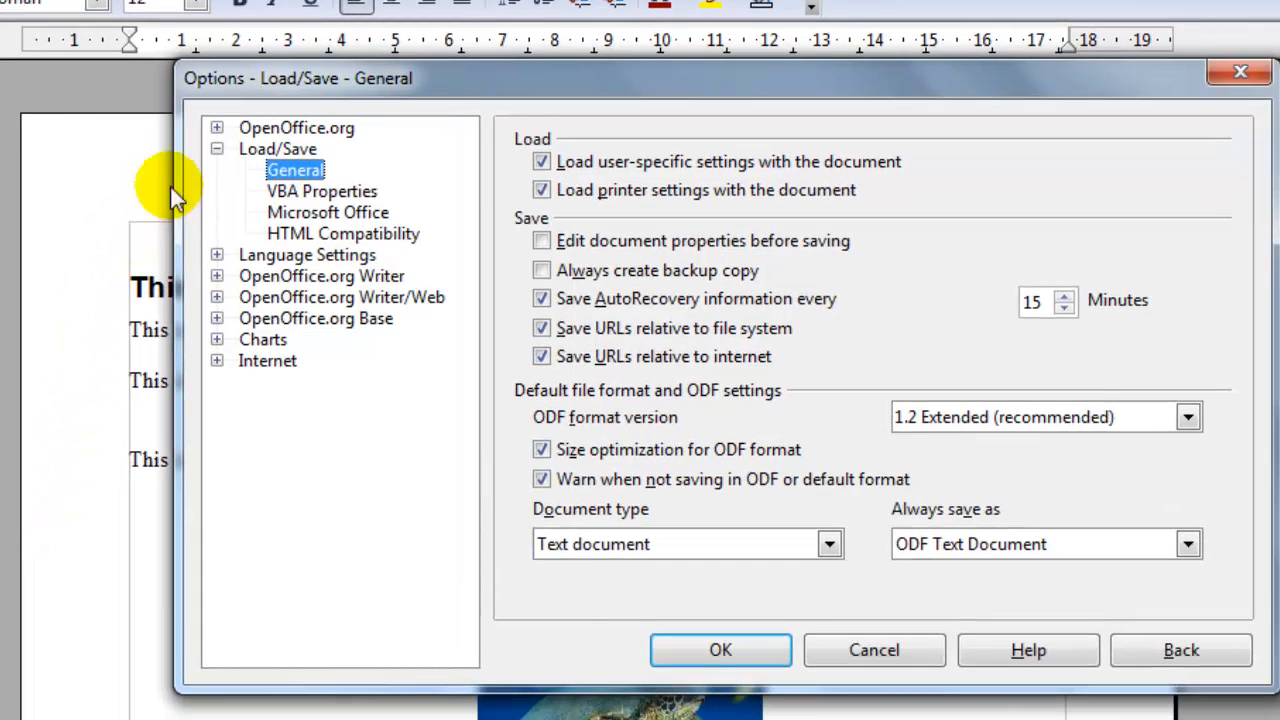
left_click(276, 148)
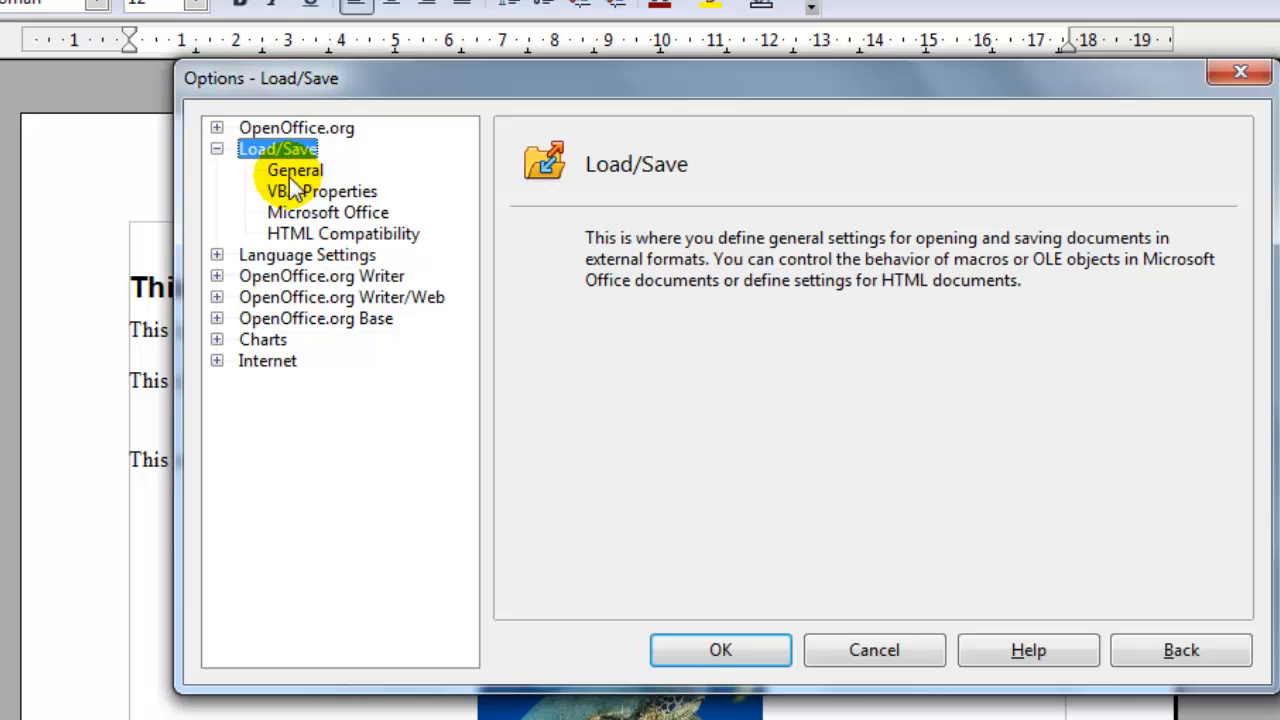
left_click(294, 170)
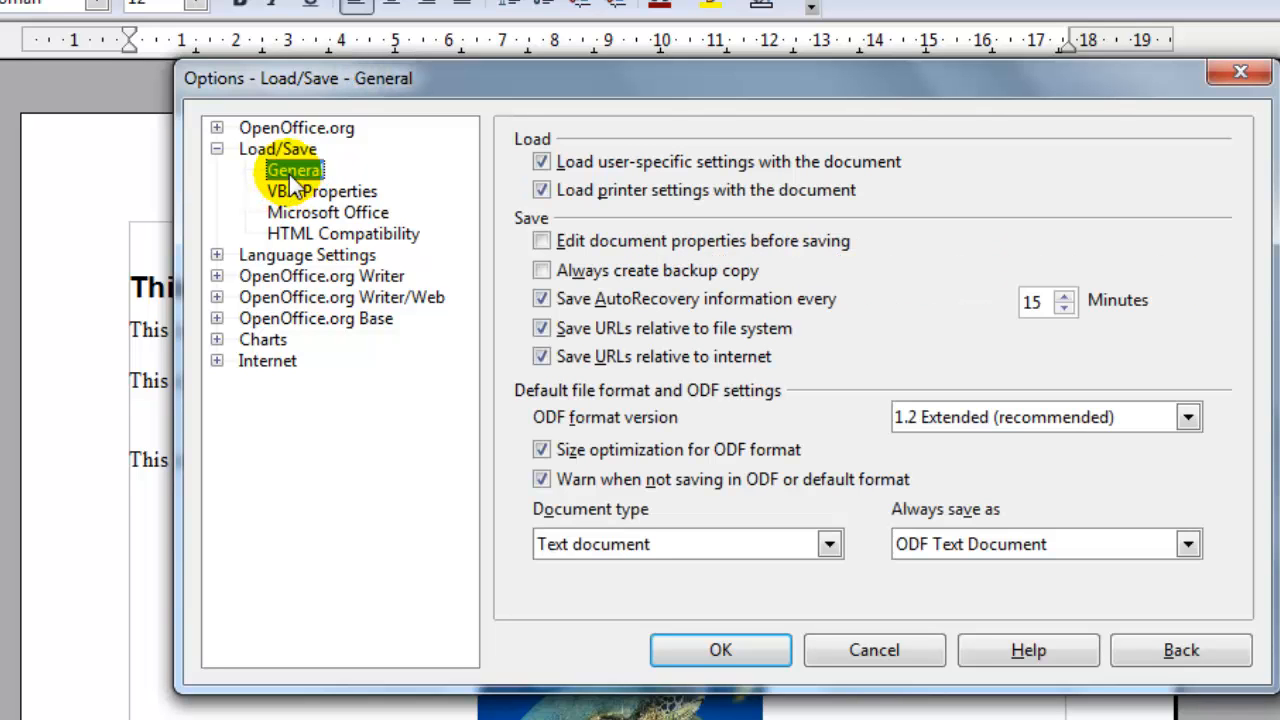
mouse_move(836, 336)
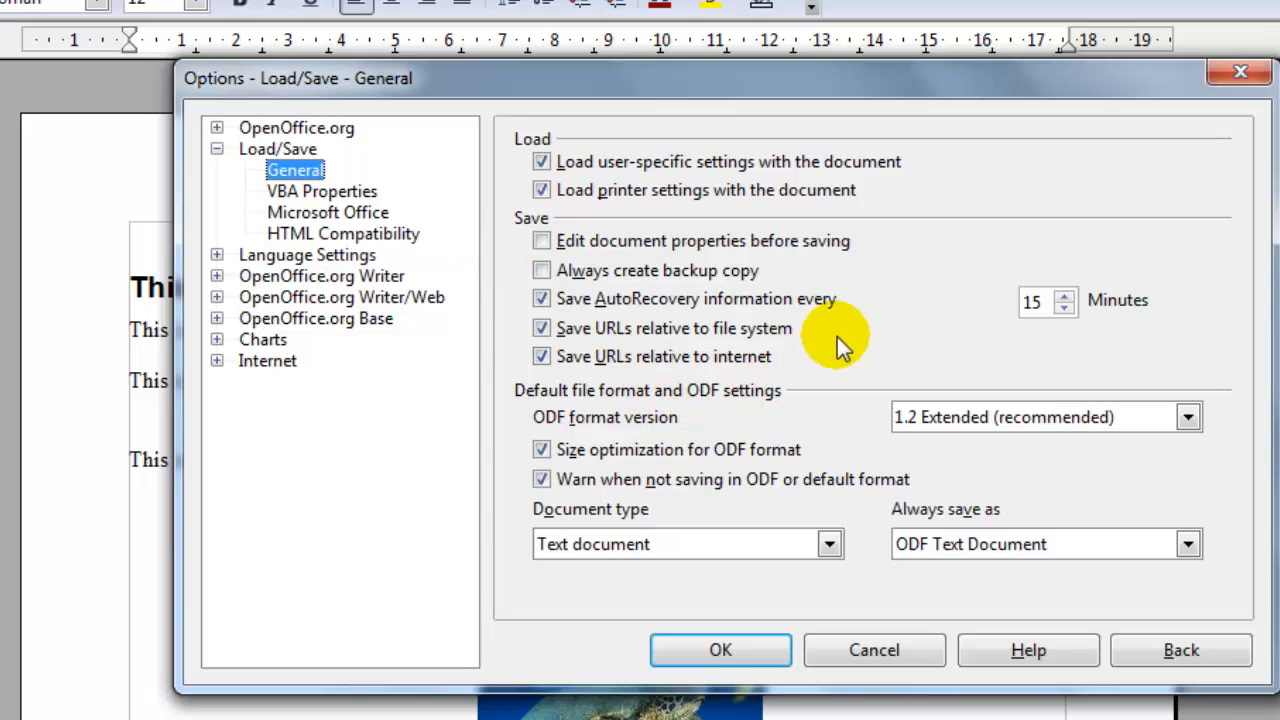
mouse_move(836, 570)
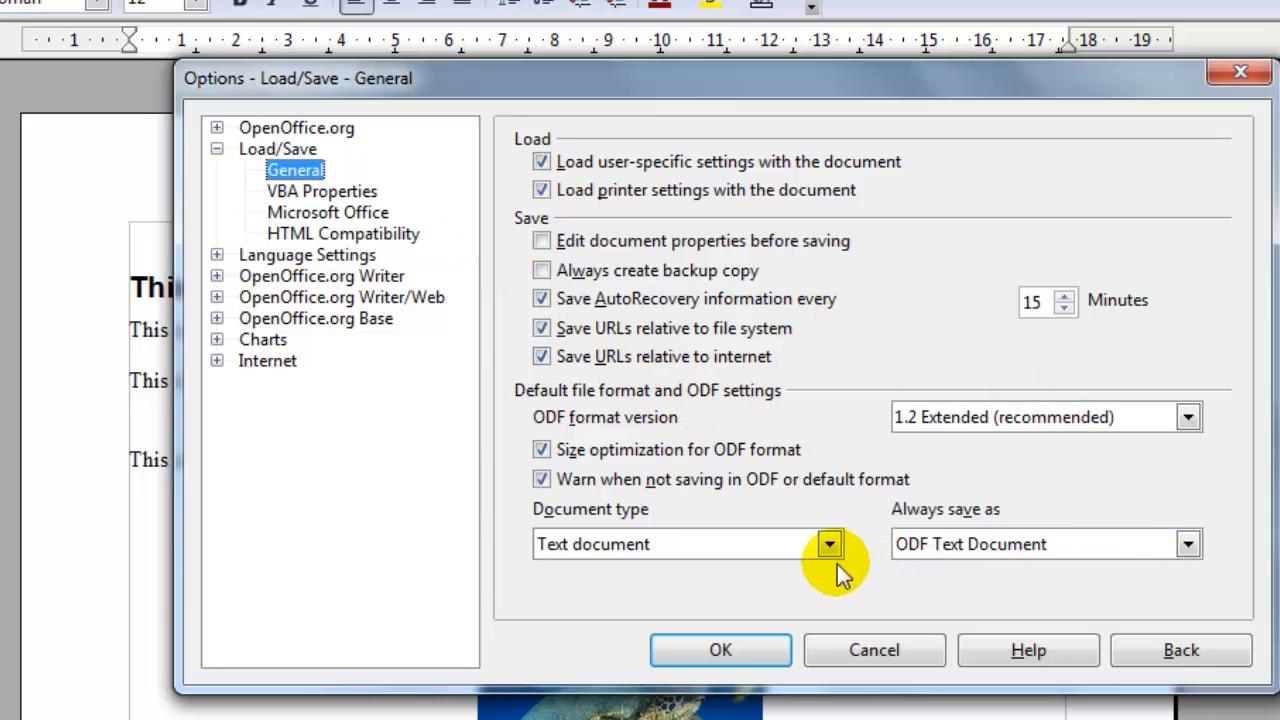
mouse_move(976, 544)
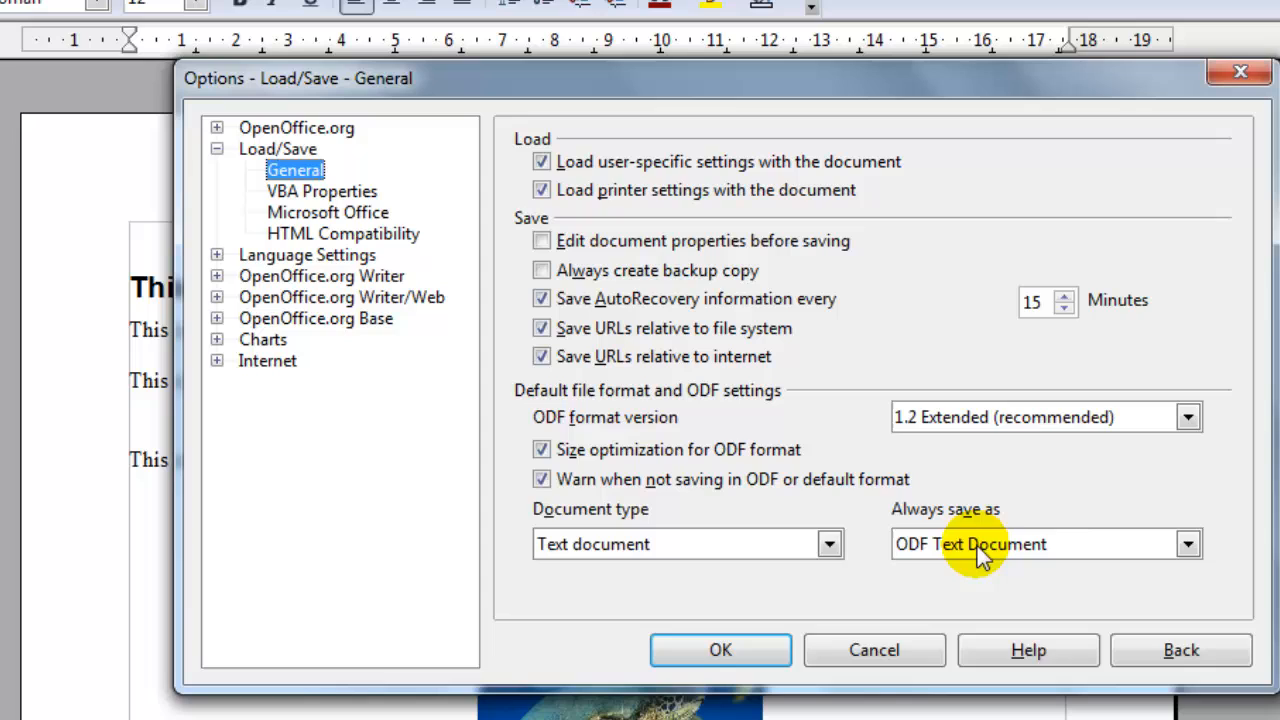
mouse_move(588, 544)
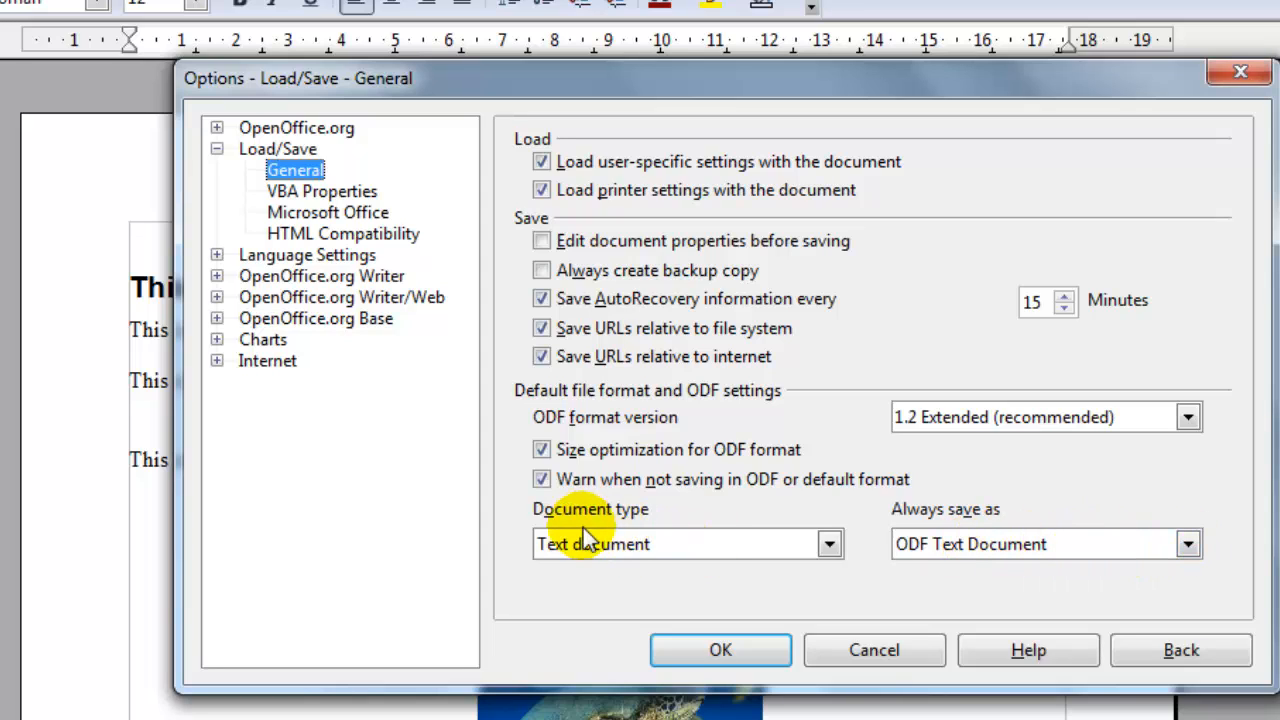
mouse_move(596, 558)
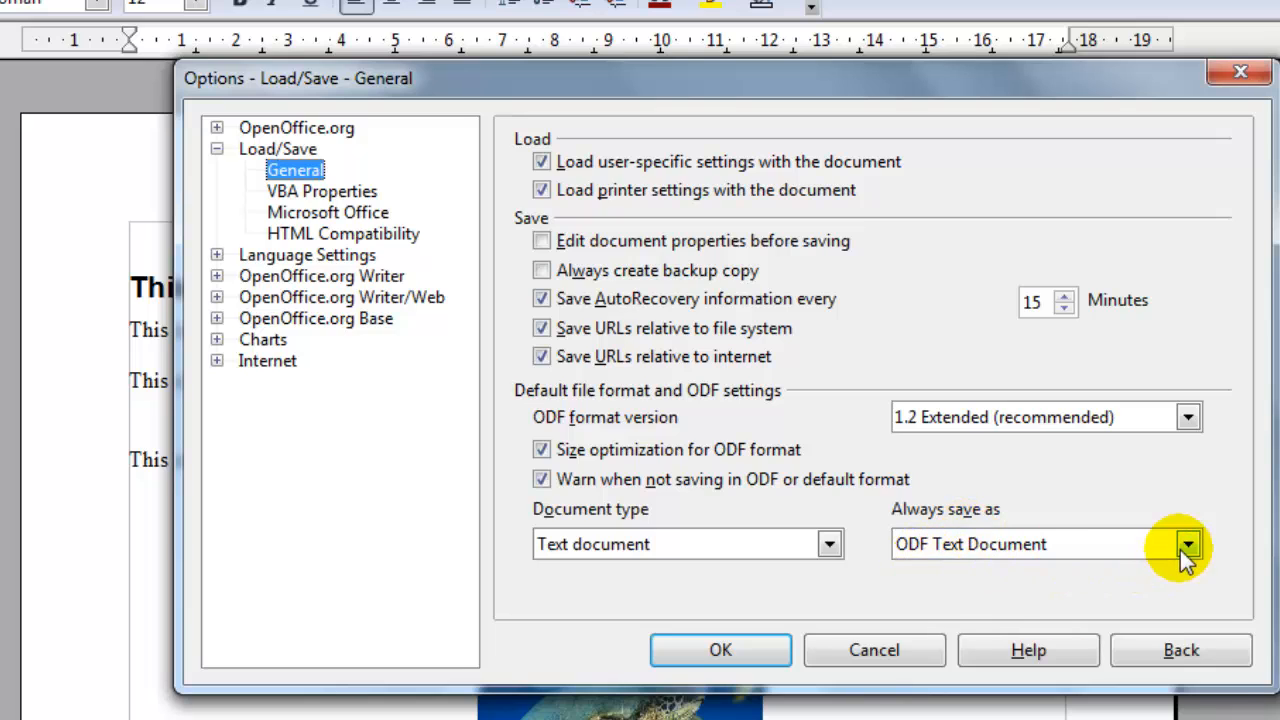
left_click(1188, 544)
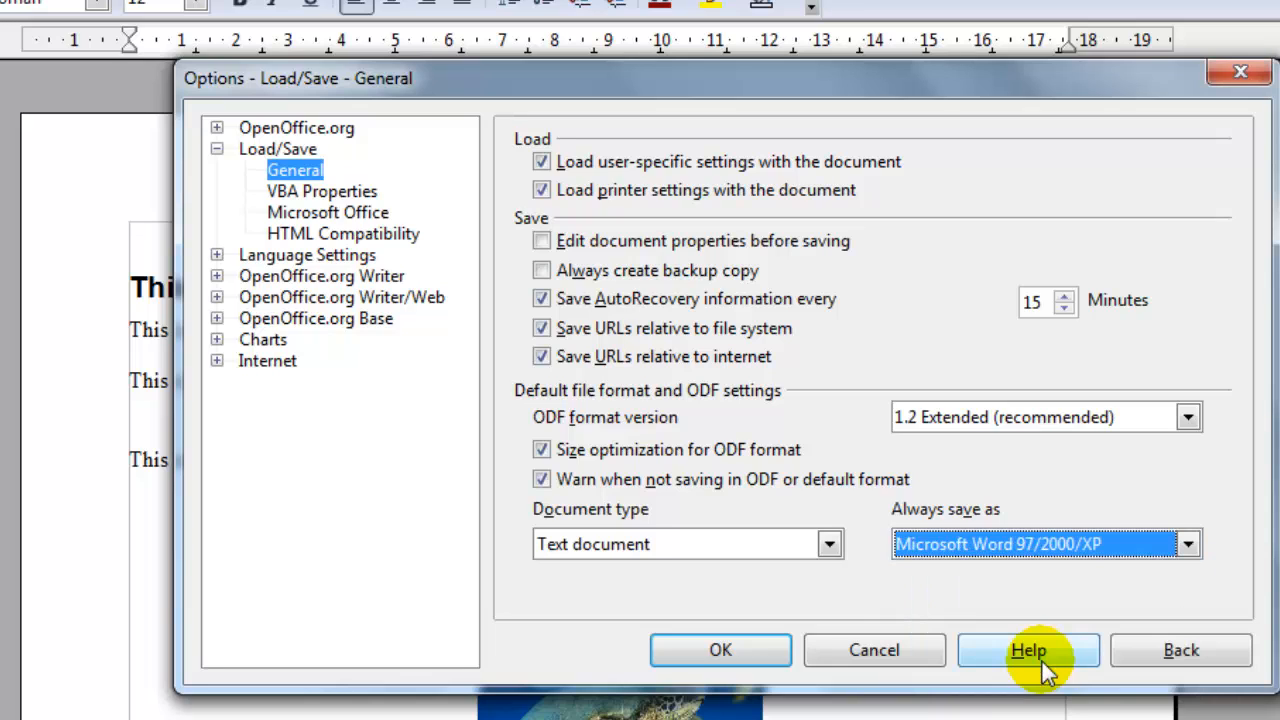
mouse_move(976, 560)
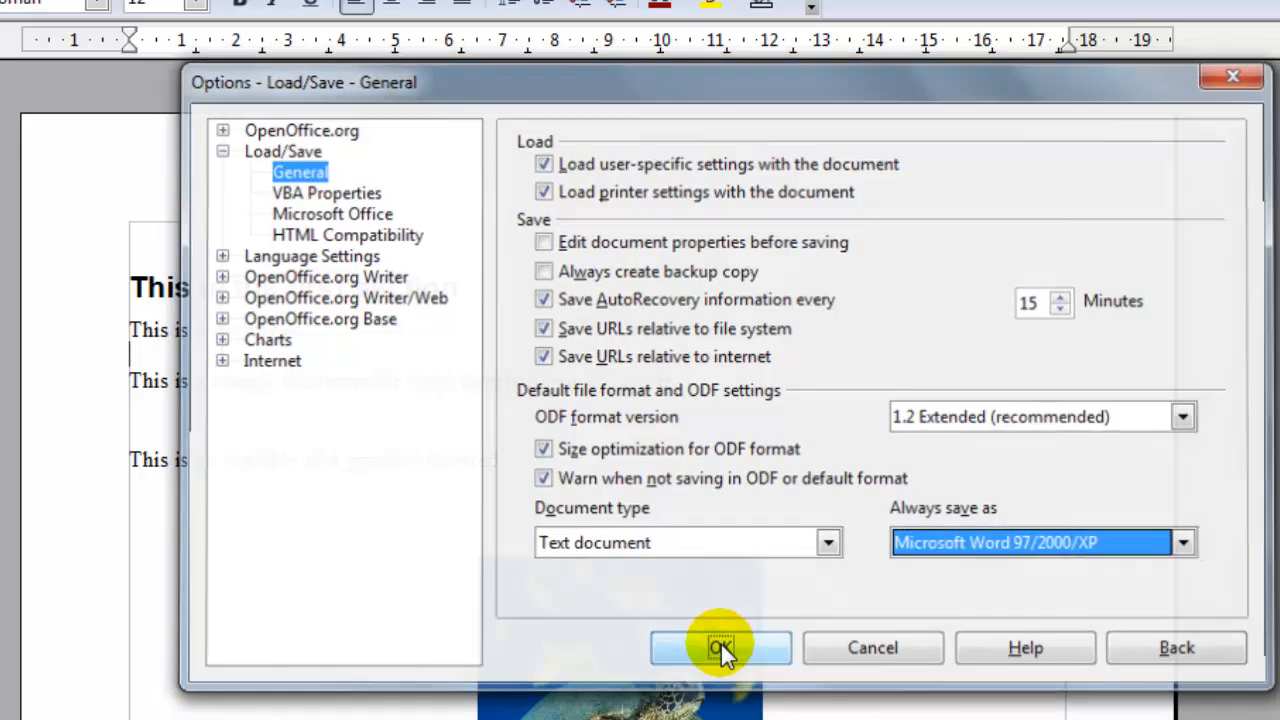
left_click(720, 648)
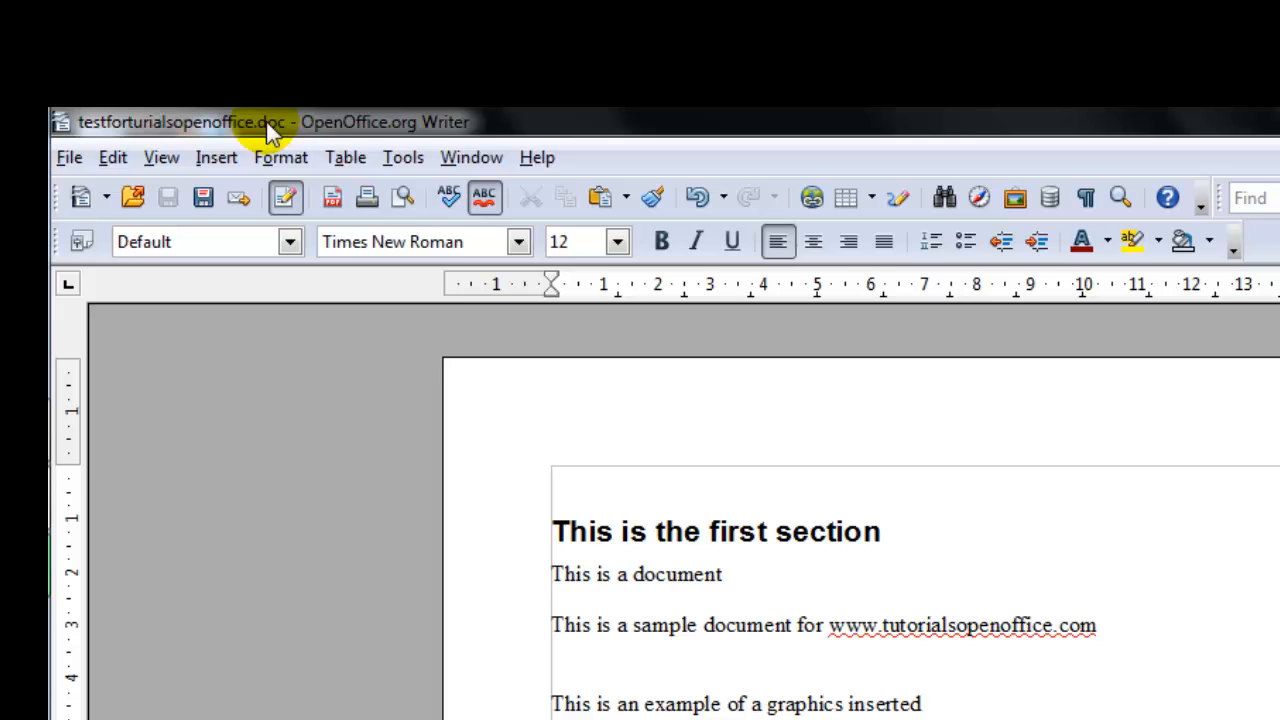
mouse_move(284, 140)
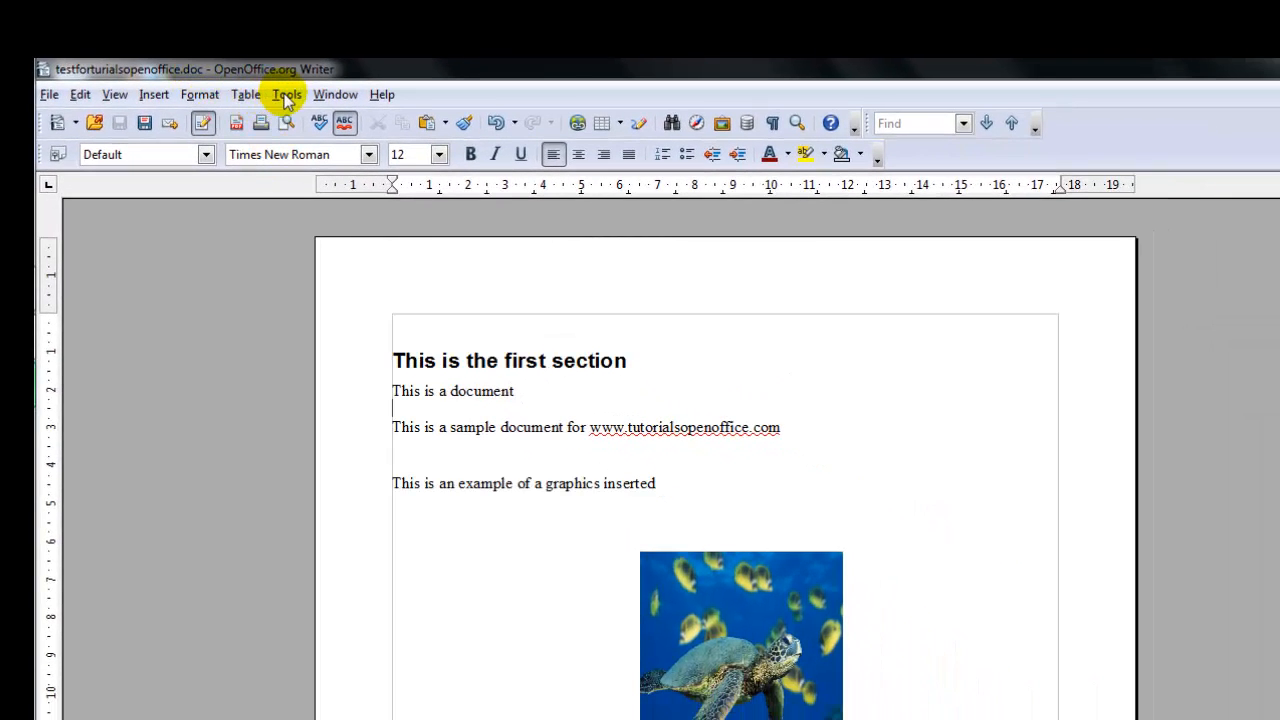
Step: Restore ODF Text Document as the default save format and confirm the options
left_click(286, 94)
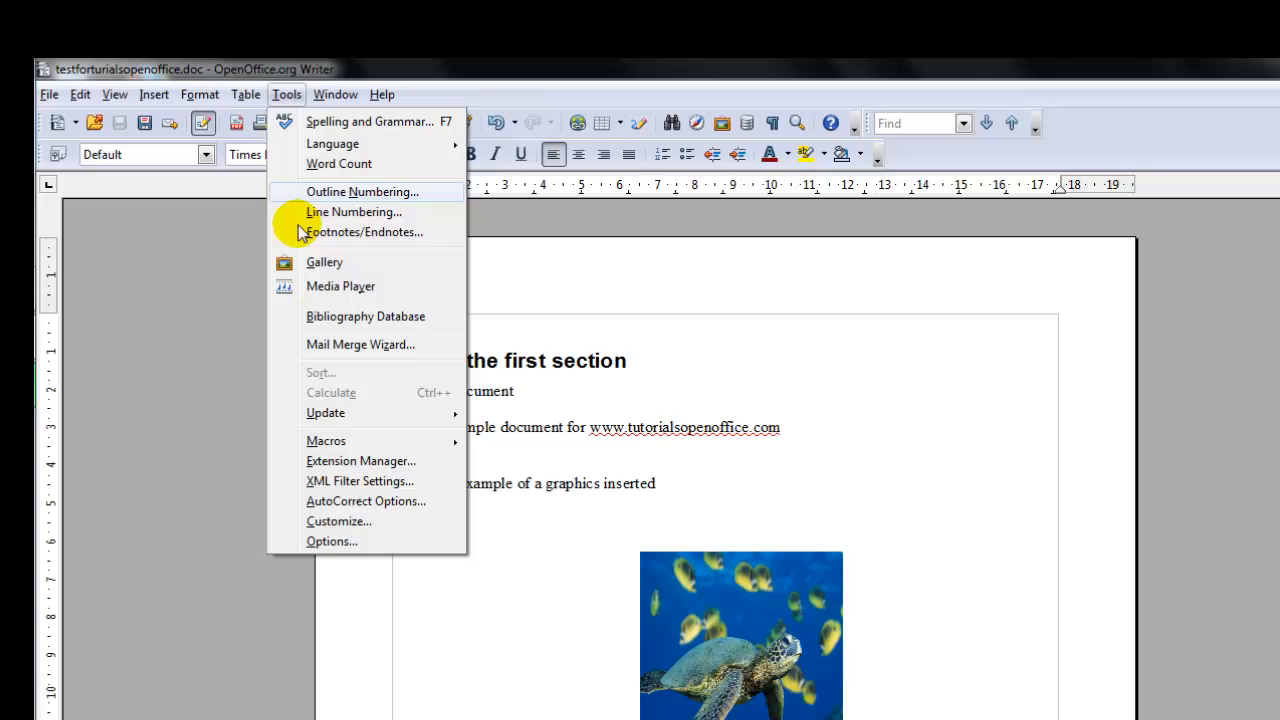
left_click(332, 540)
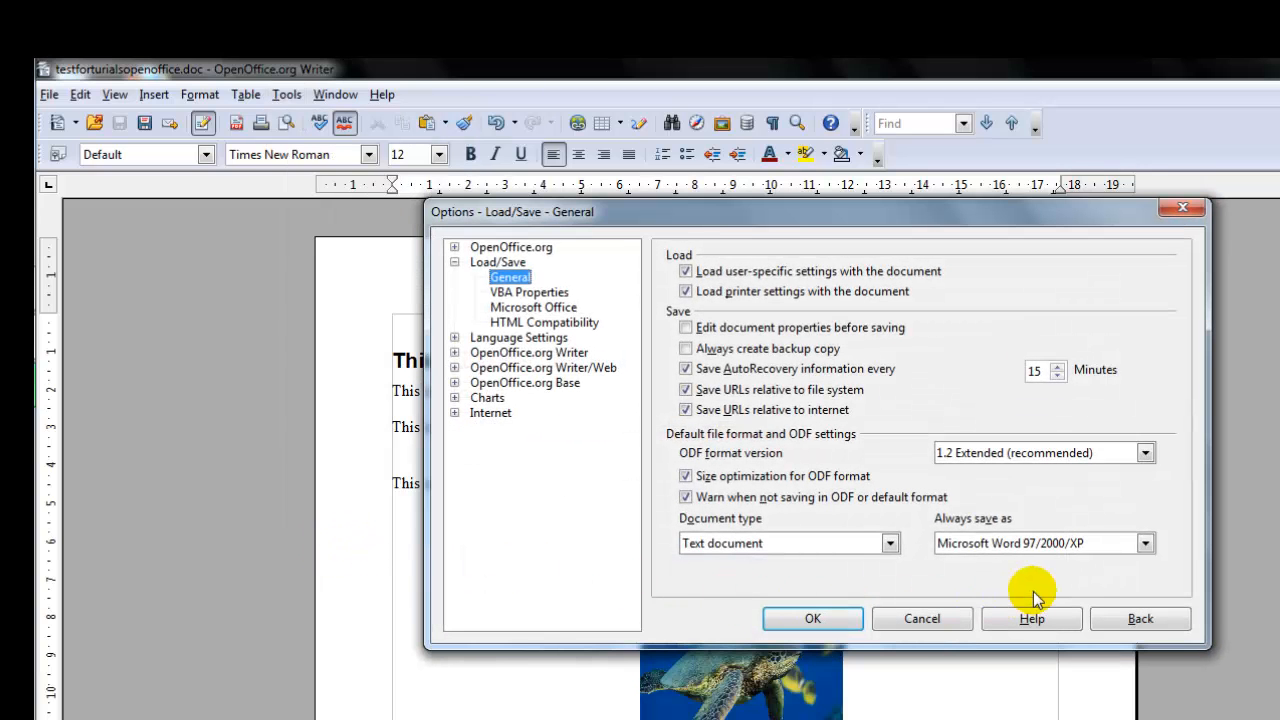
left_click(1144, 544)
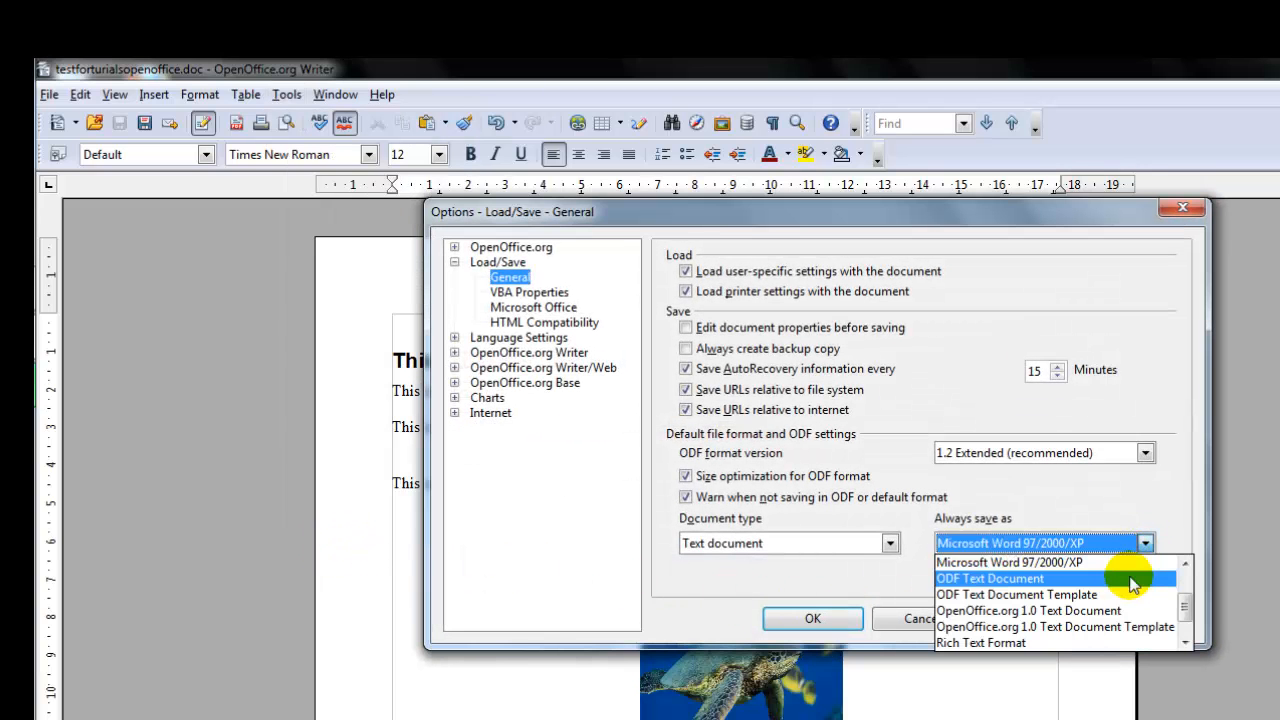
left_click(990, 578)
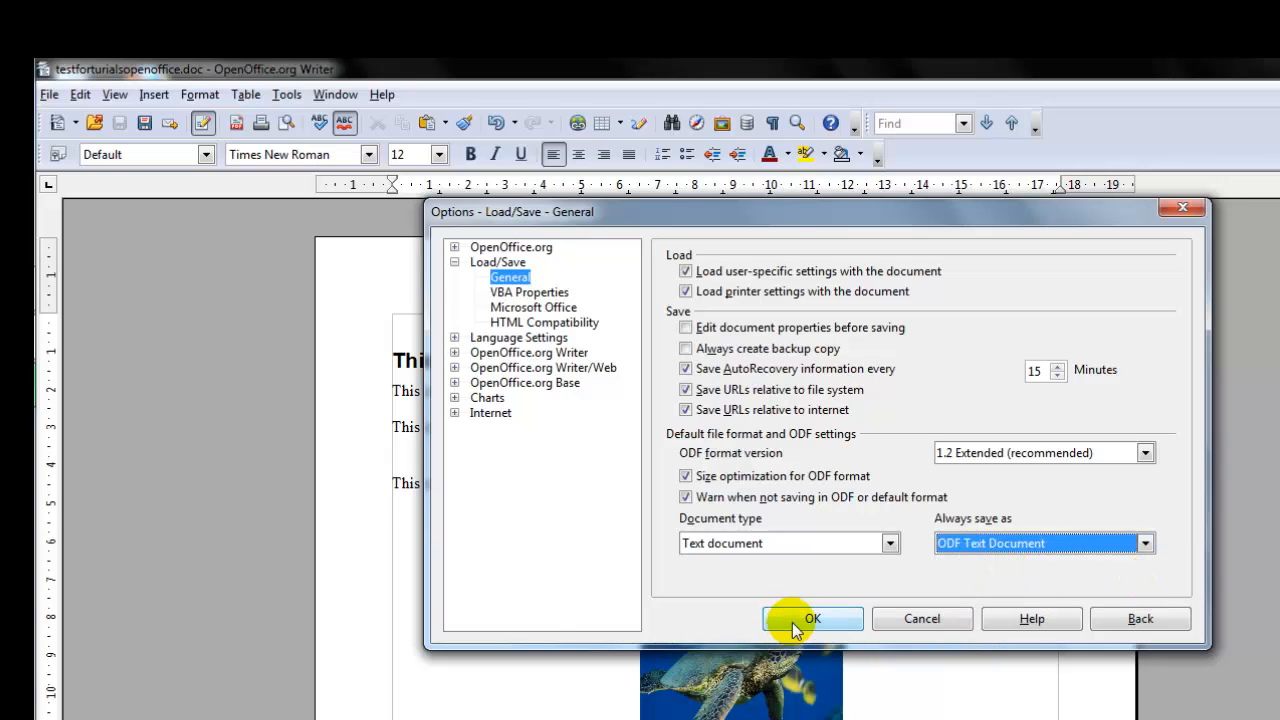
left_click(812, 618)
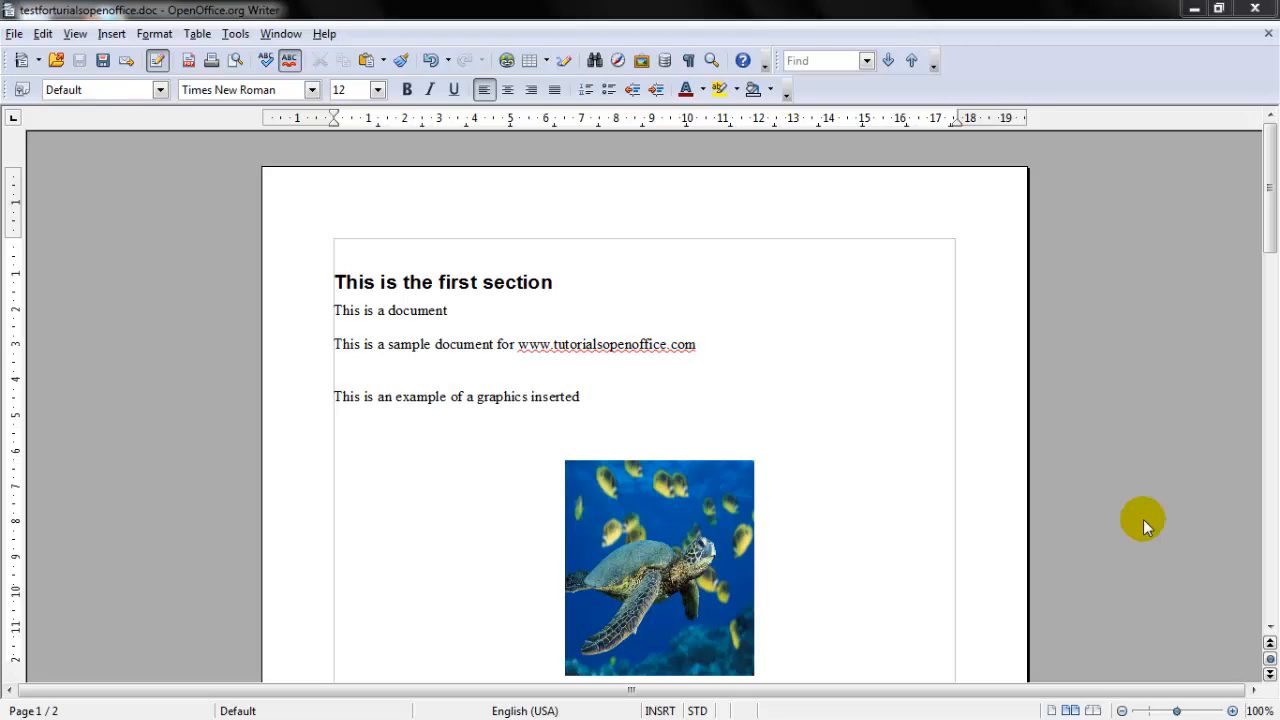
mouse_move(1112, 448)
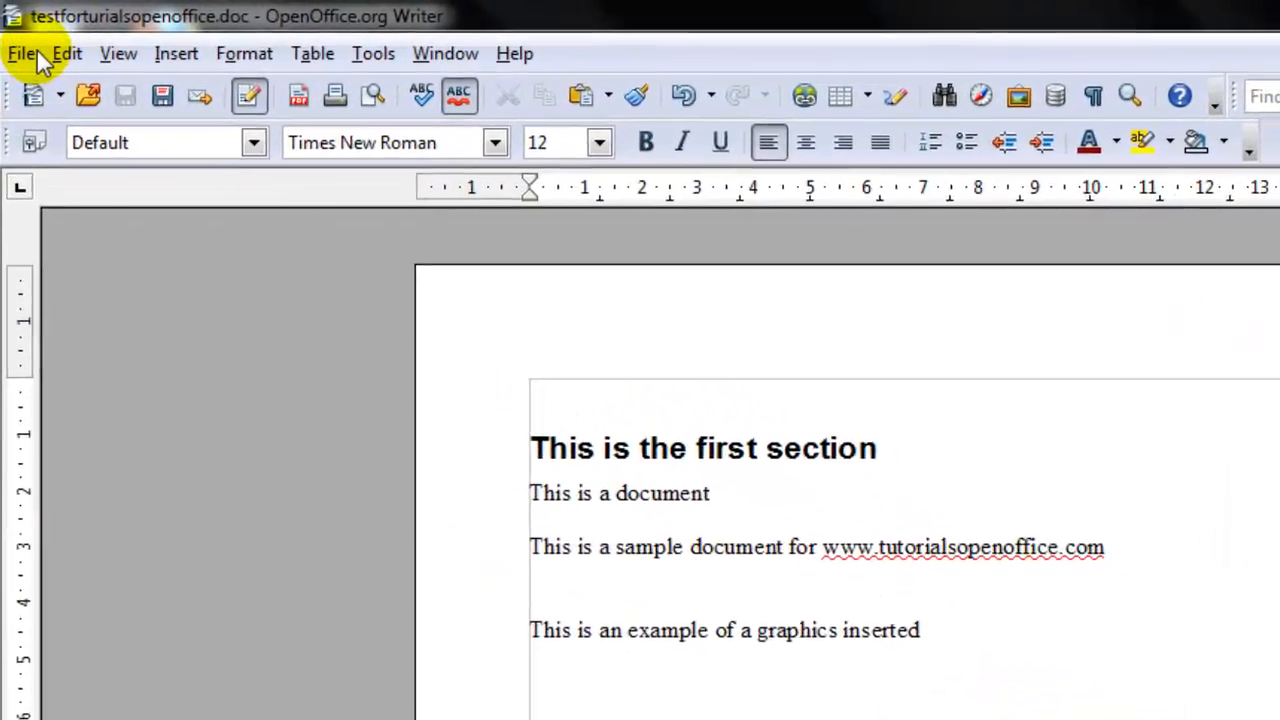
Step: Show the File menu commands over testforturialsopenoffice.doc
left_click(22, 52)
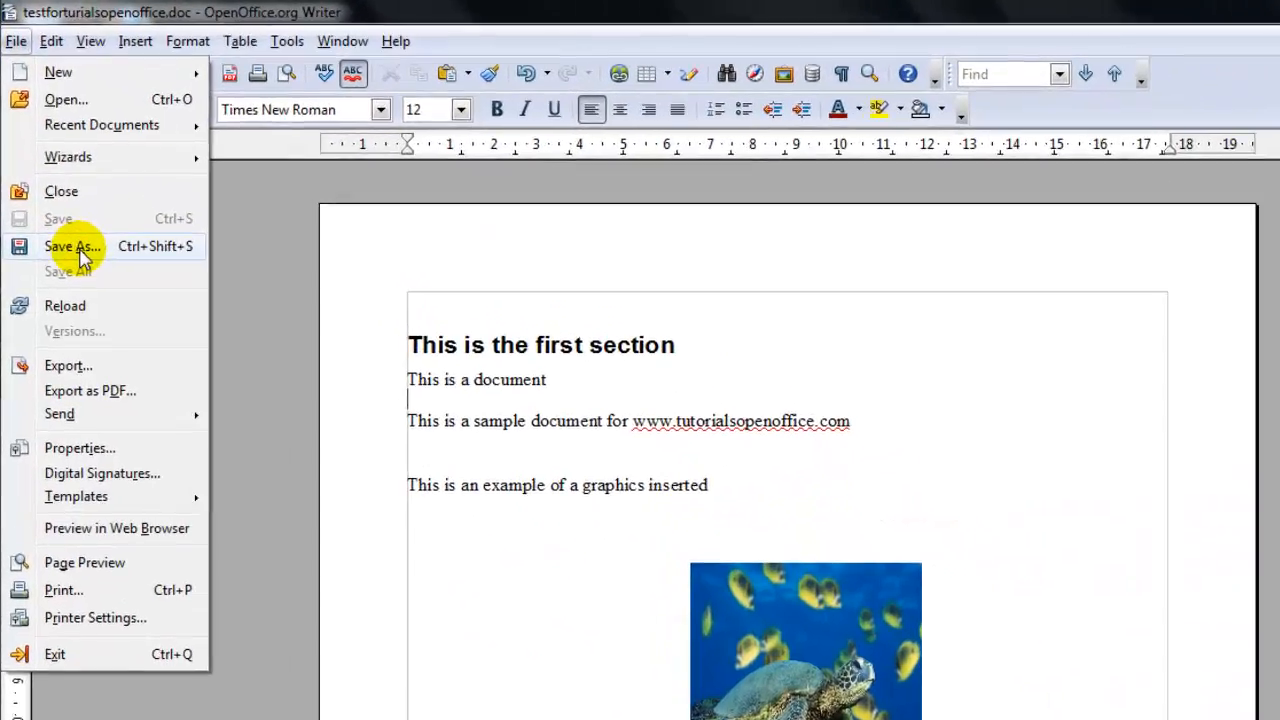
Step: Save as Word .doc with the Save with password option turned on
left_click(72, 246)
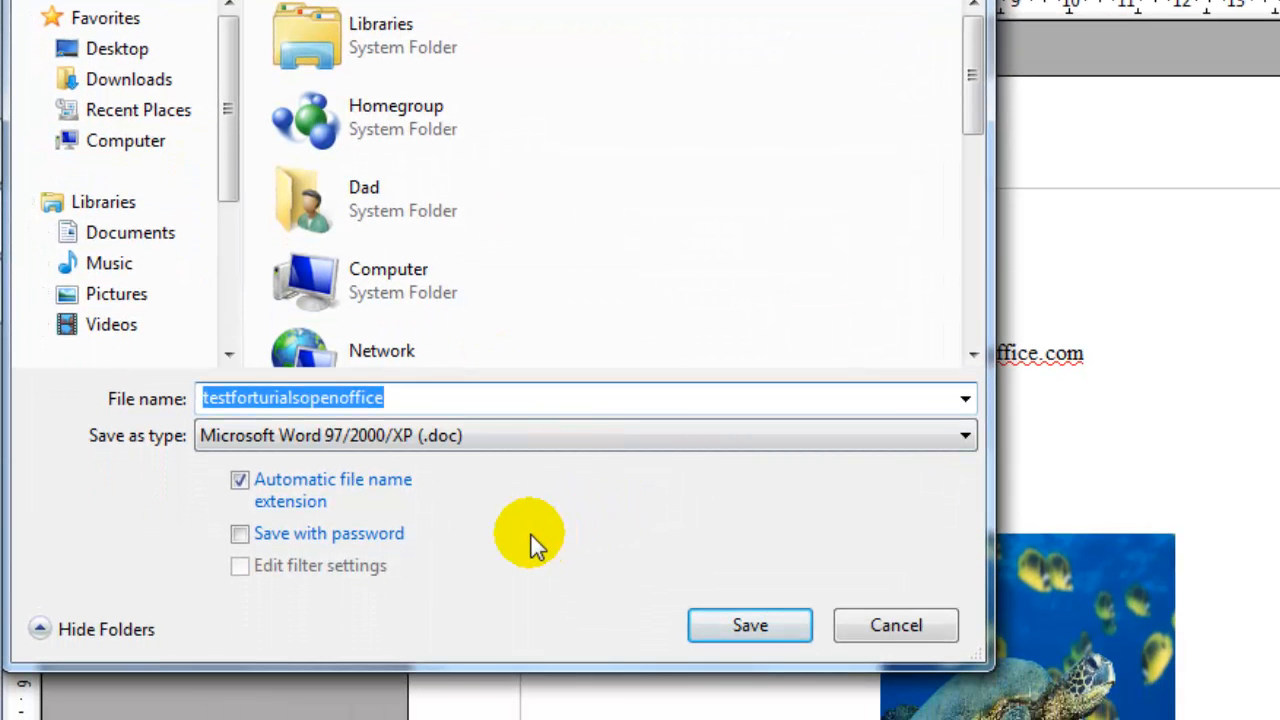
mouse_move(444, 560)
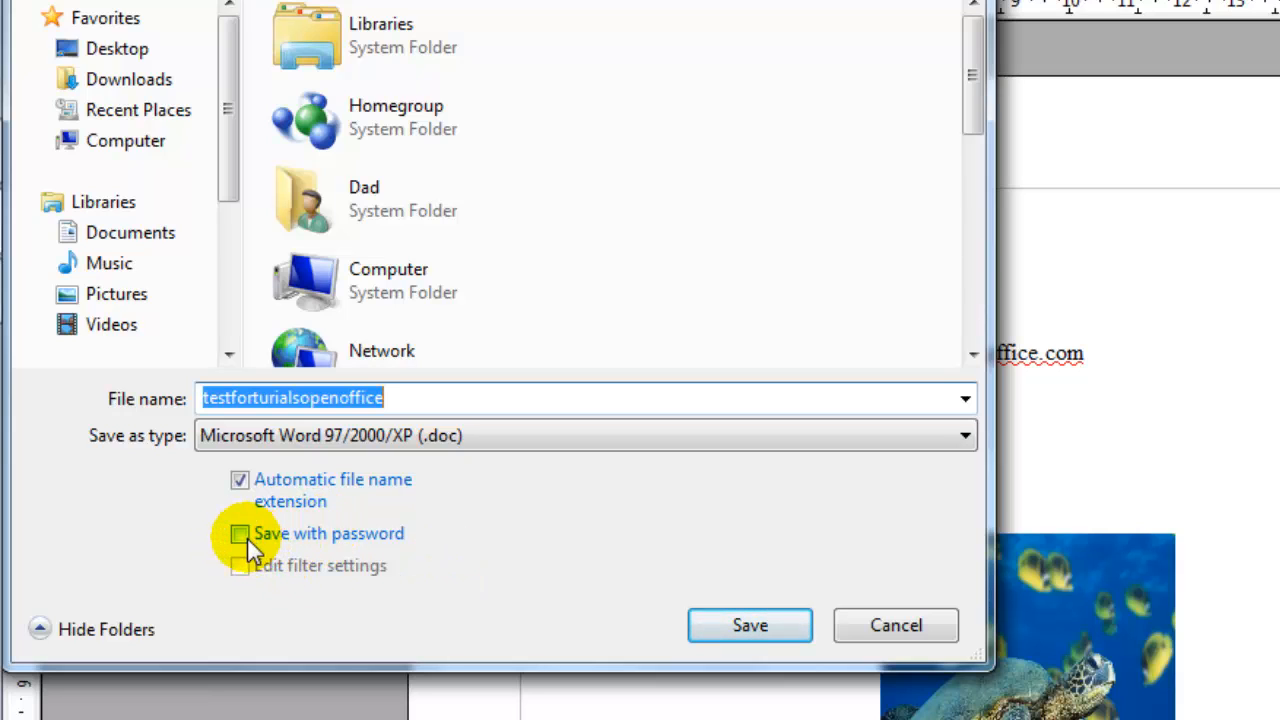
left_click(240, 532)
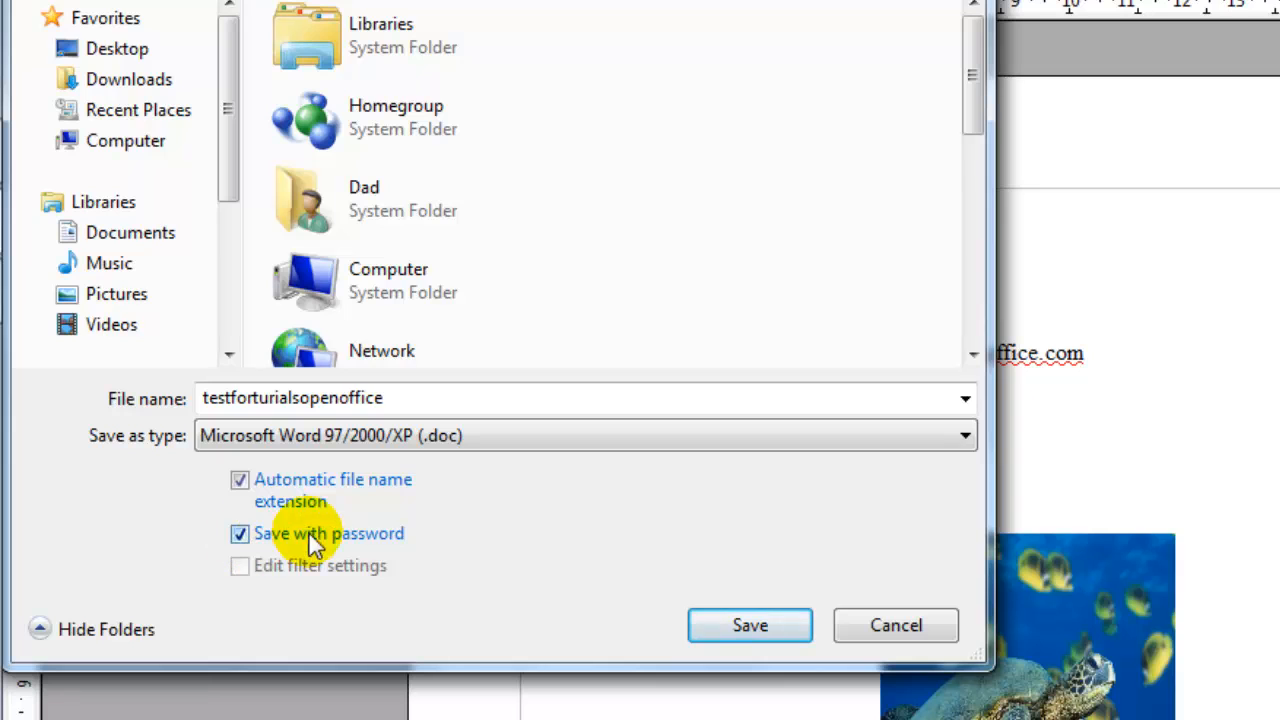
left_click(750, 624)
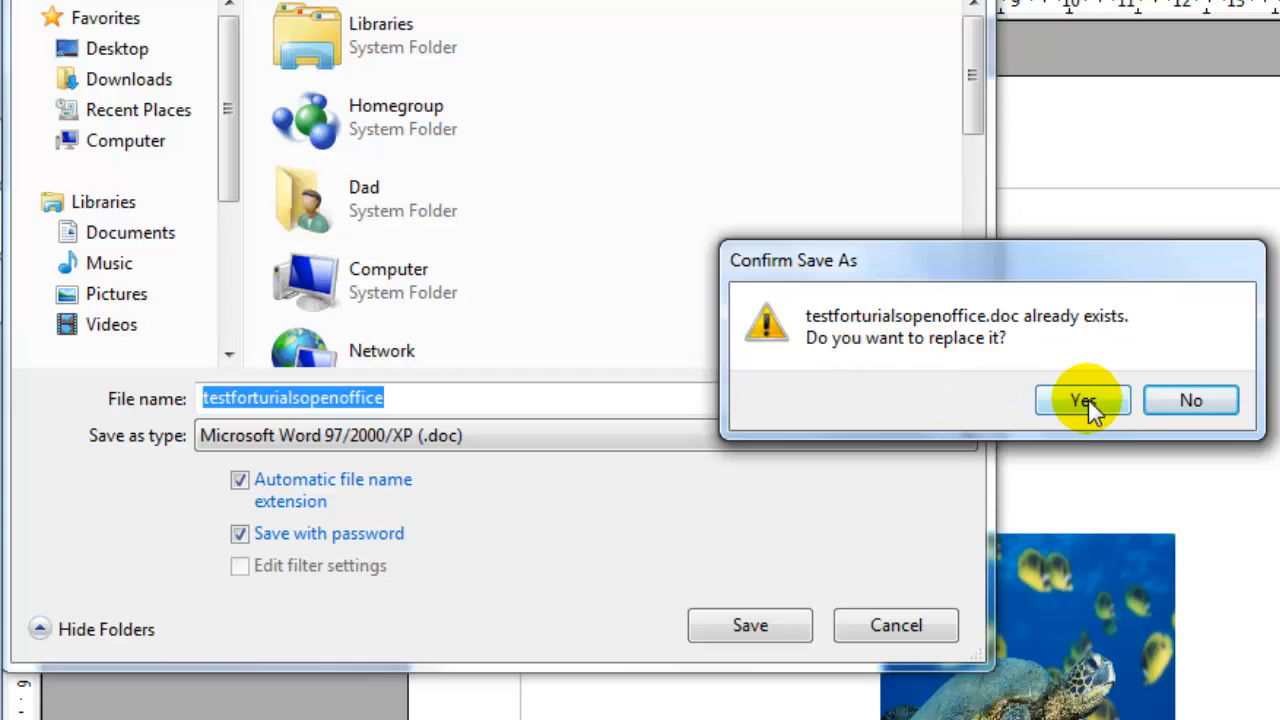
Step: Replace the existing .doc file and reveal the extra file-sharing password options
left_click(1082, 400)
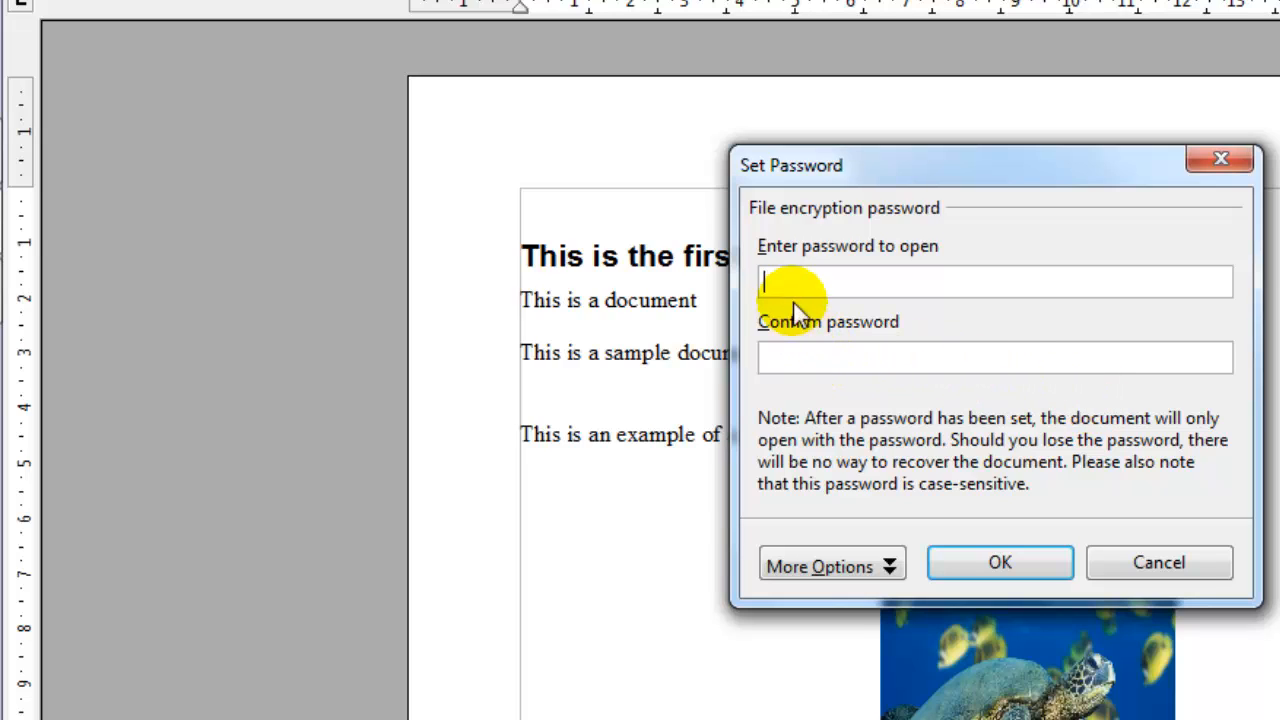
mouse_move(976, 290)
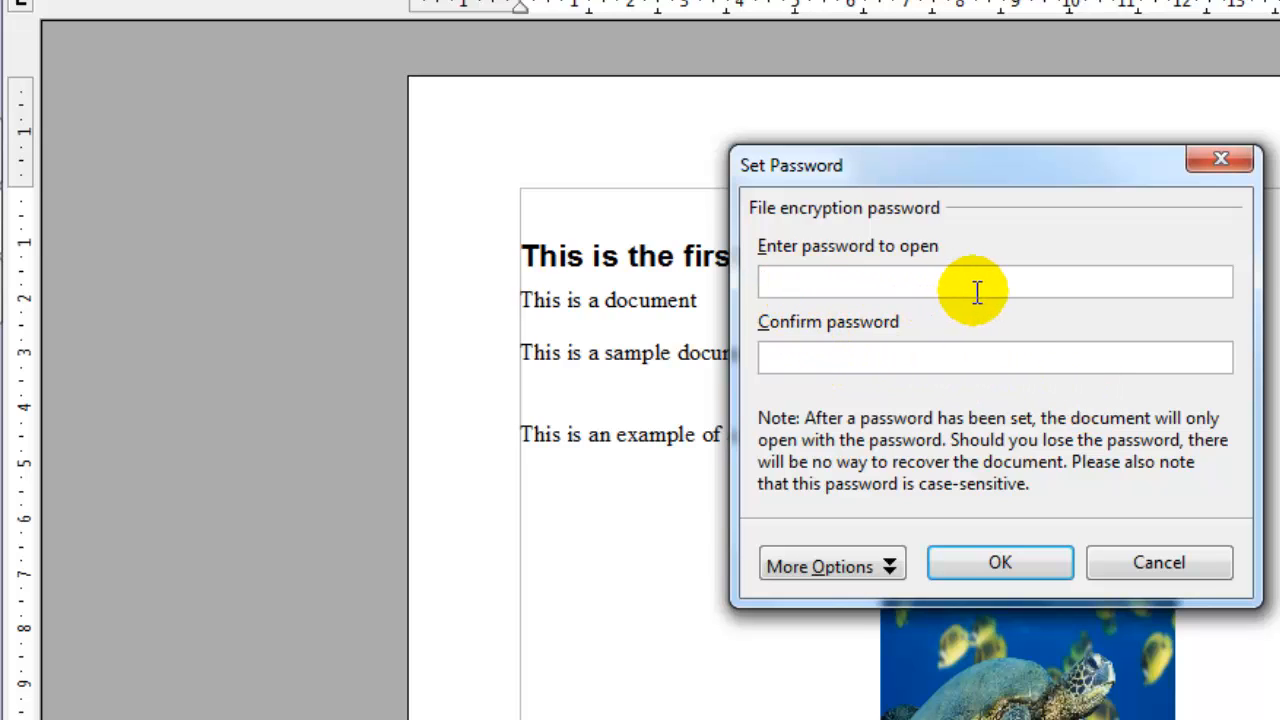
mouse_move(804, 290)
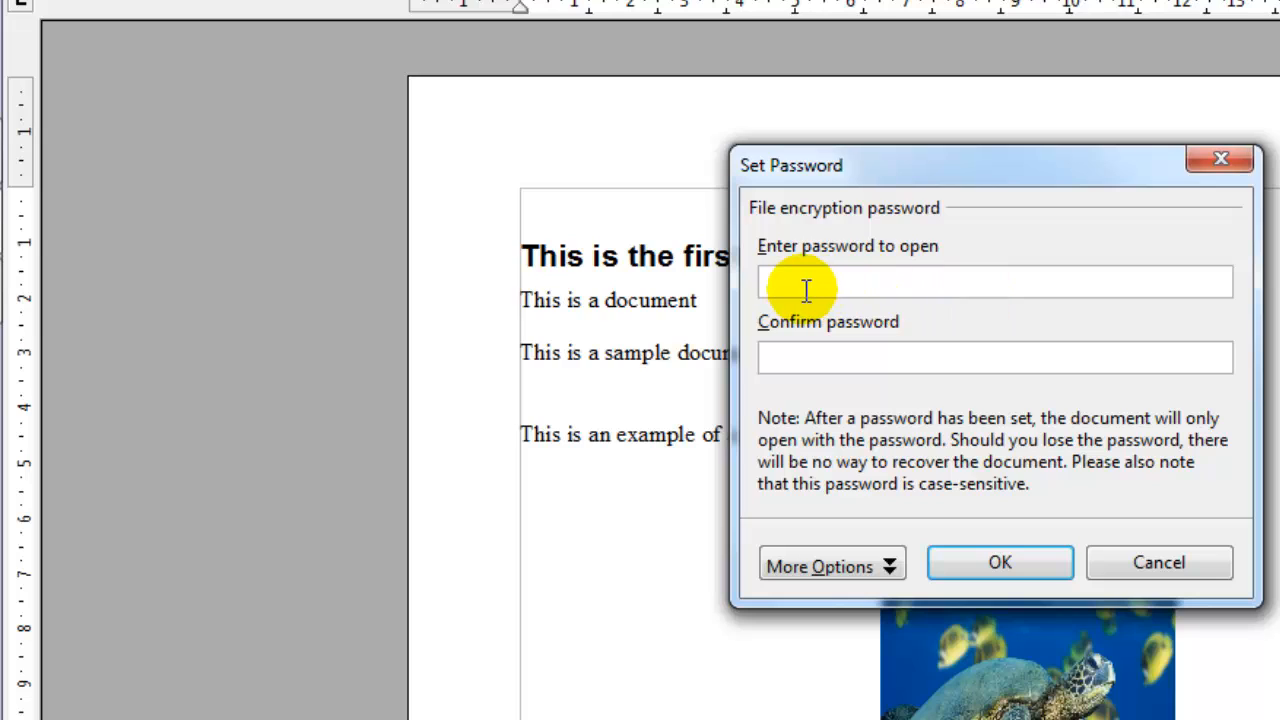
mouse_move(864, 292)
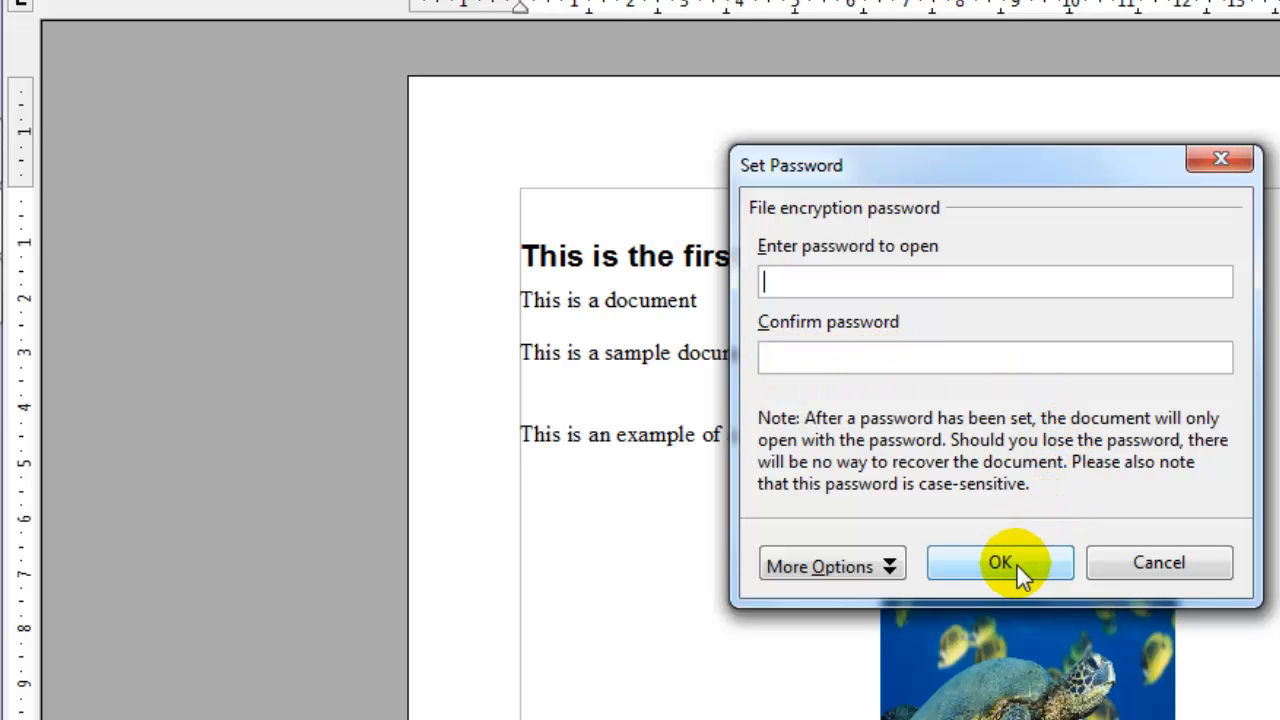
left_click(822, 566)
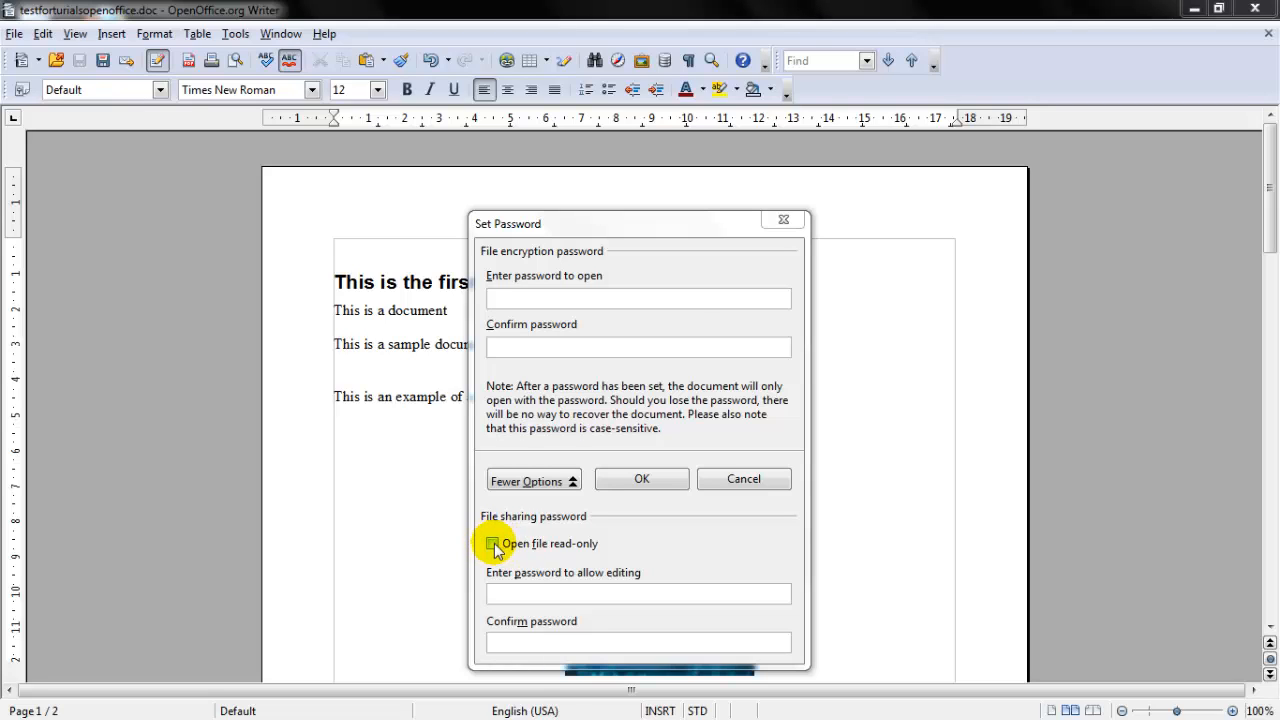
mouse_move(608, 298)
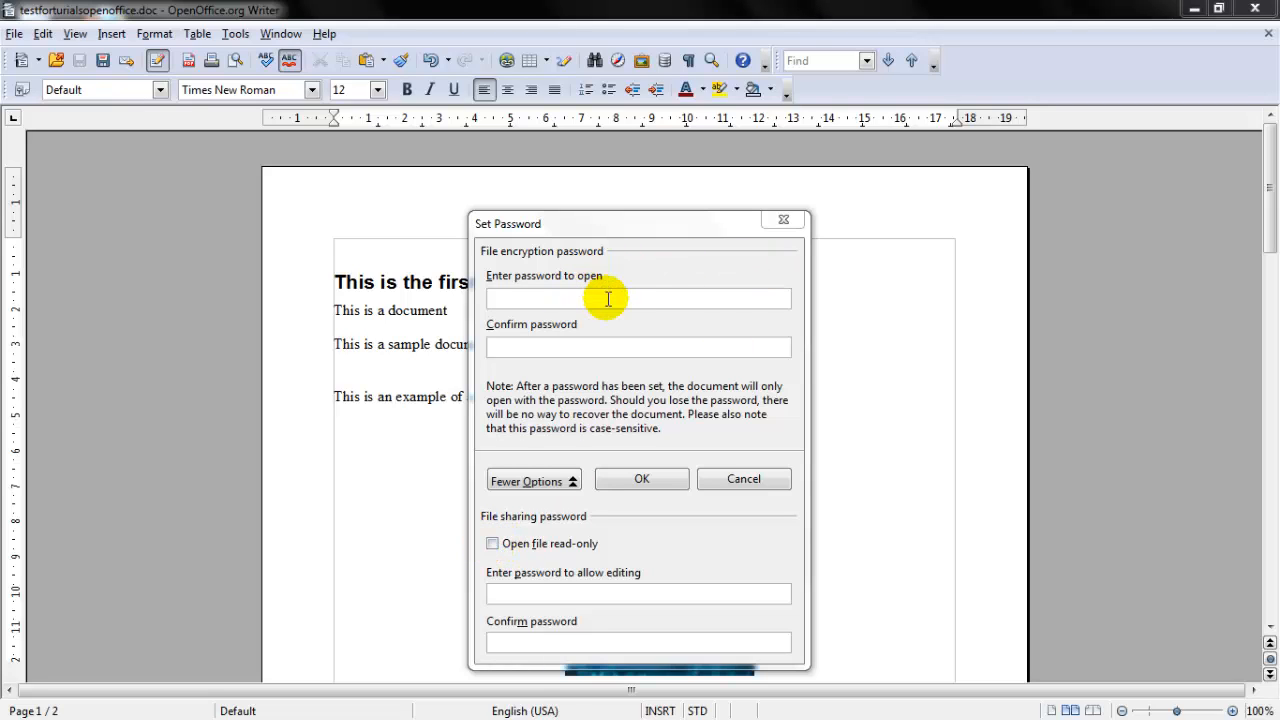
mouse_move(598, 384)
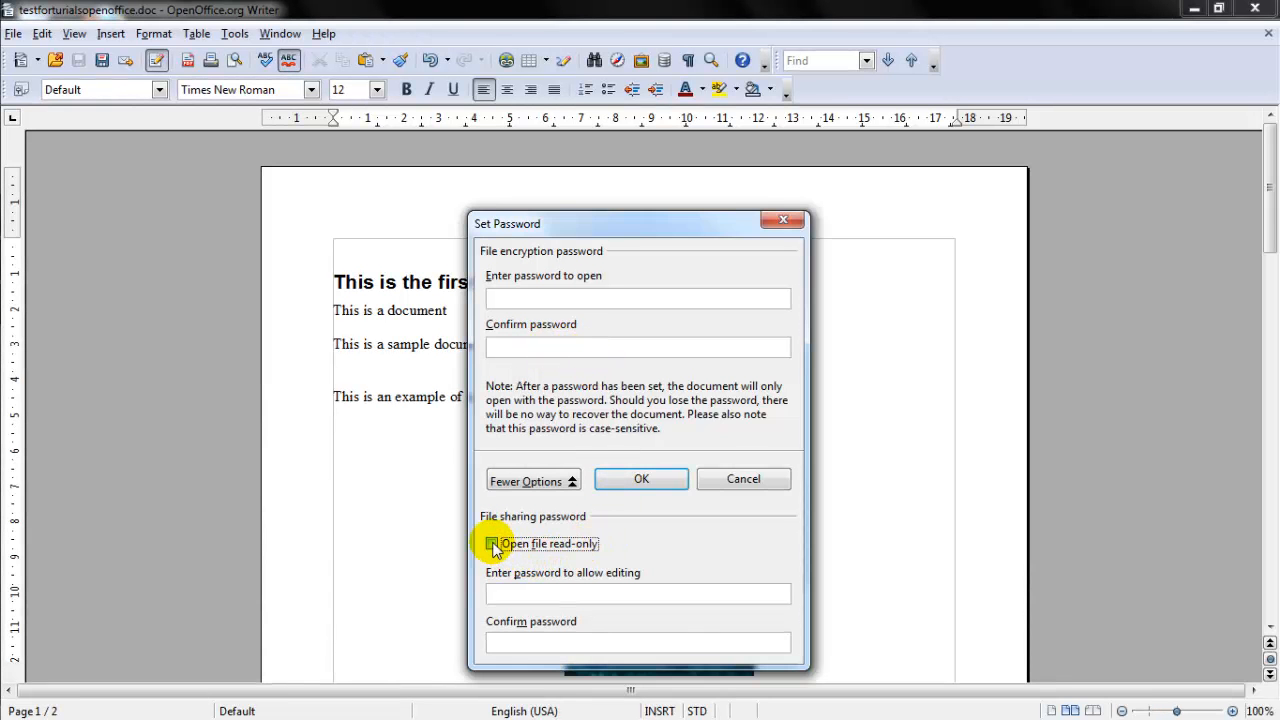
Step: Make the document open read-only via the File sharing password option
left_click(492, 544)
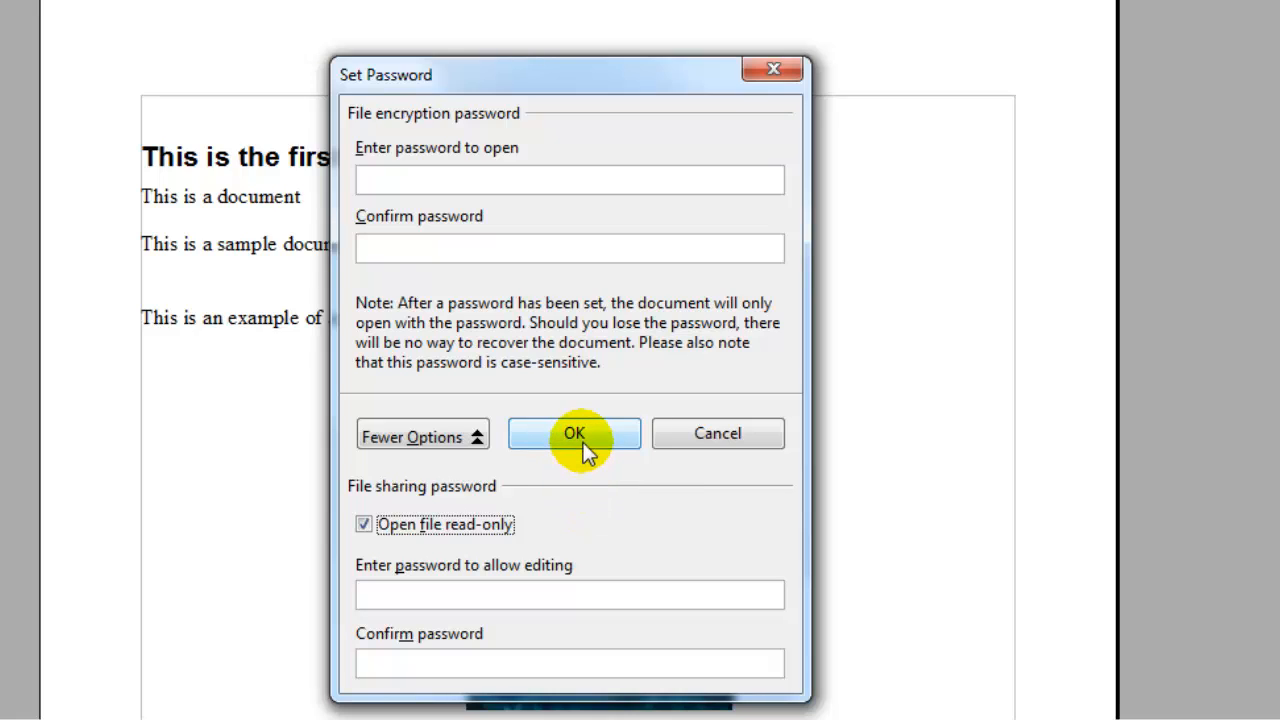
mouse_move(596, 510)
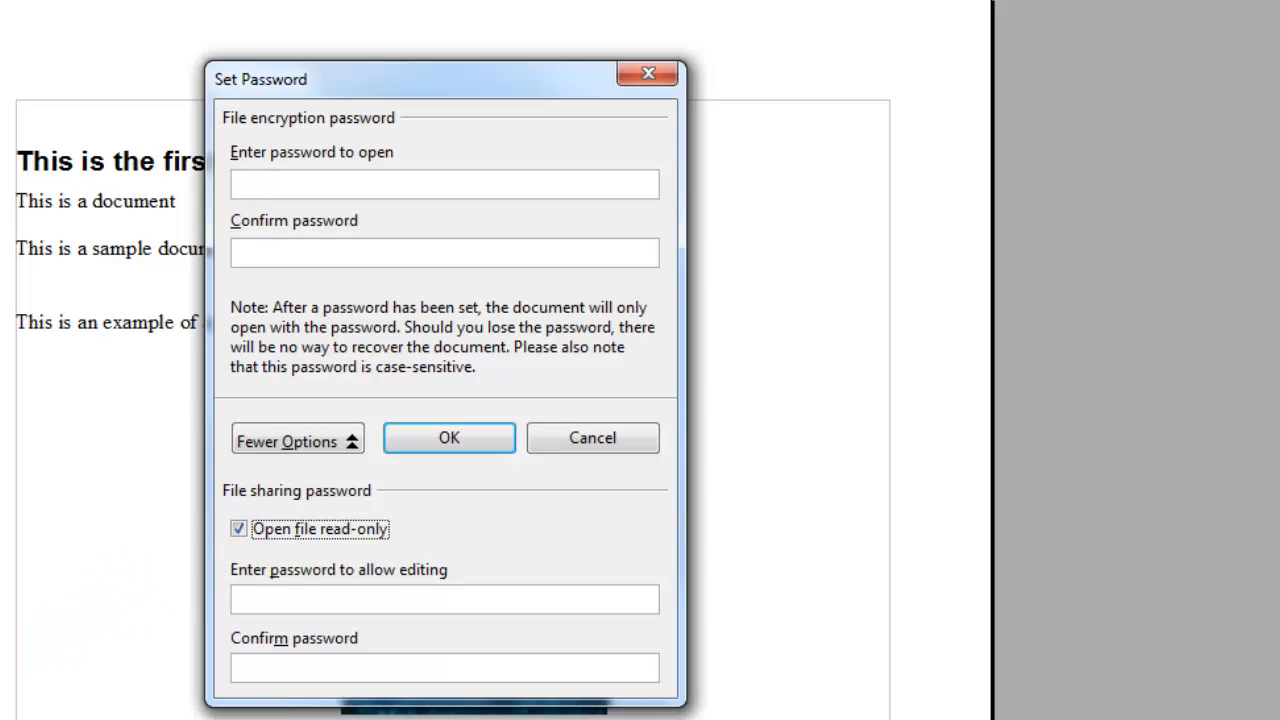
mouse_move(540, 544)
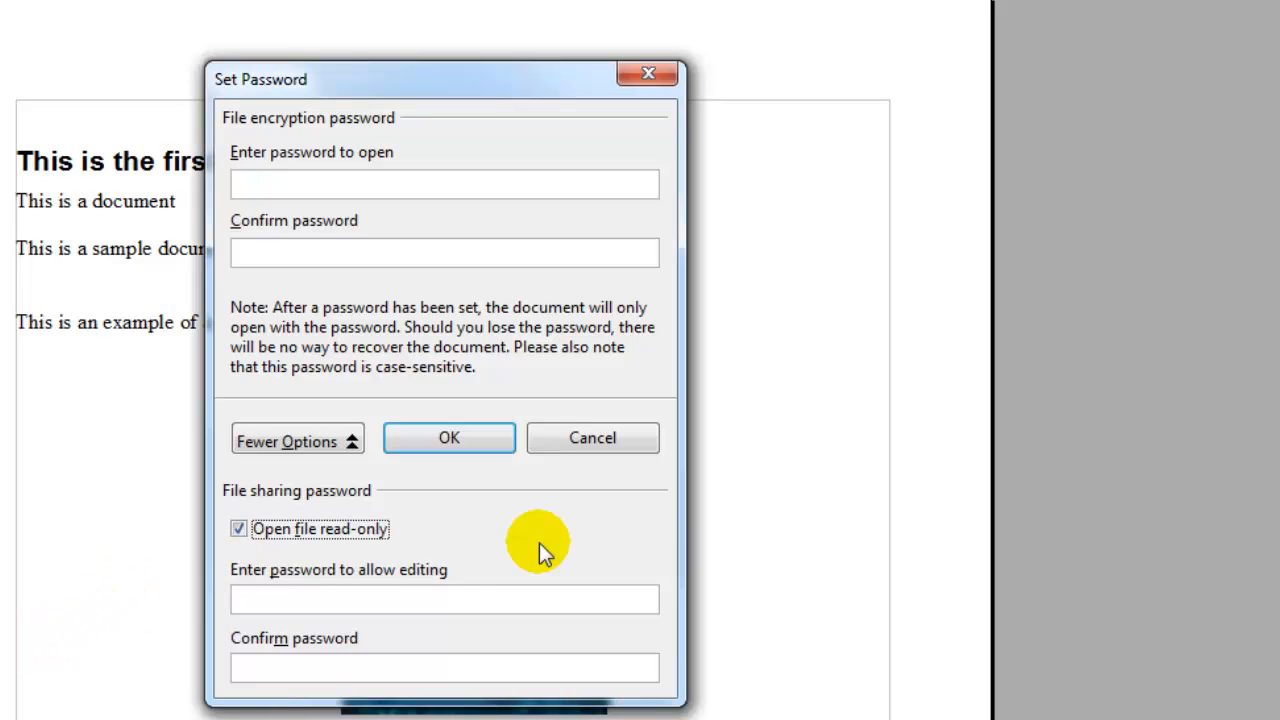
mouse_move(276, 564)
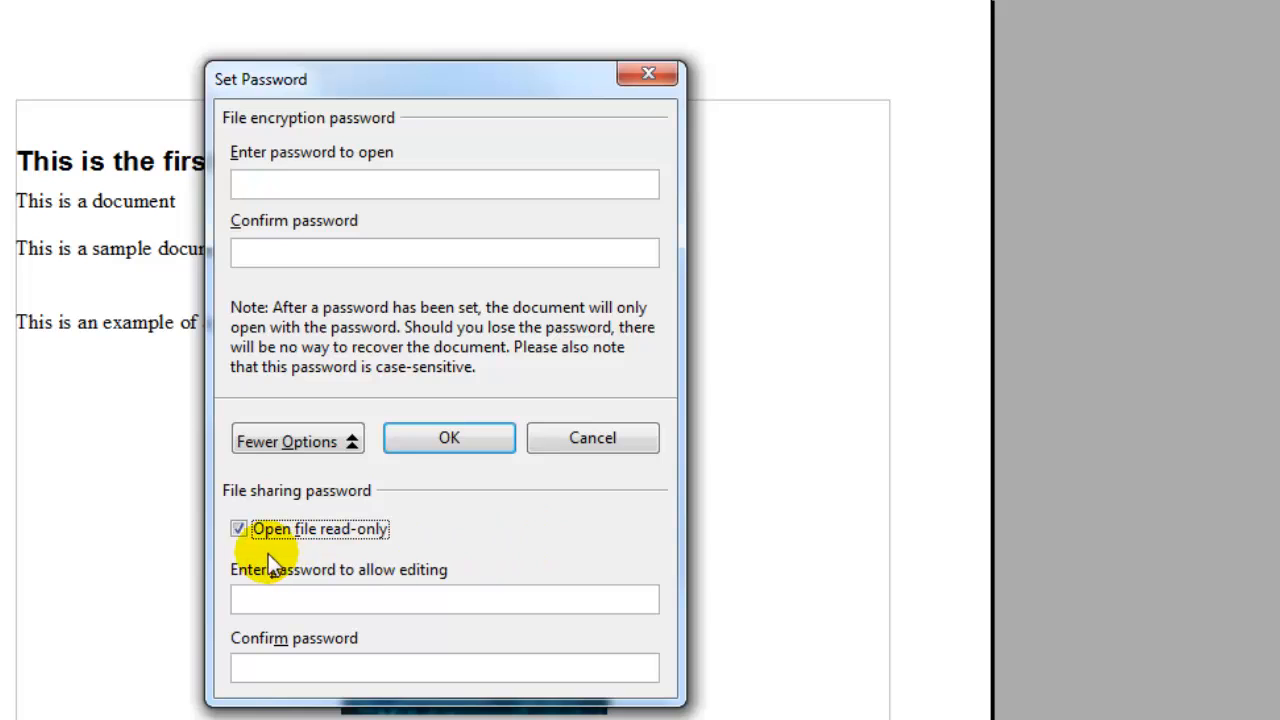
mouse_move(304, 610)
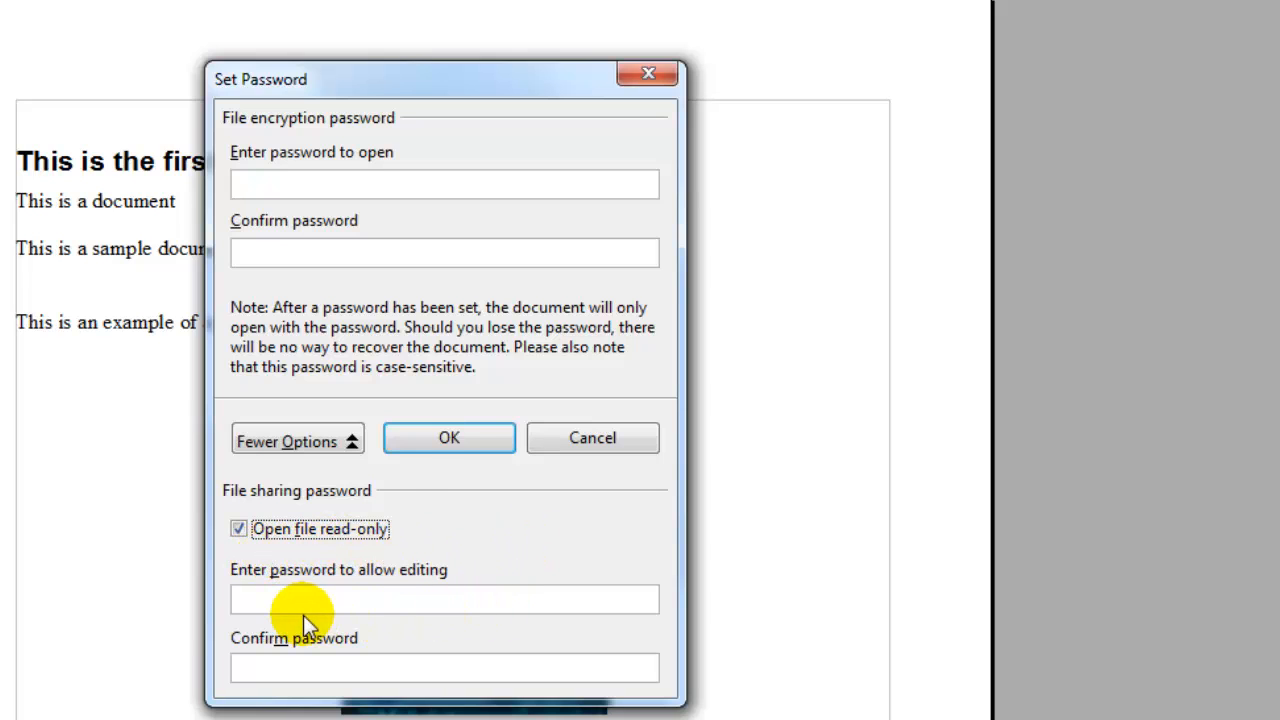
mouse_move(444, 668)
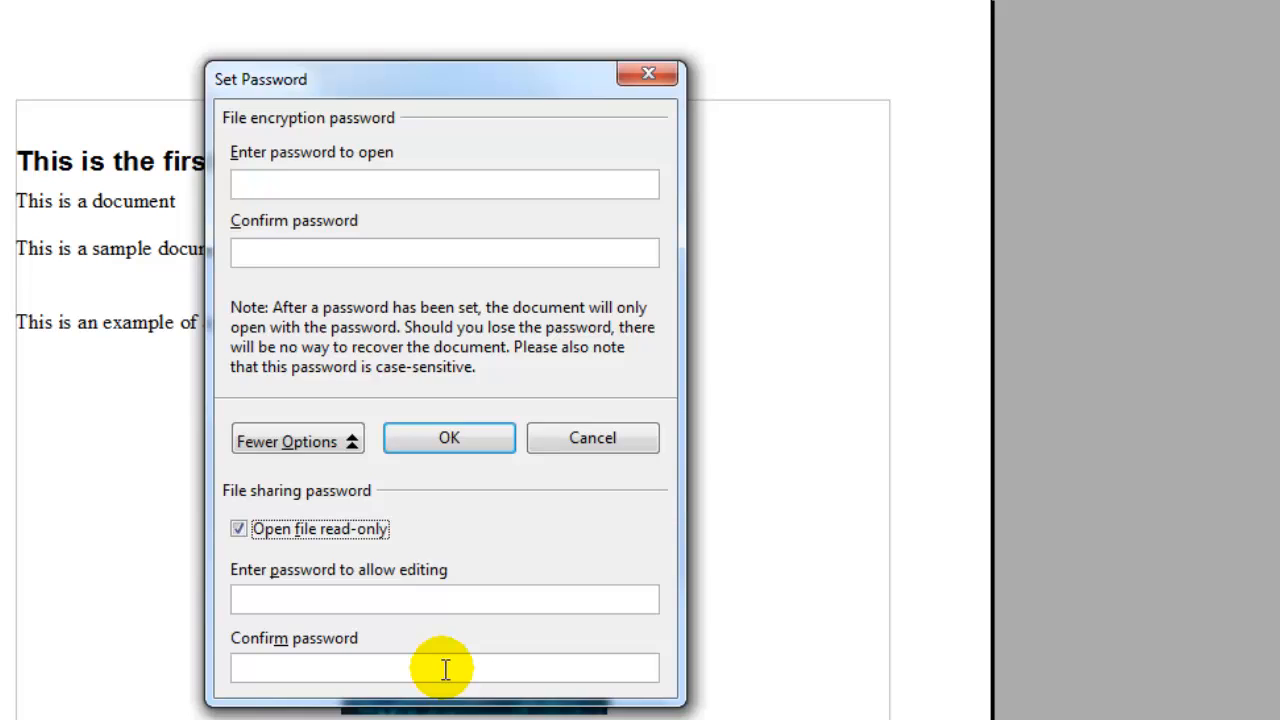
mouse_move(768, 250)
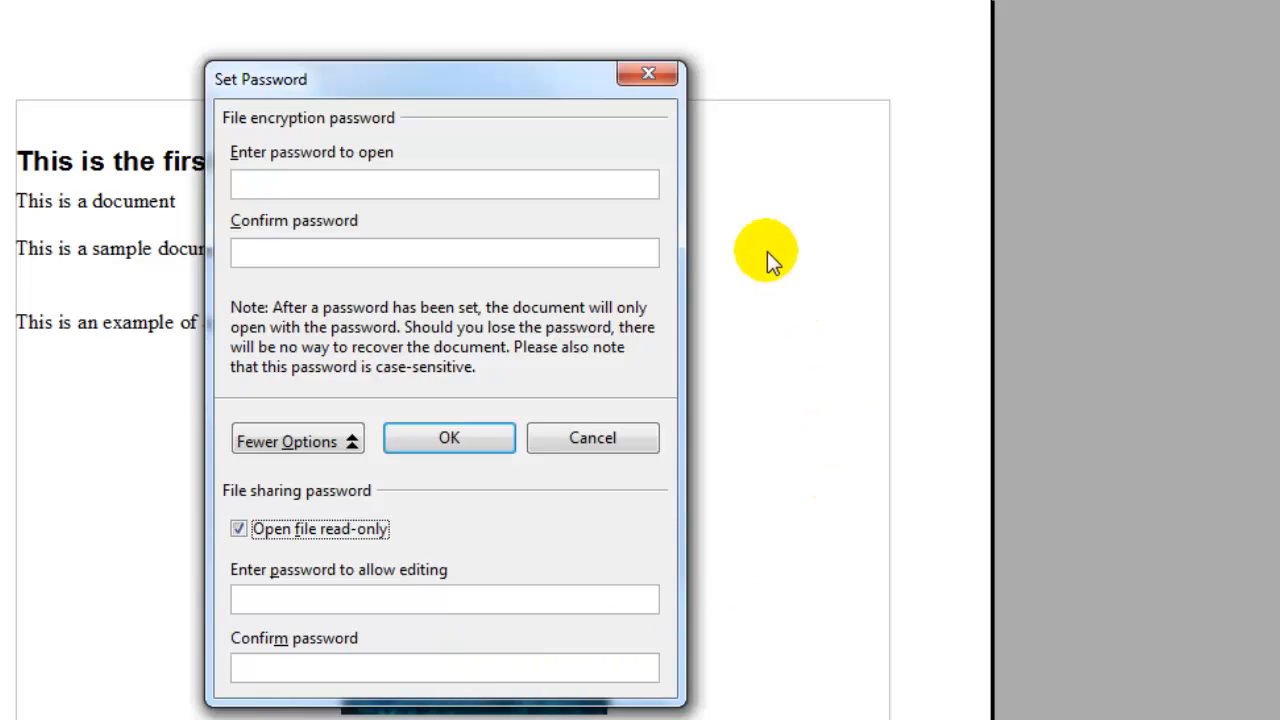
mouse_move(590, 190)
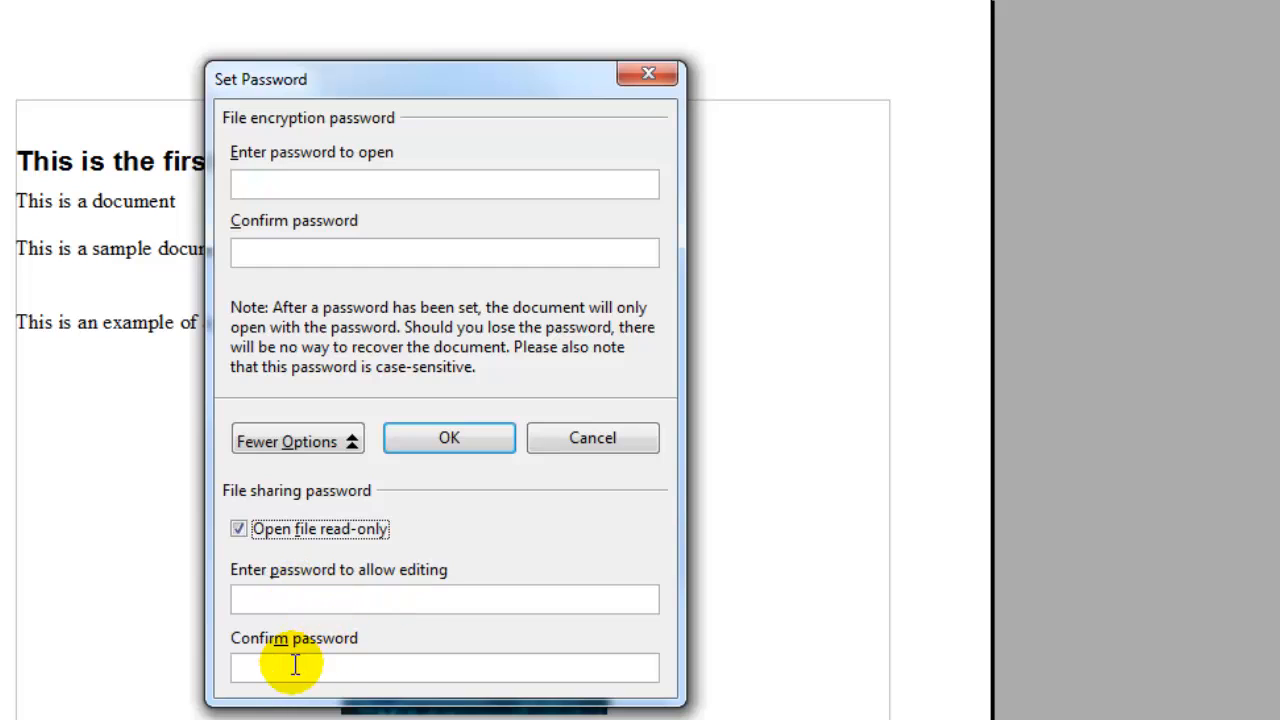
mouse_move(392, 580)
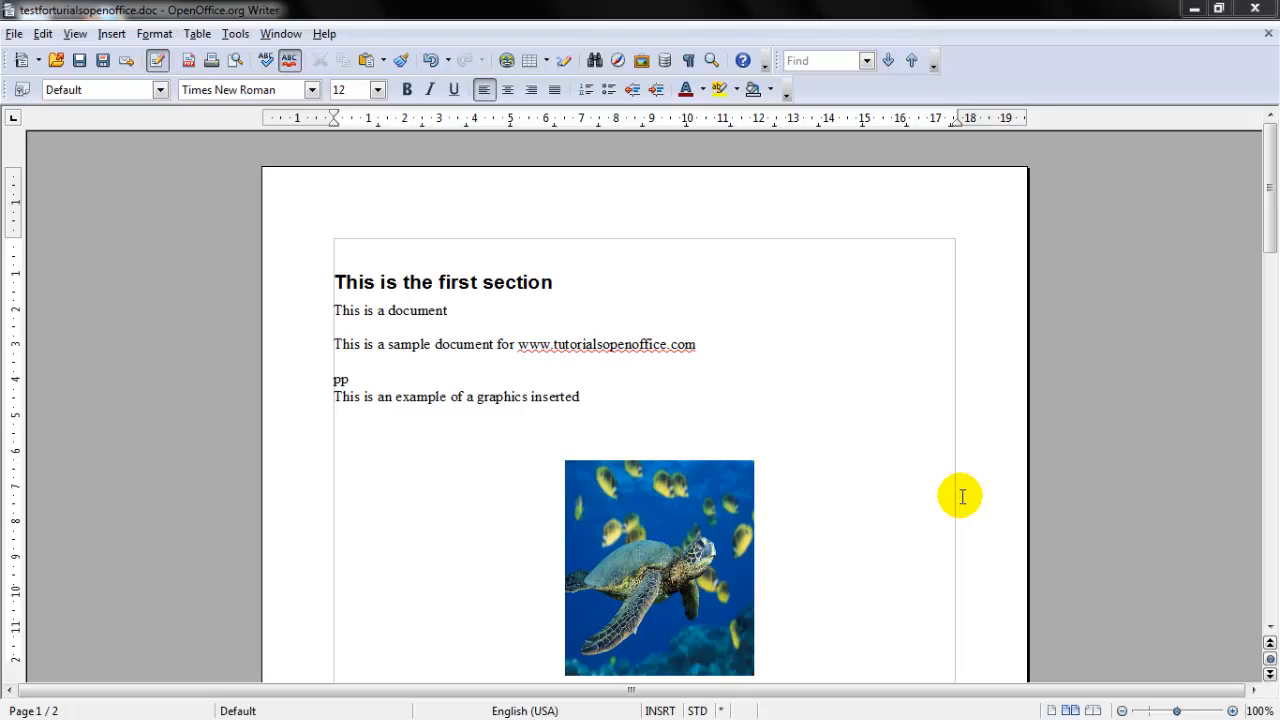
mouse_move(1212, 192)
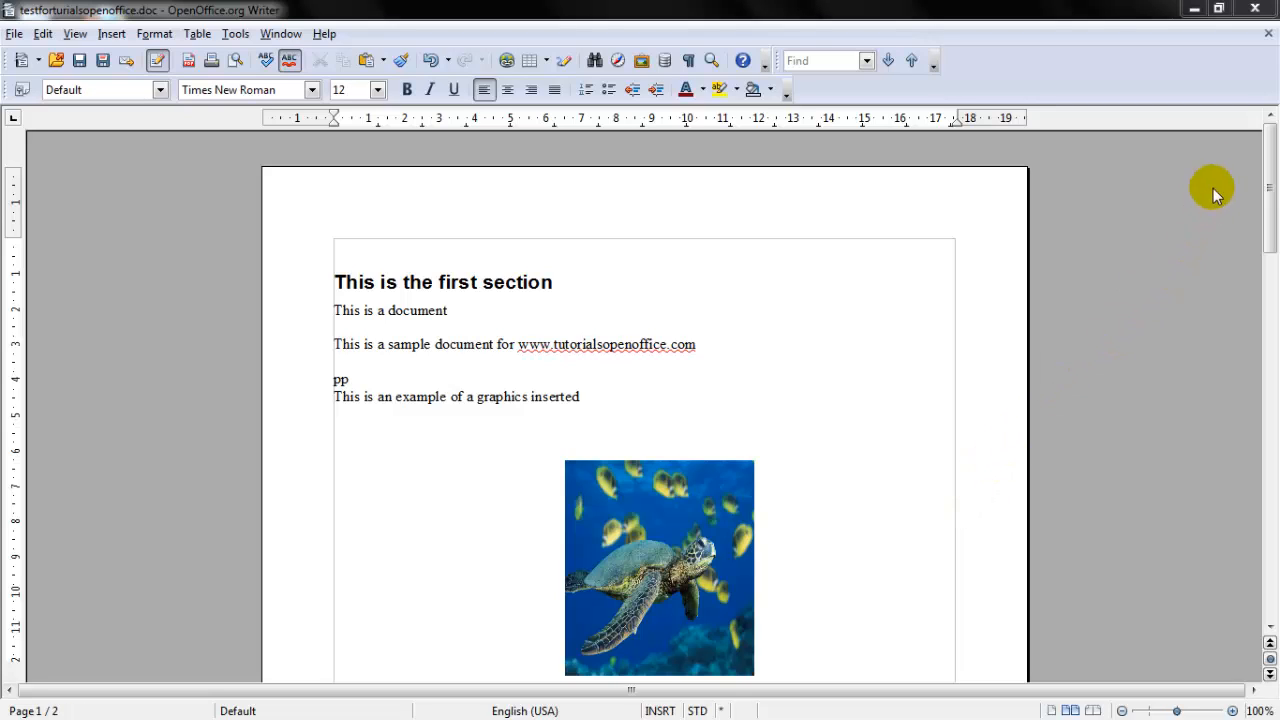
mouse_move(1268, 36)
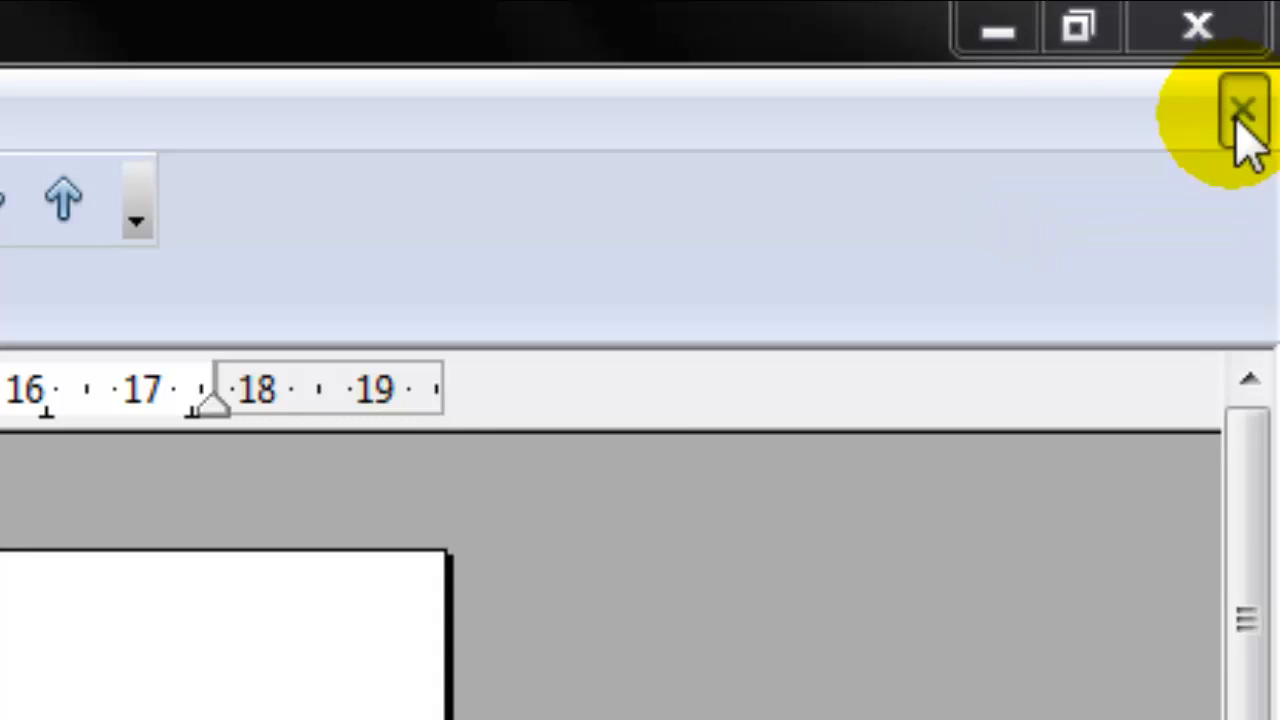
Step: Close testforturialsopenoffice.doc from the File menu, bringing up the save-changes prompt
left_click(18, 32)
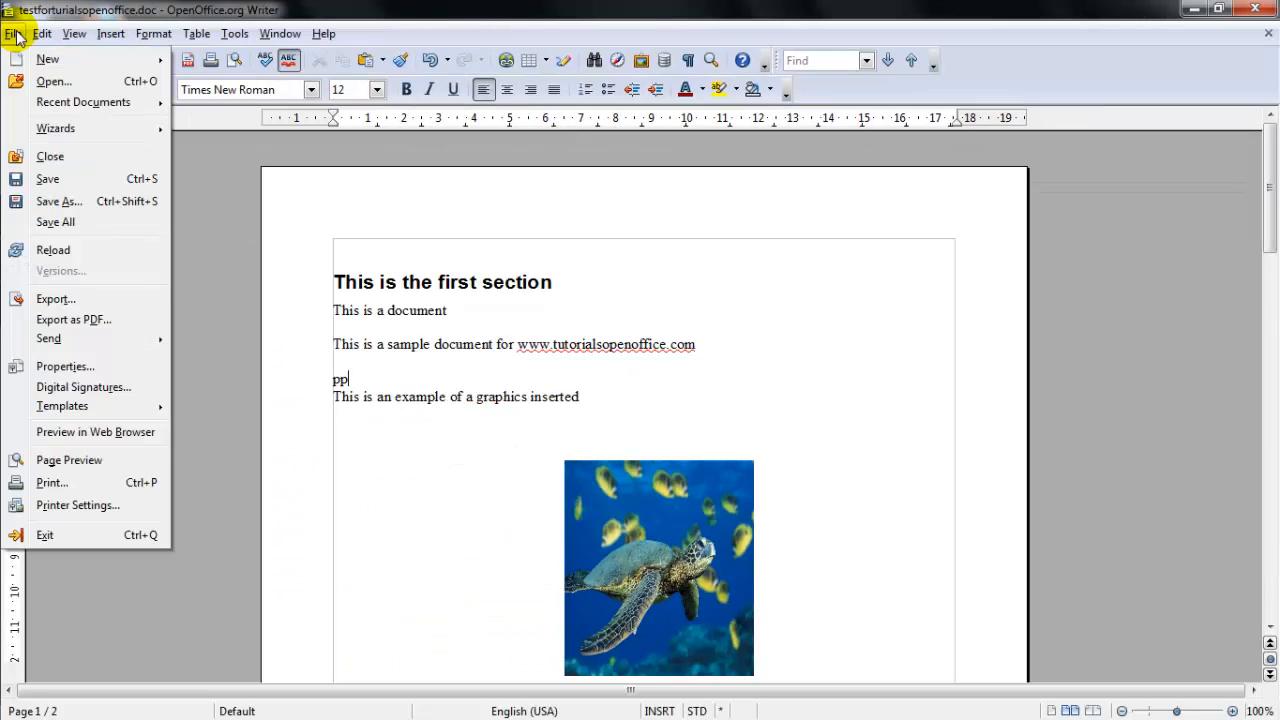
mouse_move(50, 156)
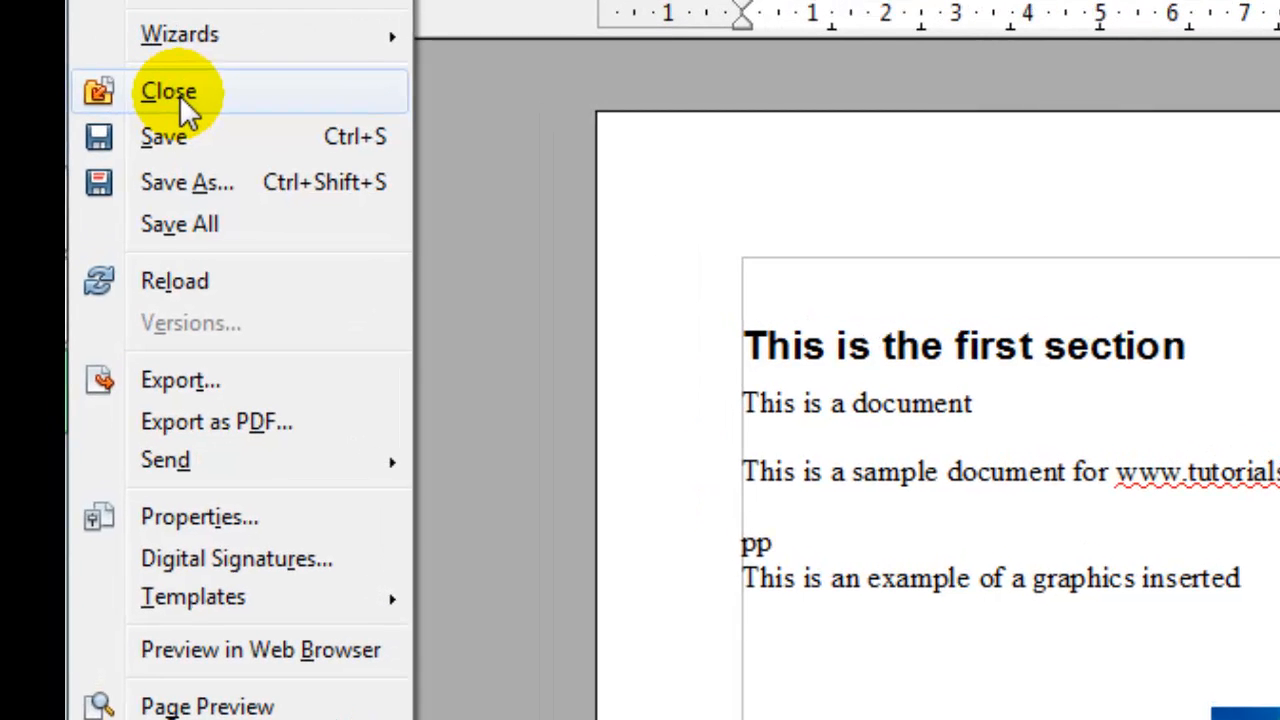
left_click(168, 90)
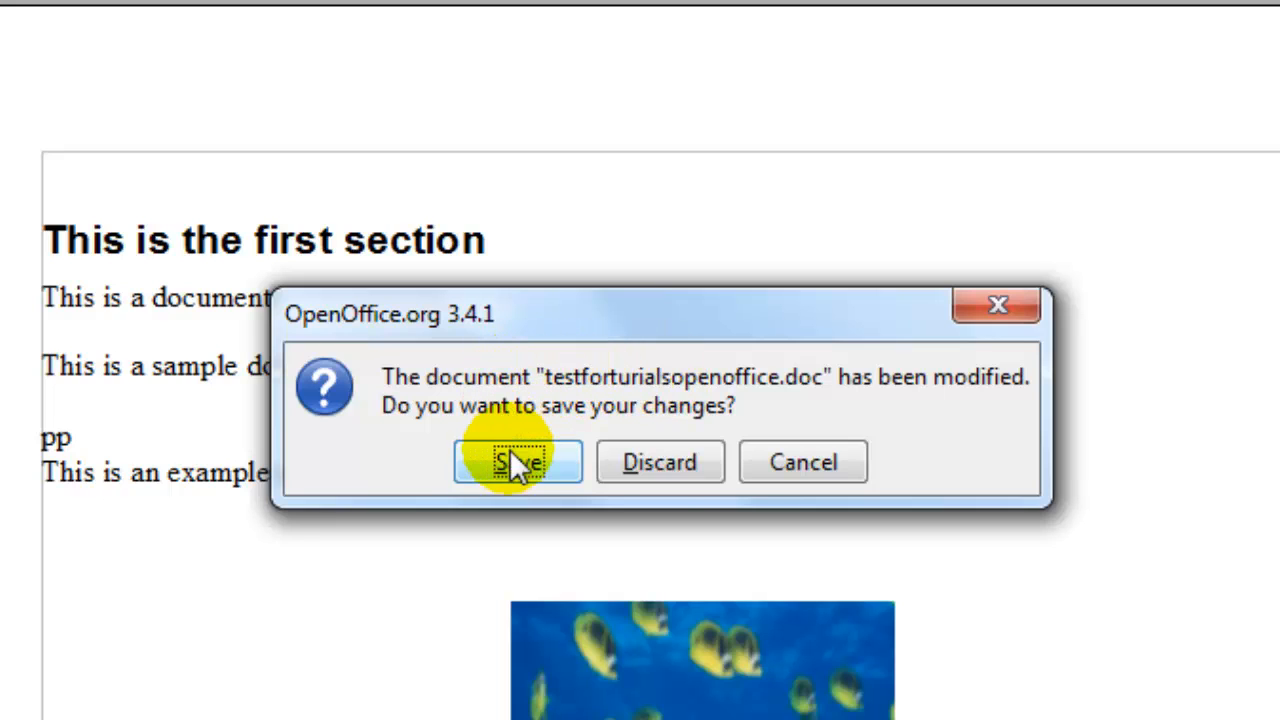
mouse_move(804, 462)
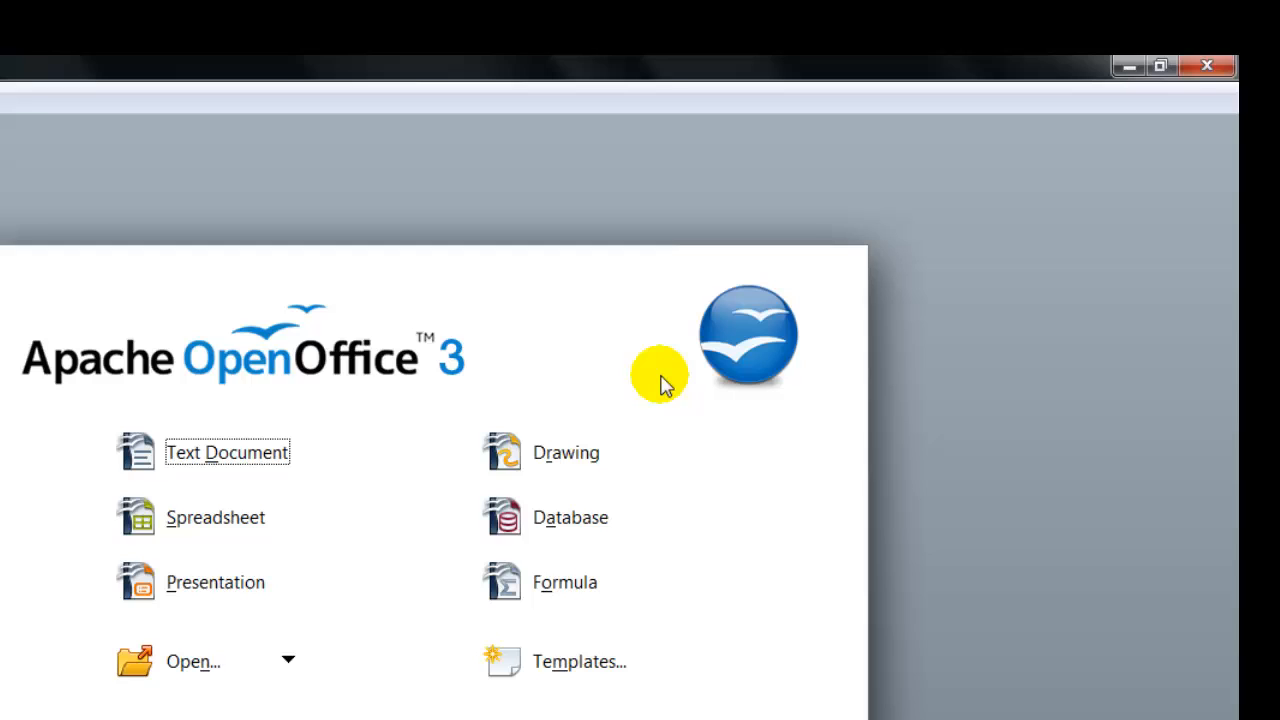
mouse_move(578, 402)
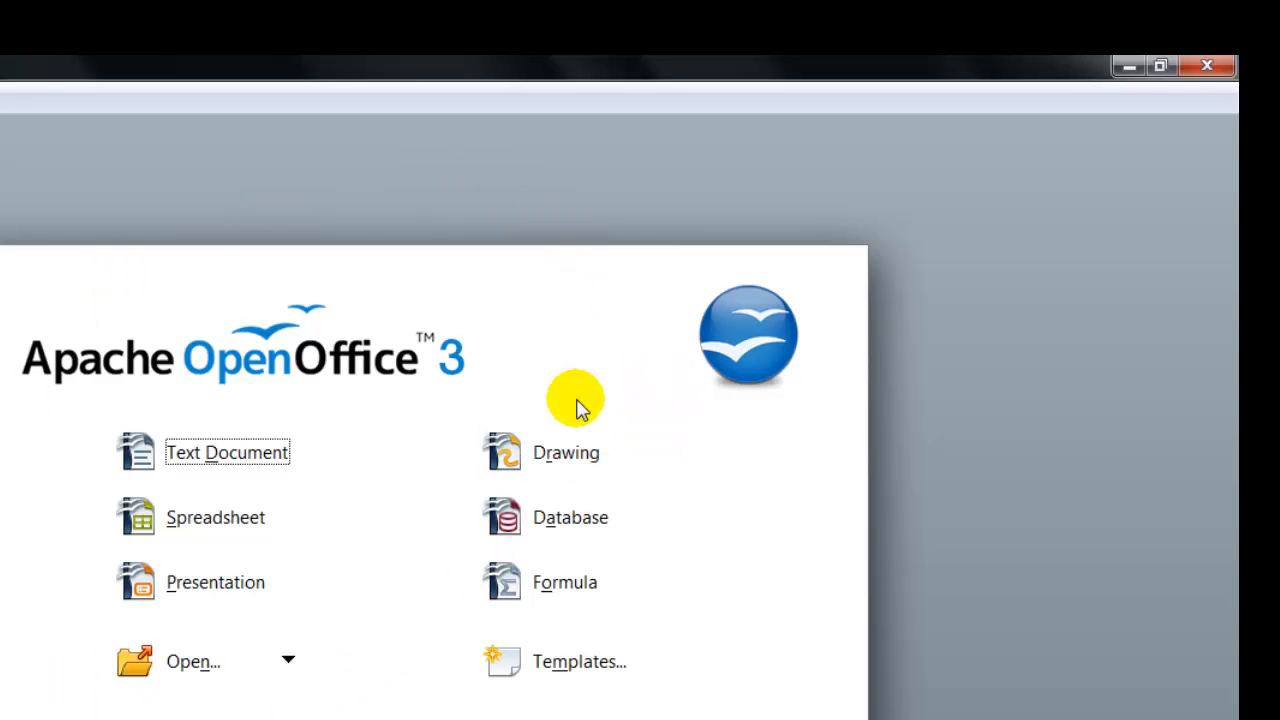
mouse_move(1156, 104)
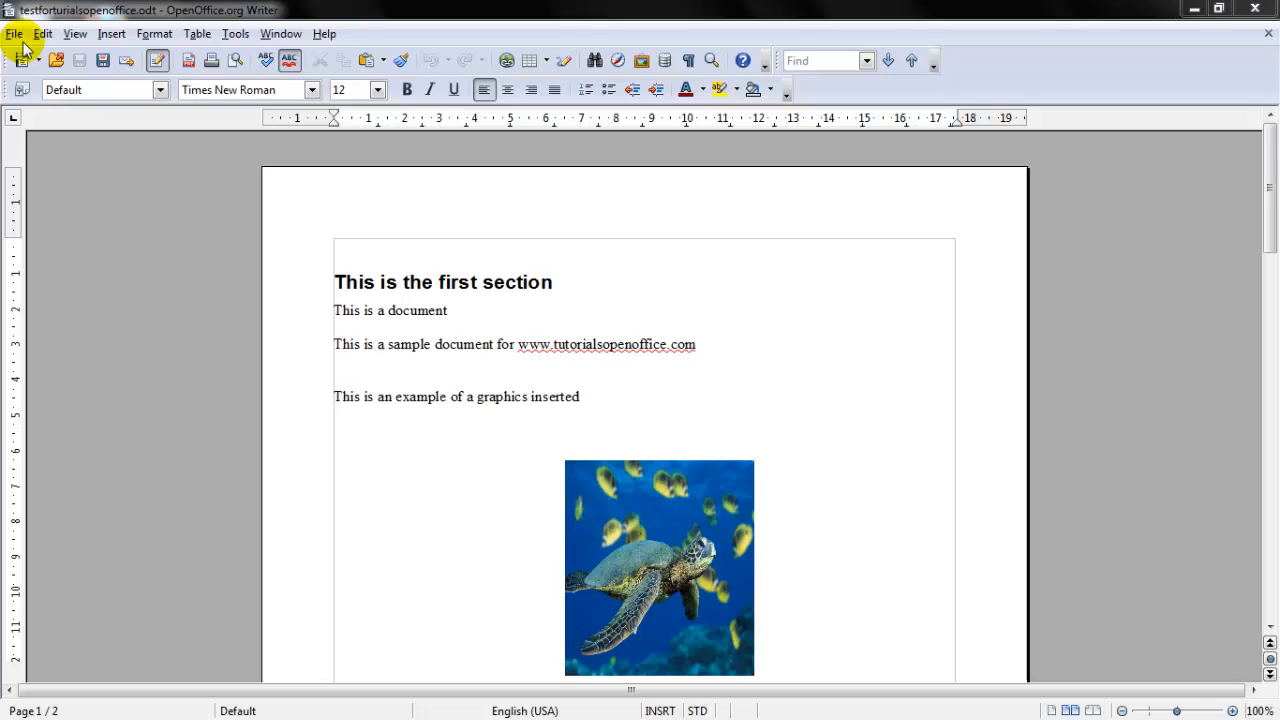
mouse_move(56, 60)
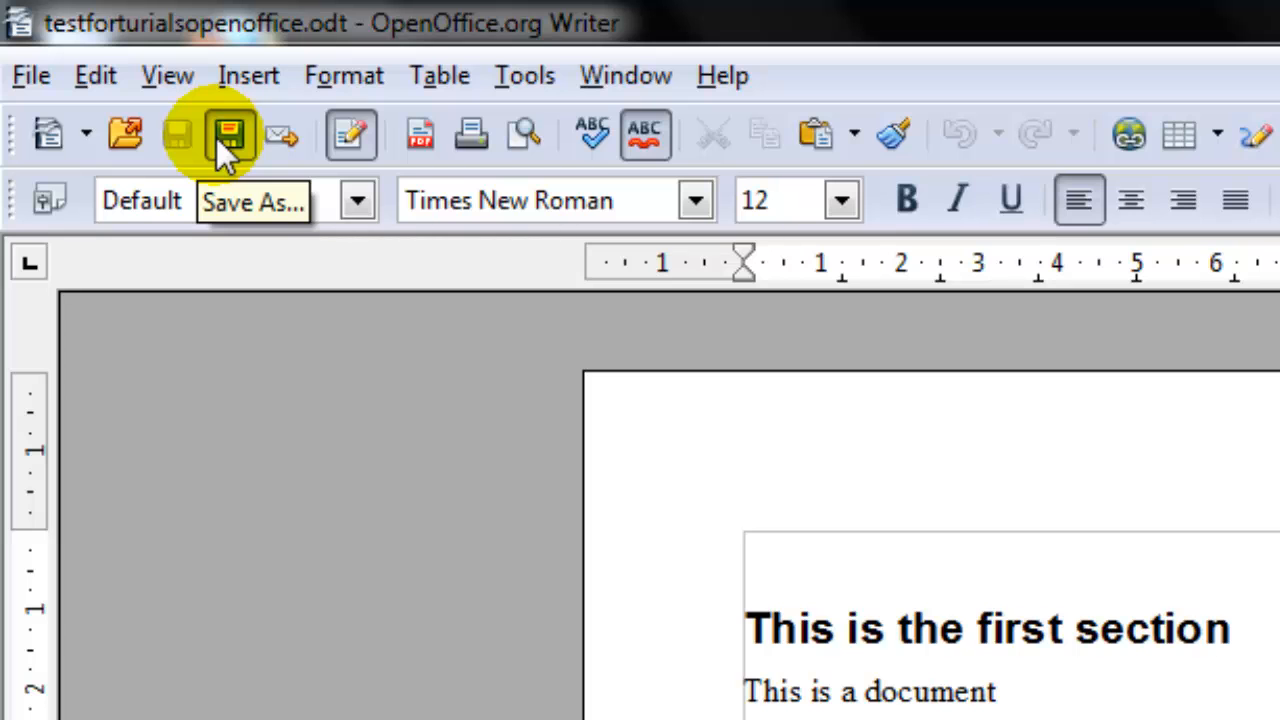
mouse_move(178, 132)
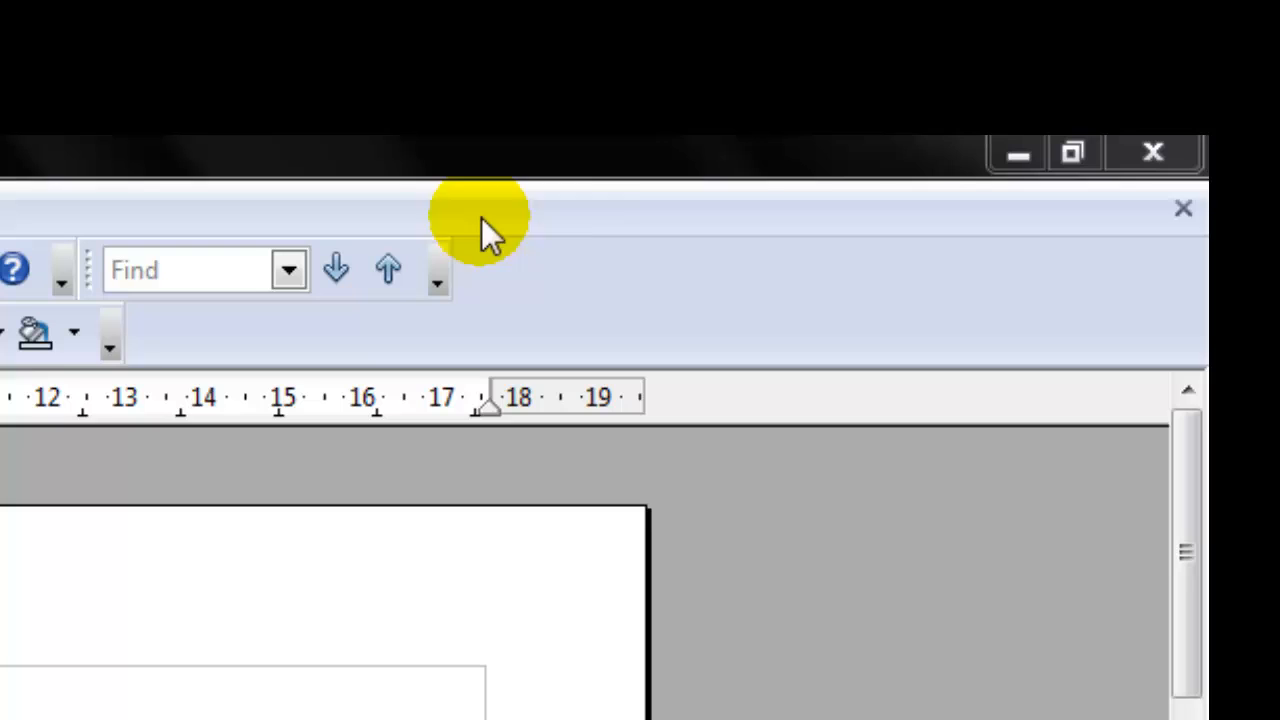
mouse_move(1184, 210)
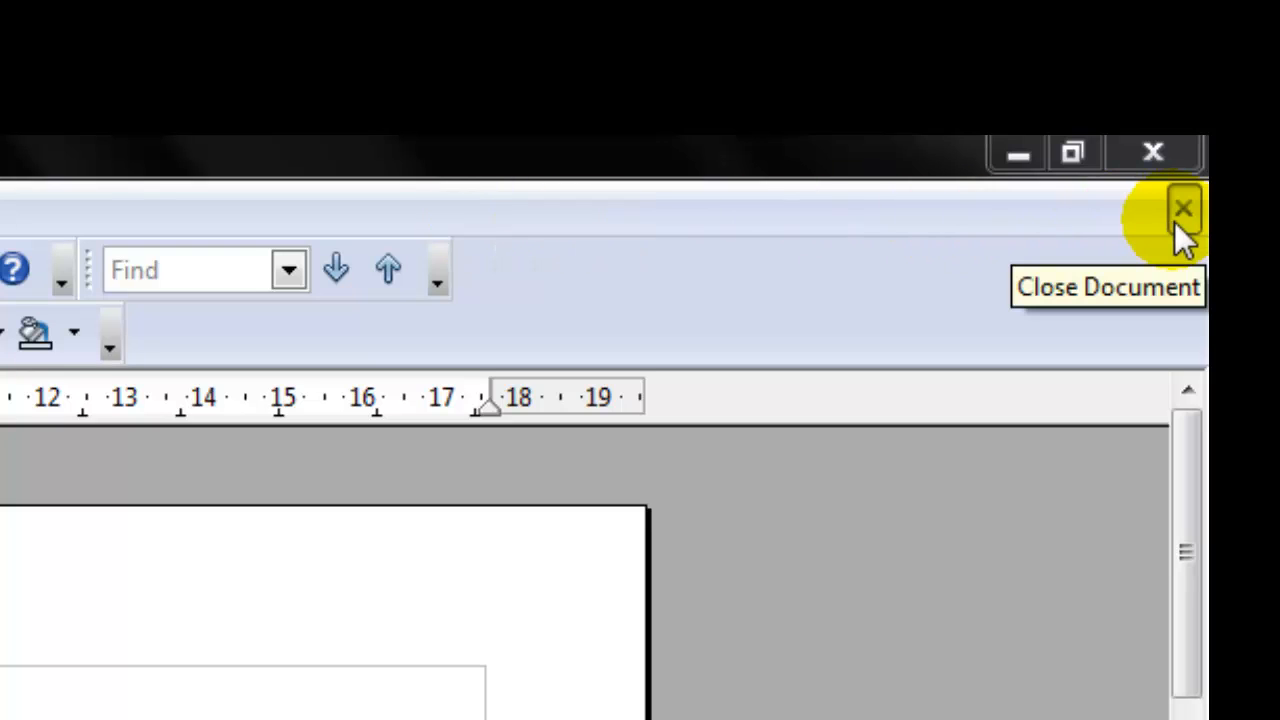